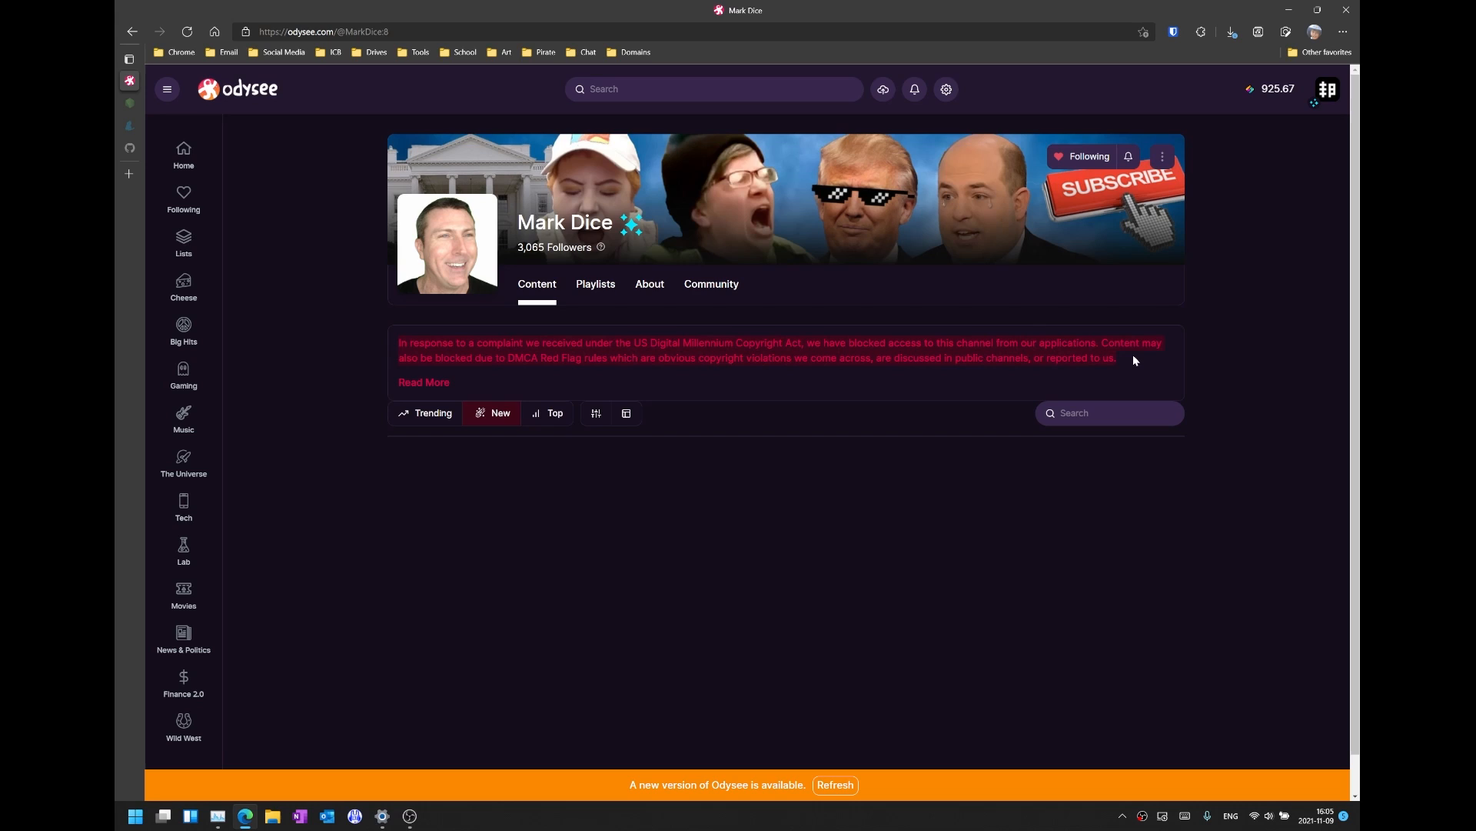
mouse_move(646, 368)
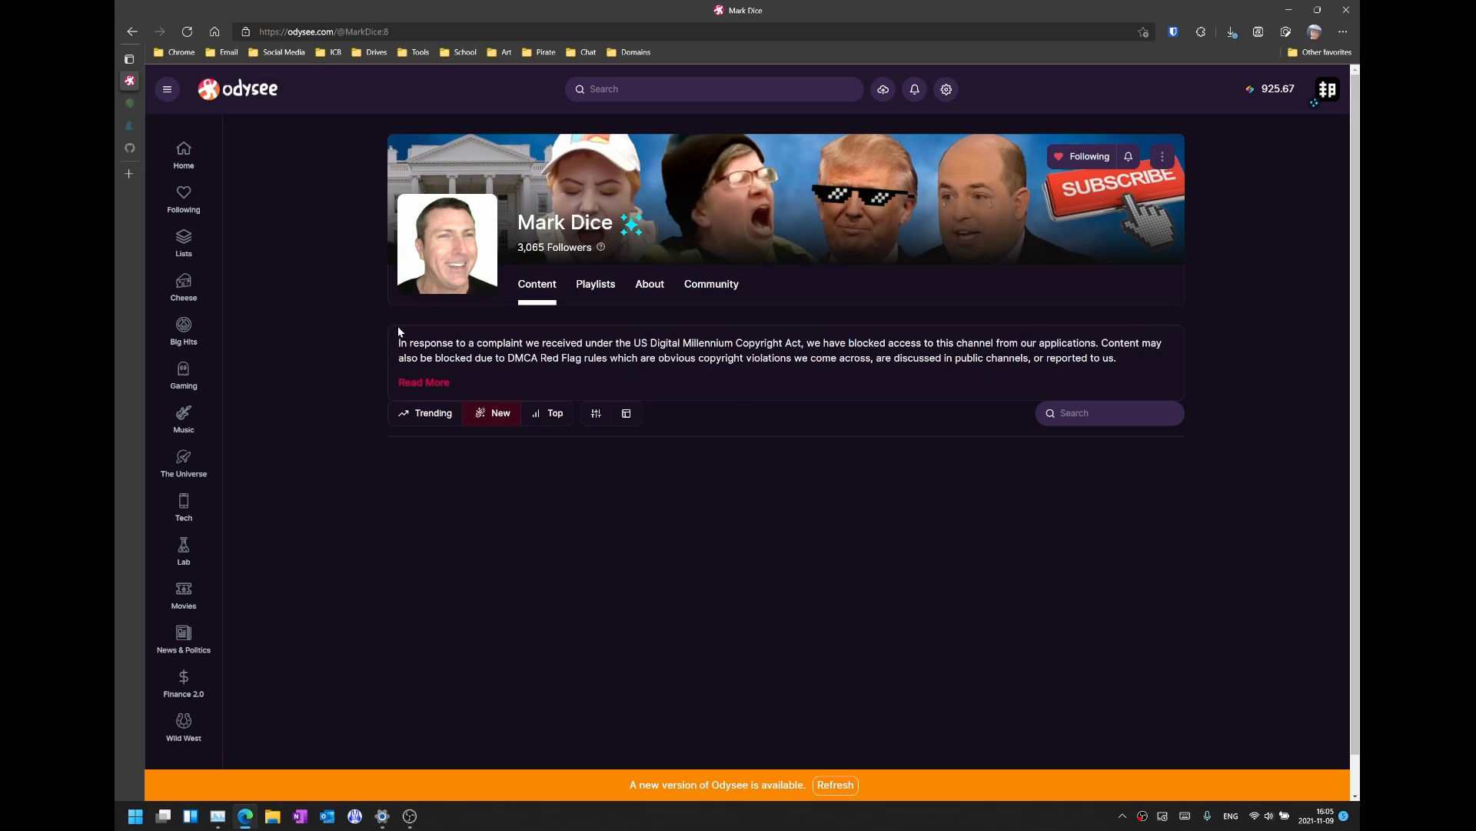
Launch the downloaded node-v16.13.0-x64.msi installer, then get past its welcome and license pages.
left_click_drag(398, 341, 818, 353)
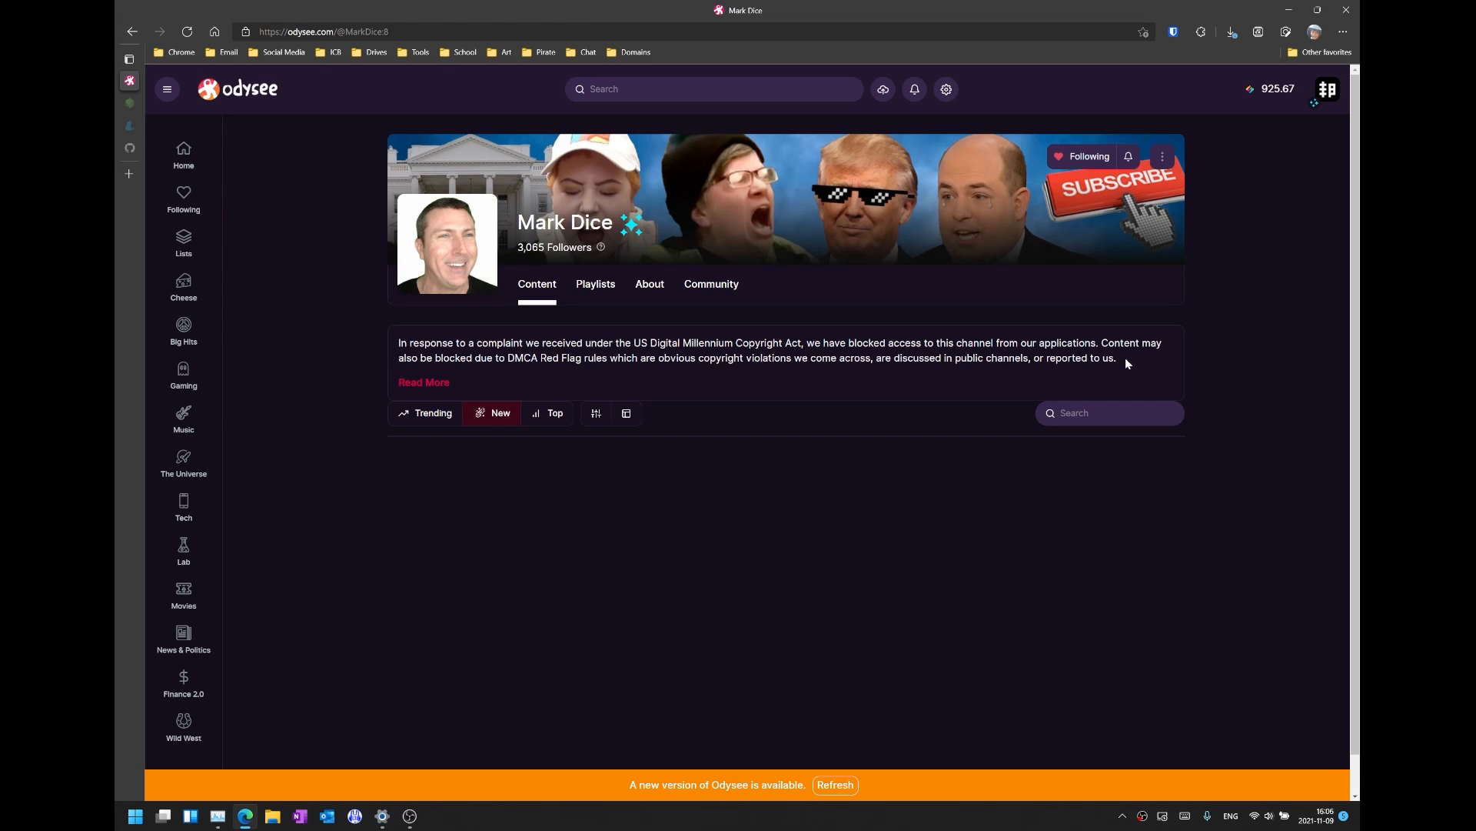
mouse_move(1126, 359)
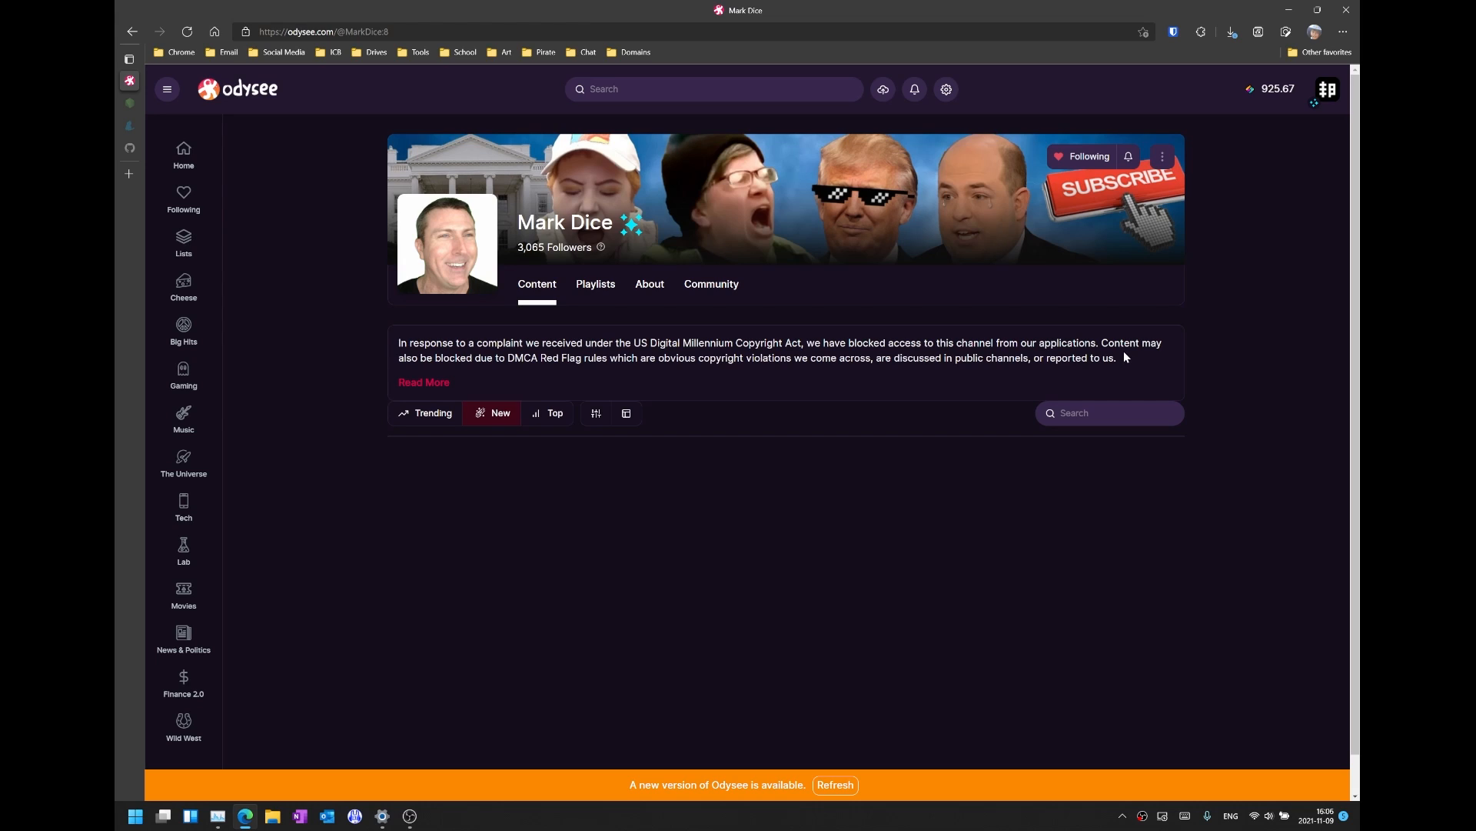
mouse_move(431, 217)
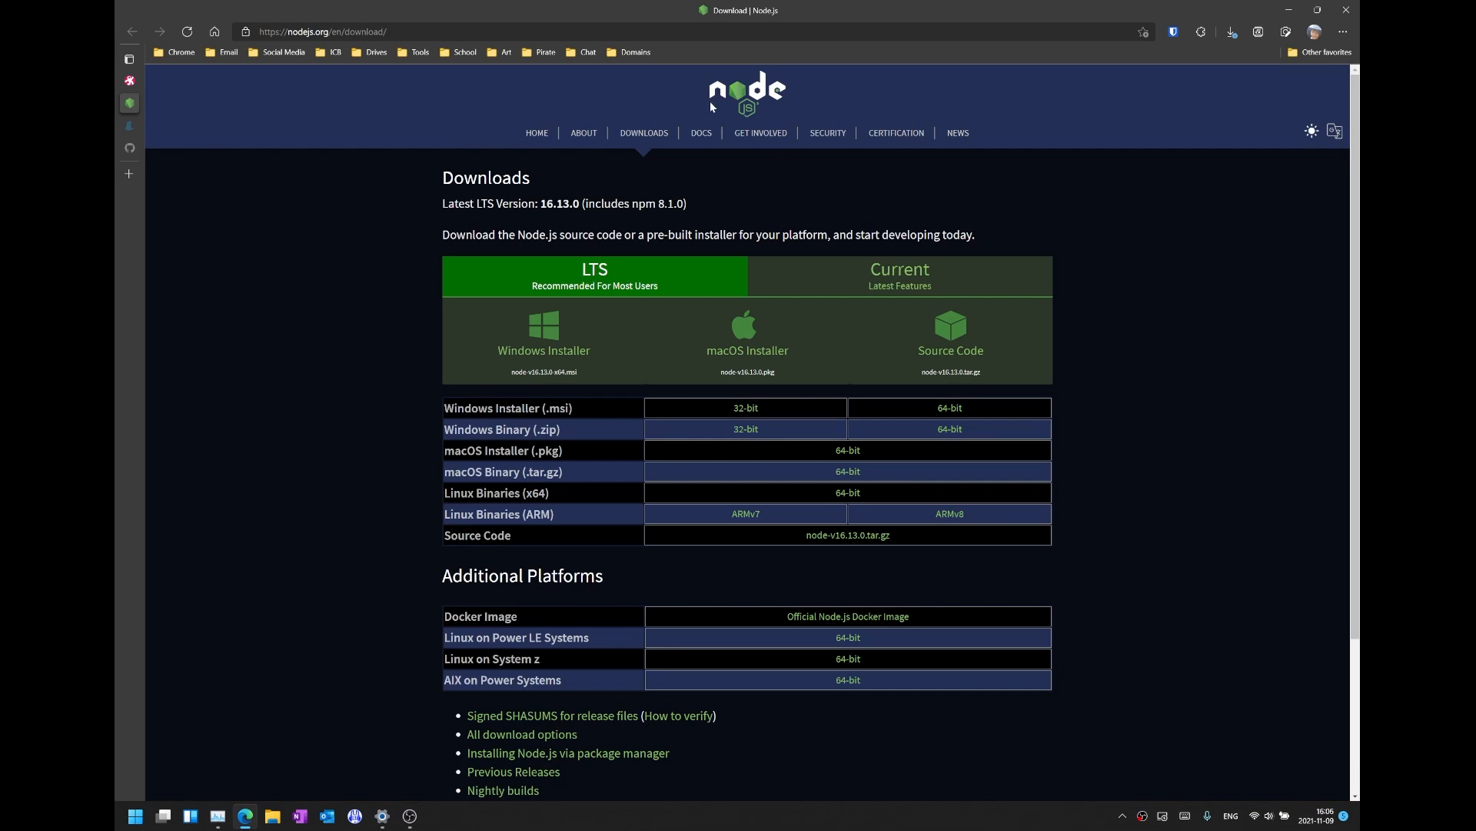
mouse_move(658, 51)
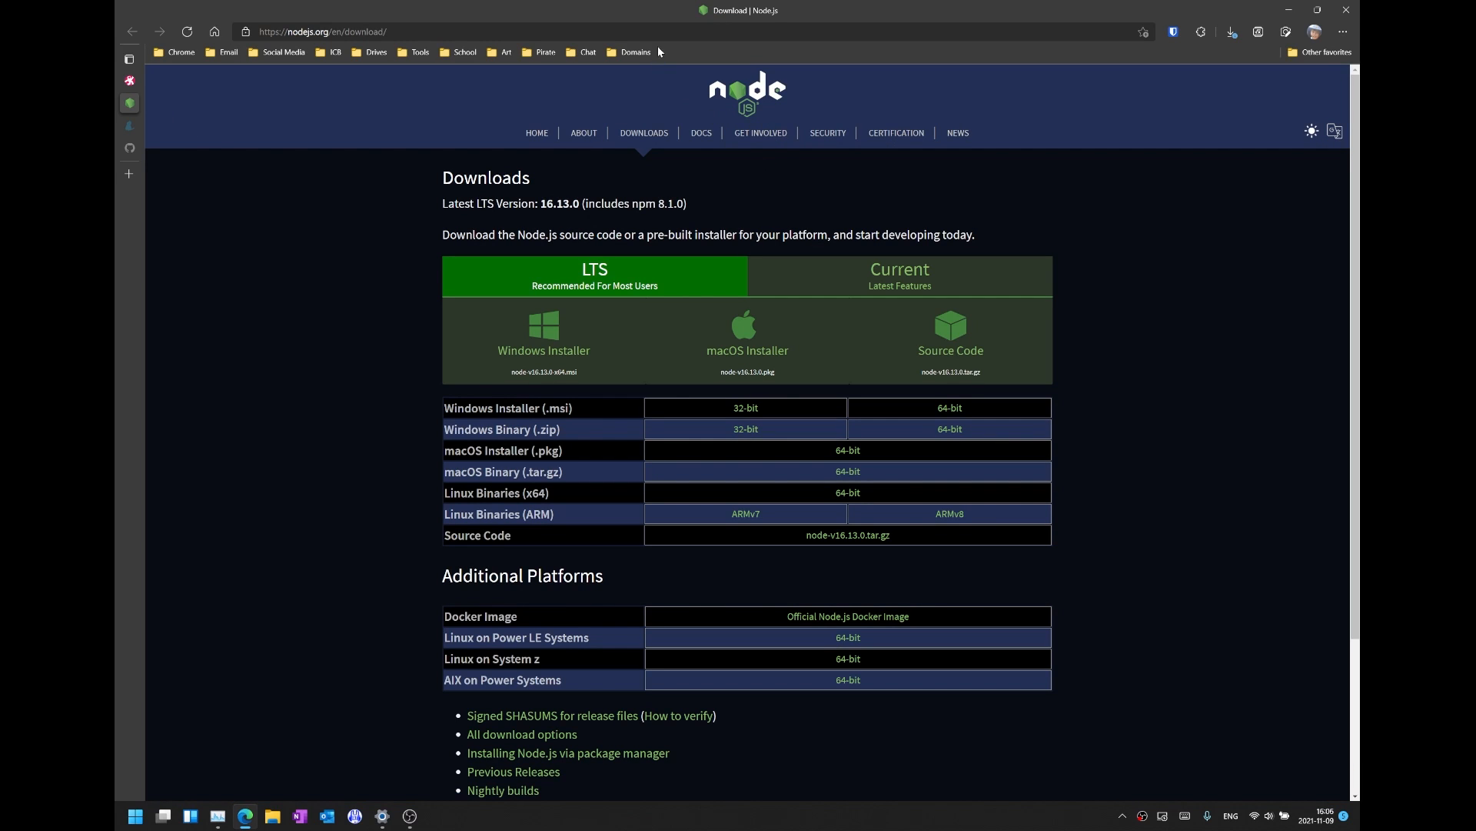
left_click(320, 31)
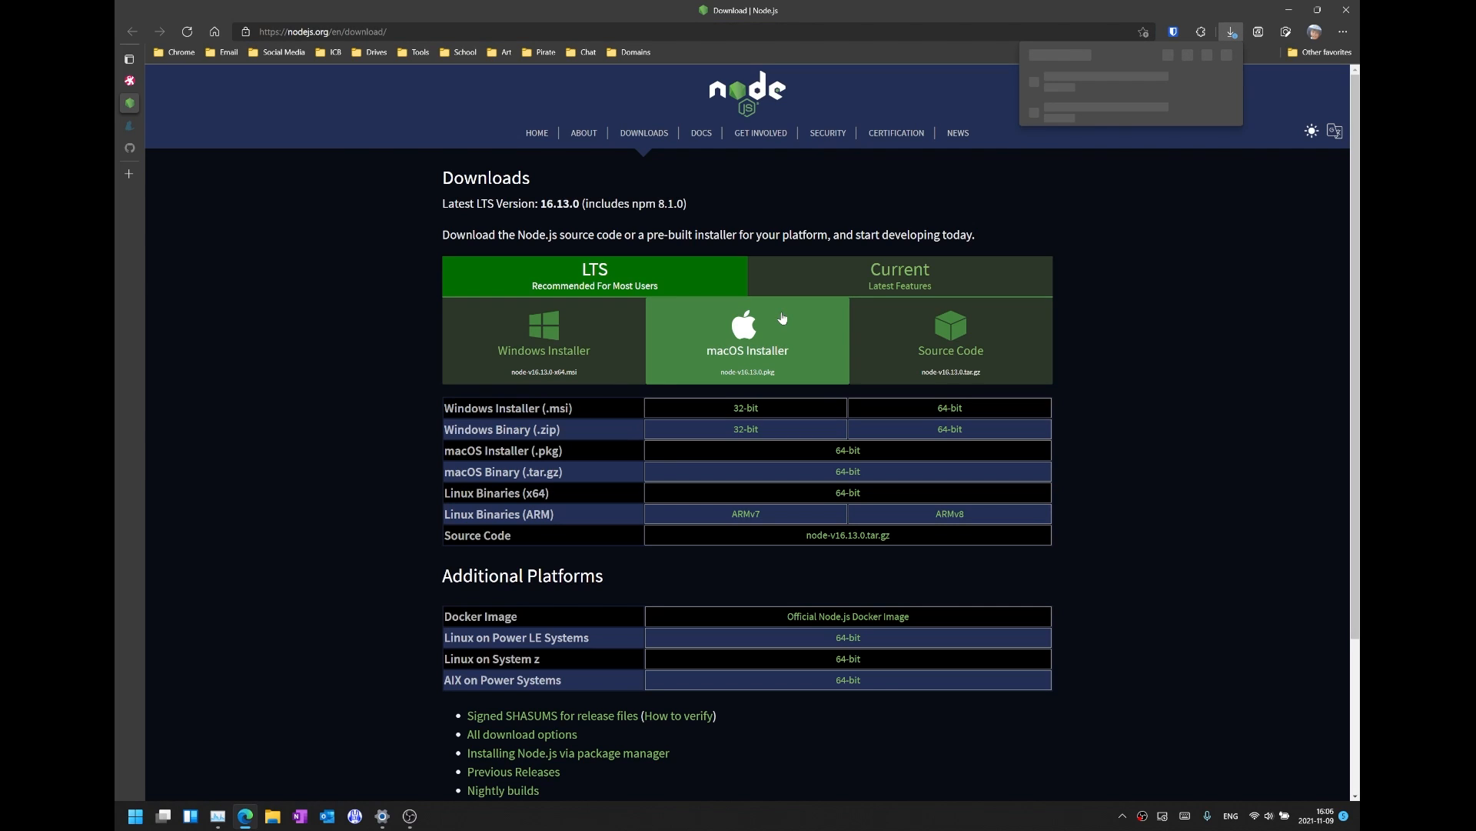
left_click(1230, 30)
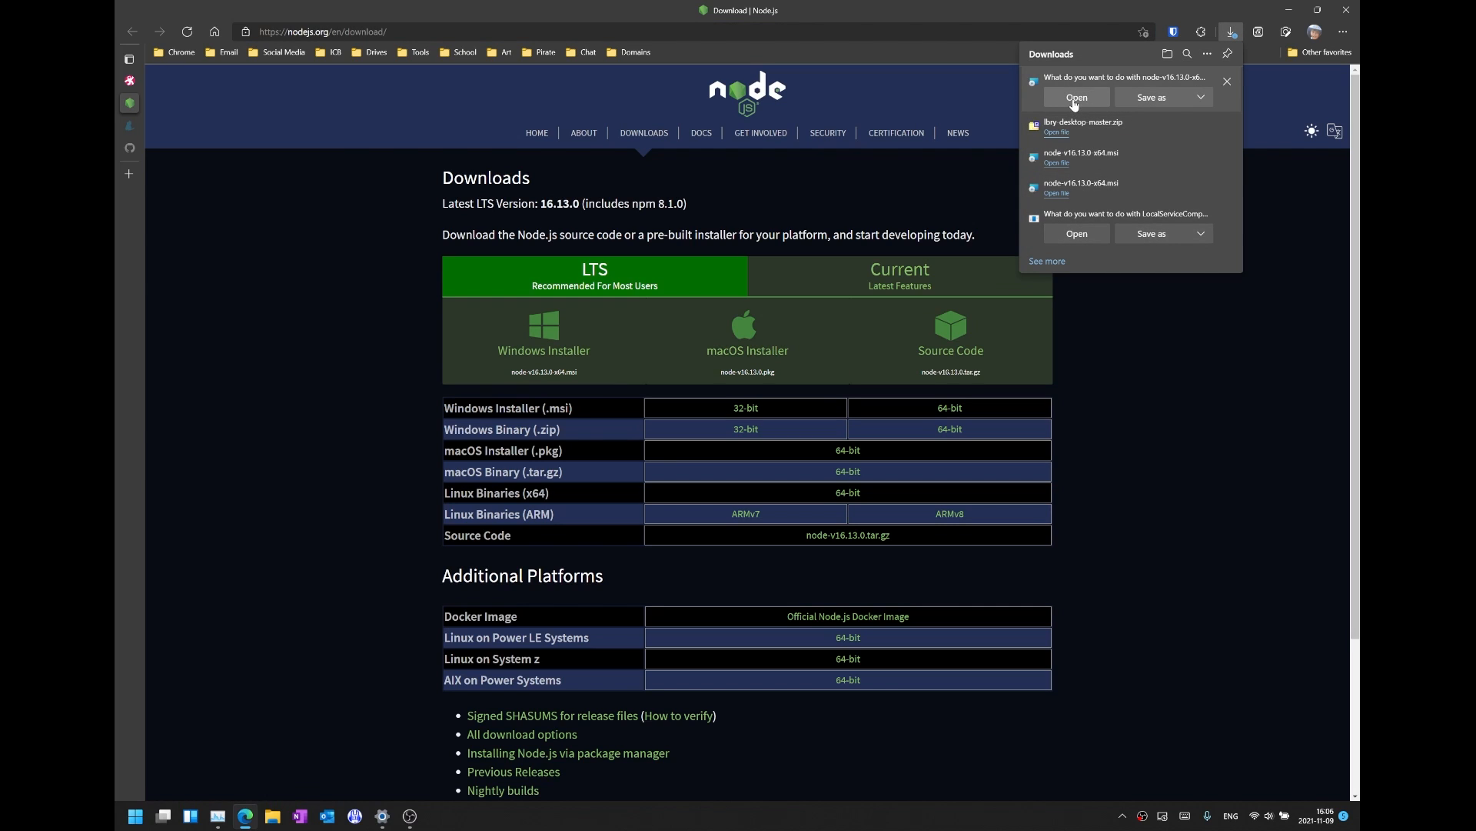
mouse_move(1081, 100)
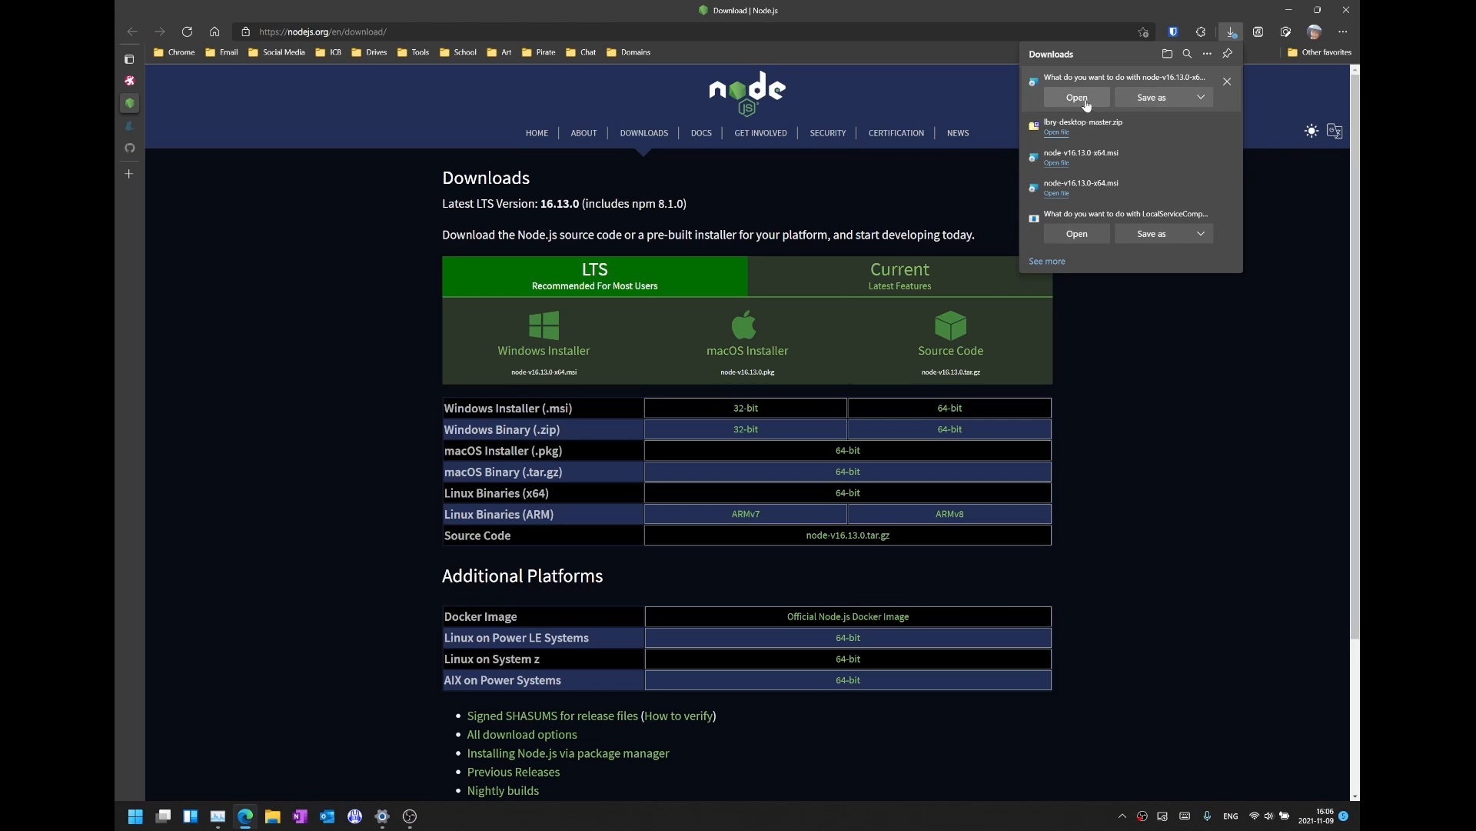
left_click(1075, 97)
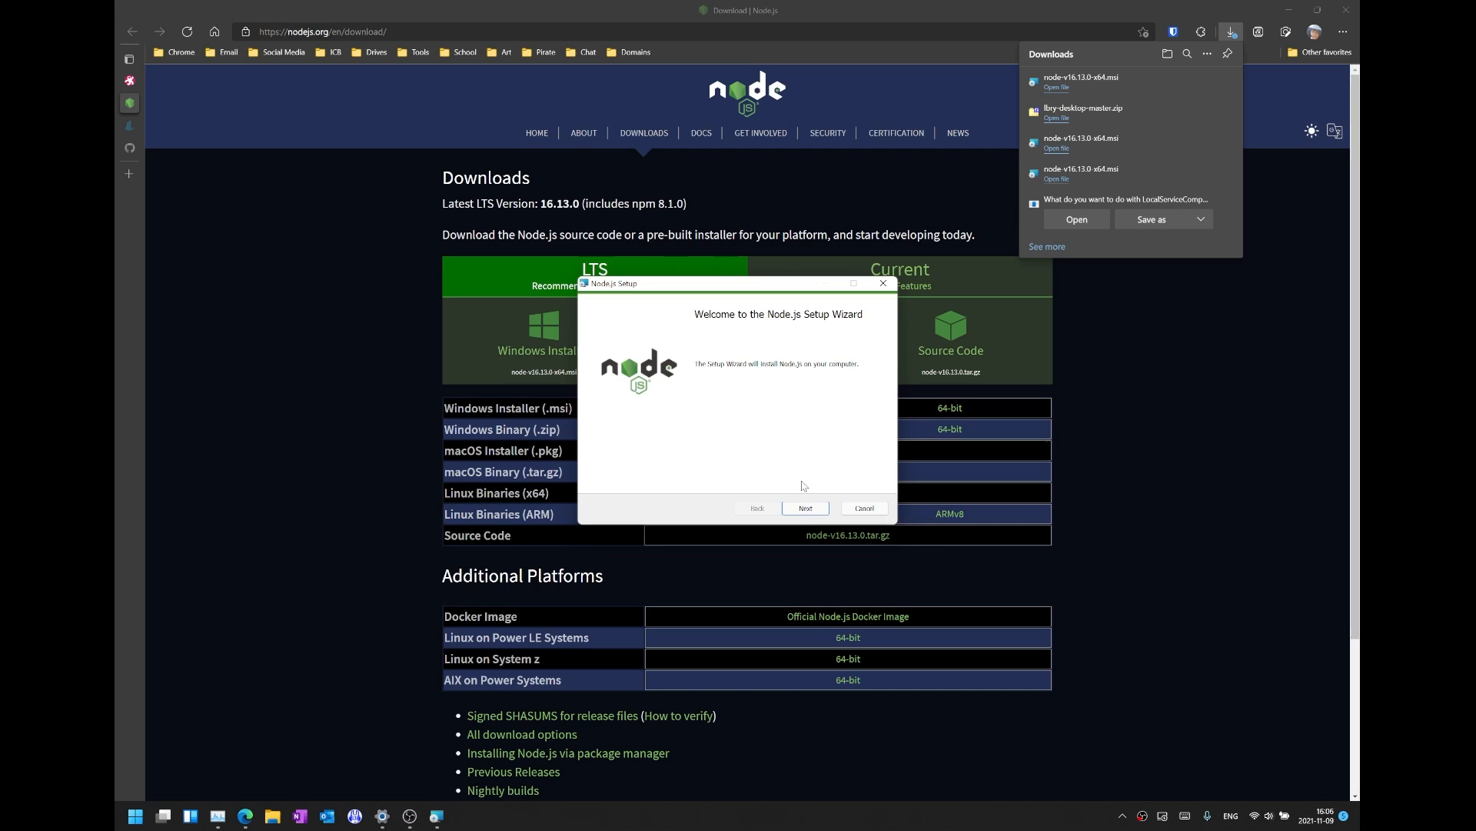
left_click(804, 508)
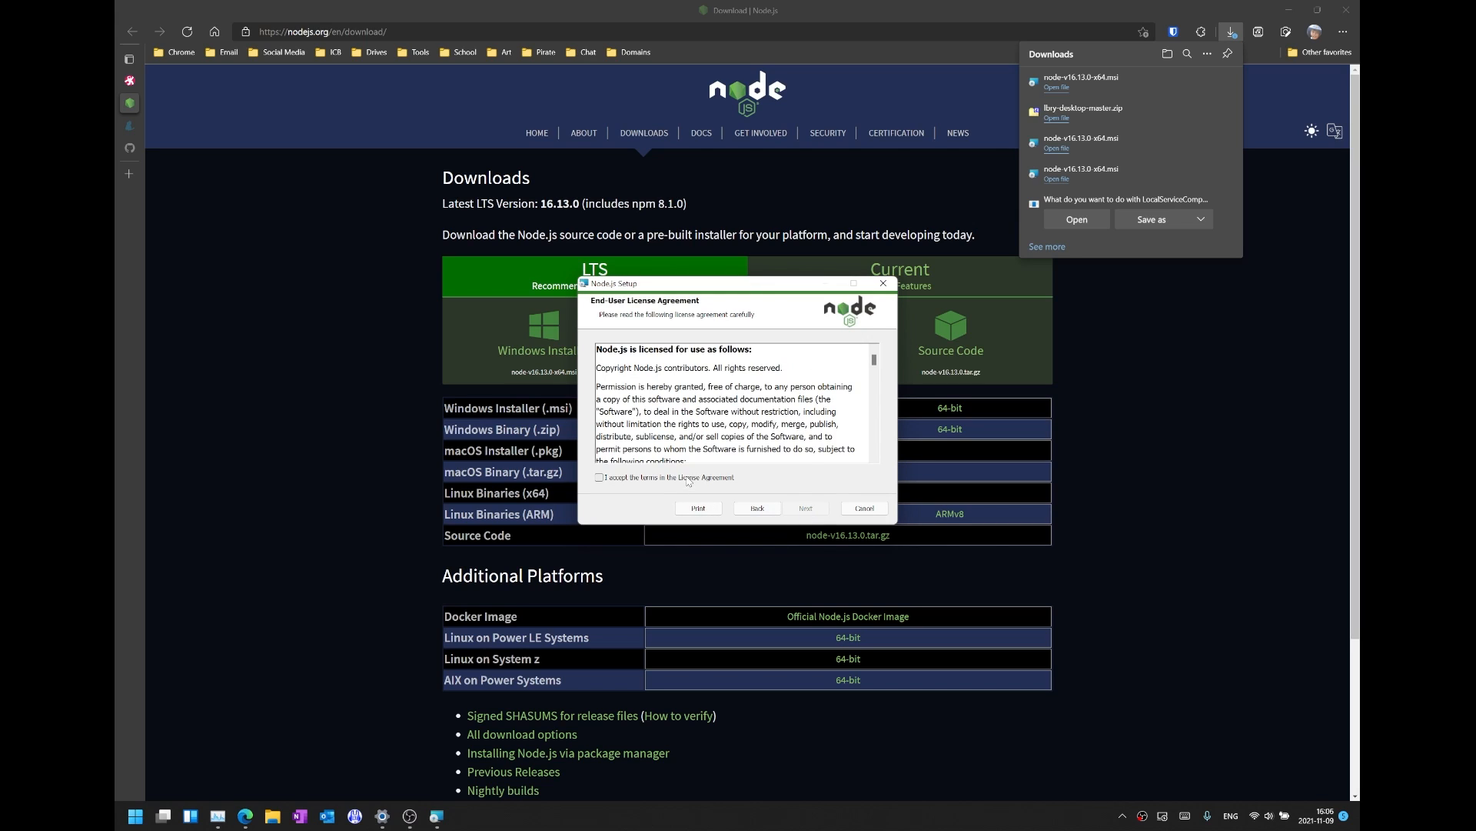
left_click(806, 508)
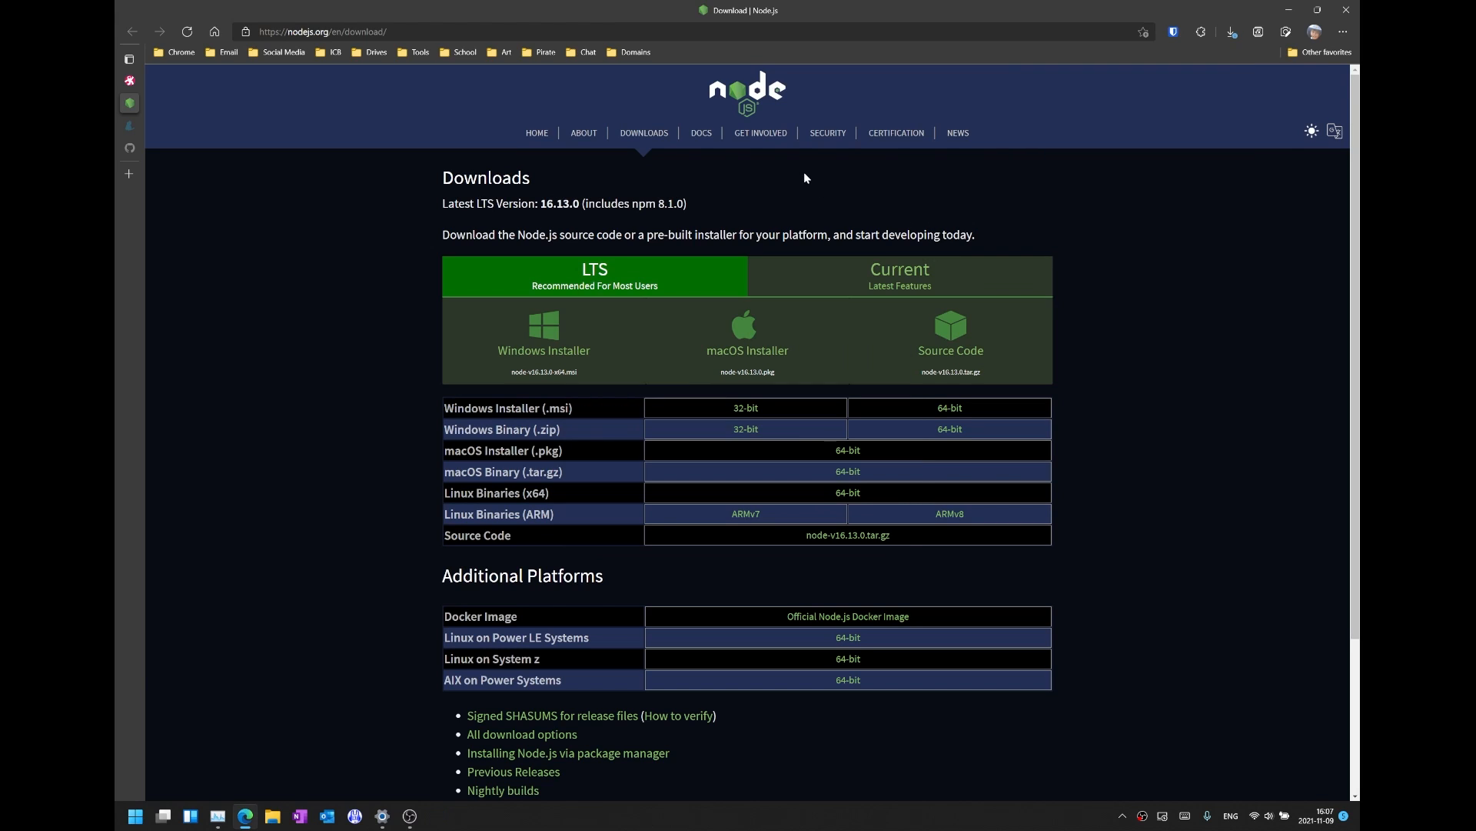
mouse_move(280, 236)
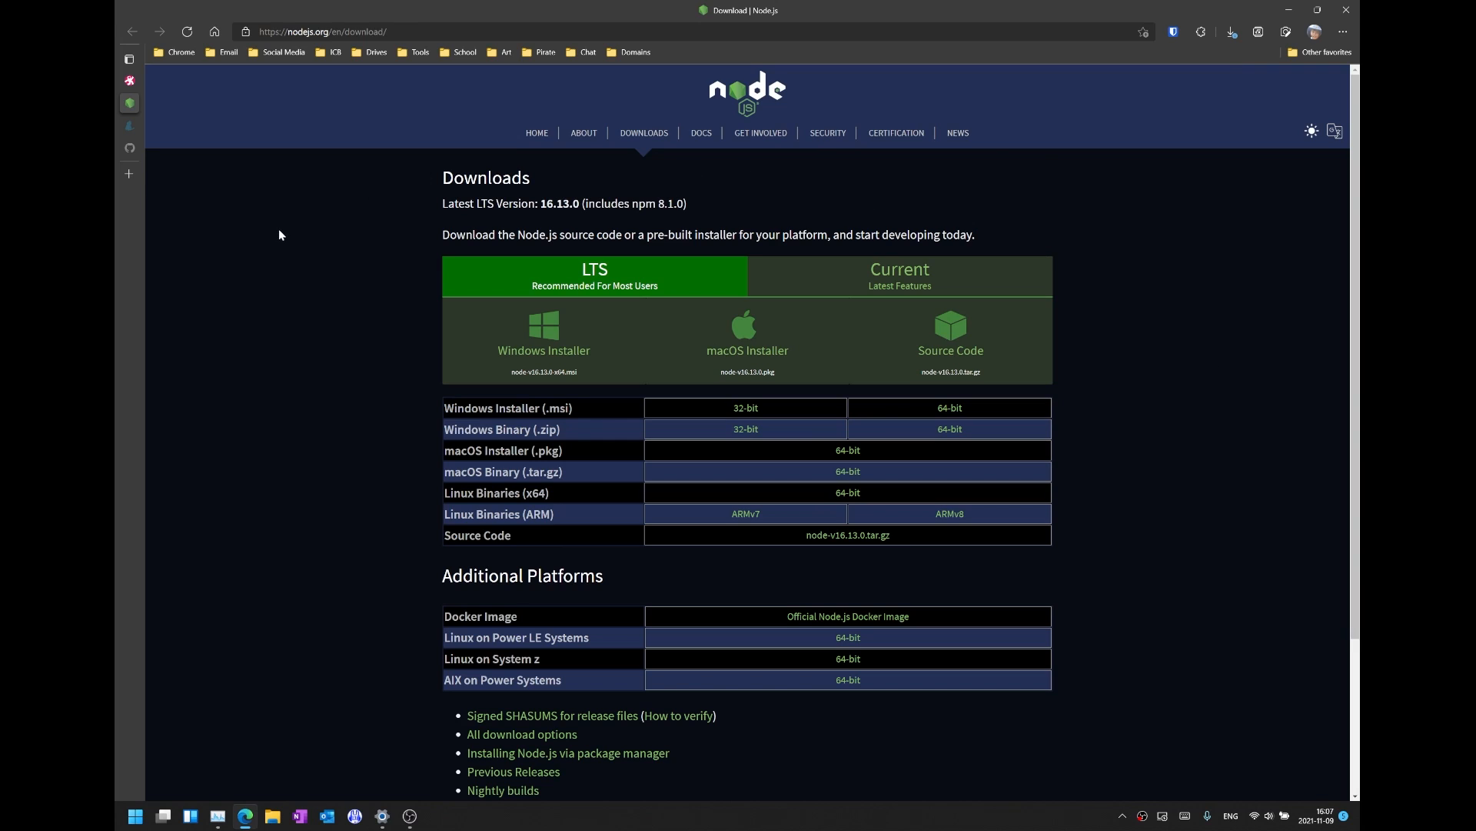
mouse_move(117, 132)
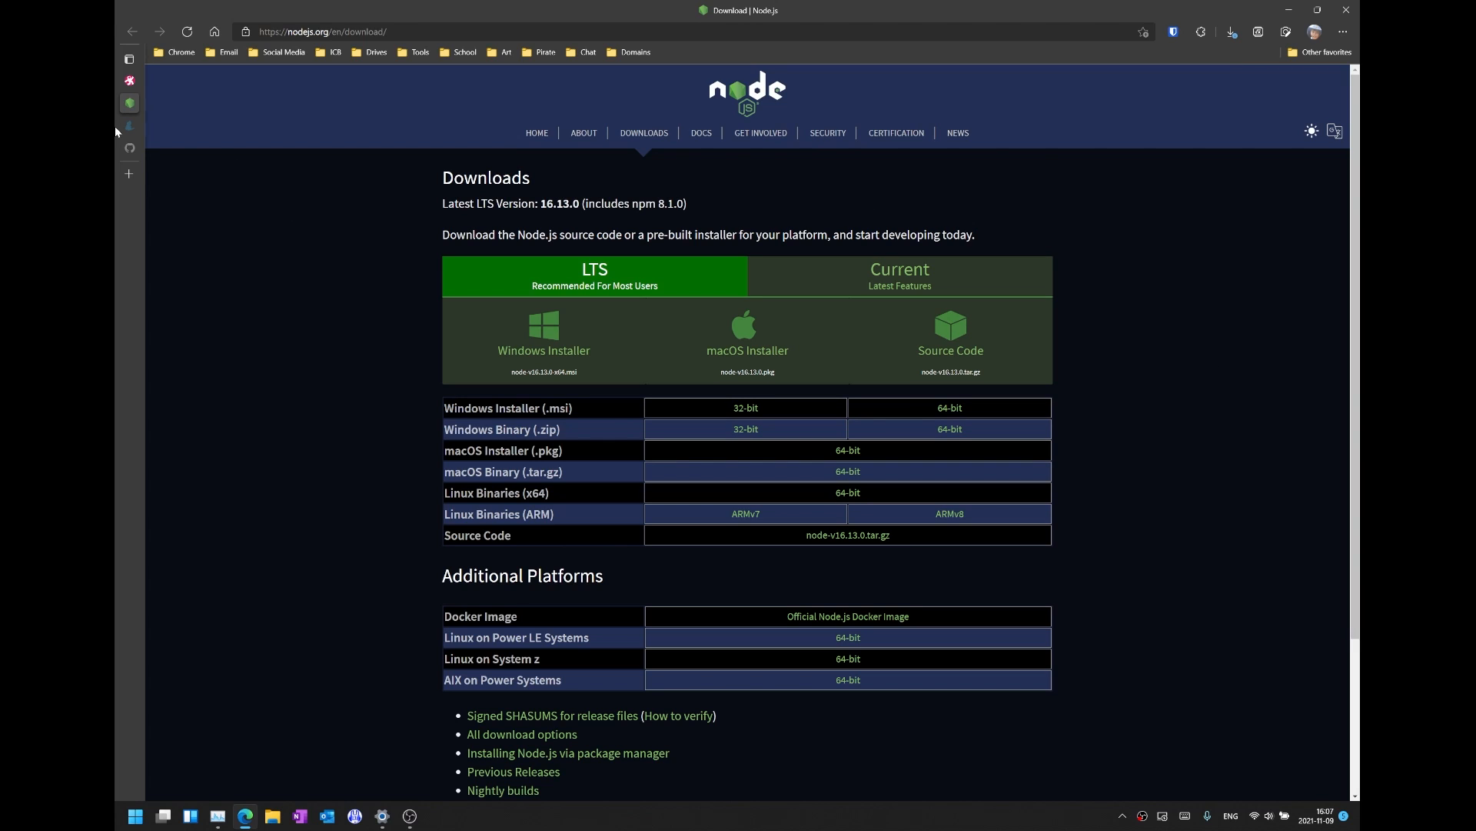
Search the Start menu for 'cmd' and launch Command Prompt.
left_click(134, 815)
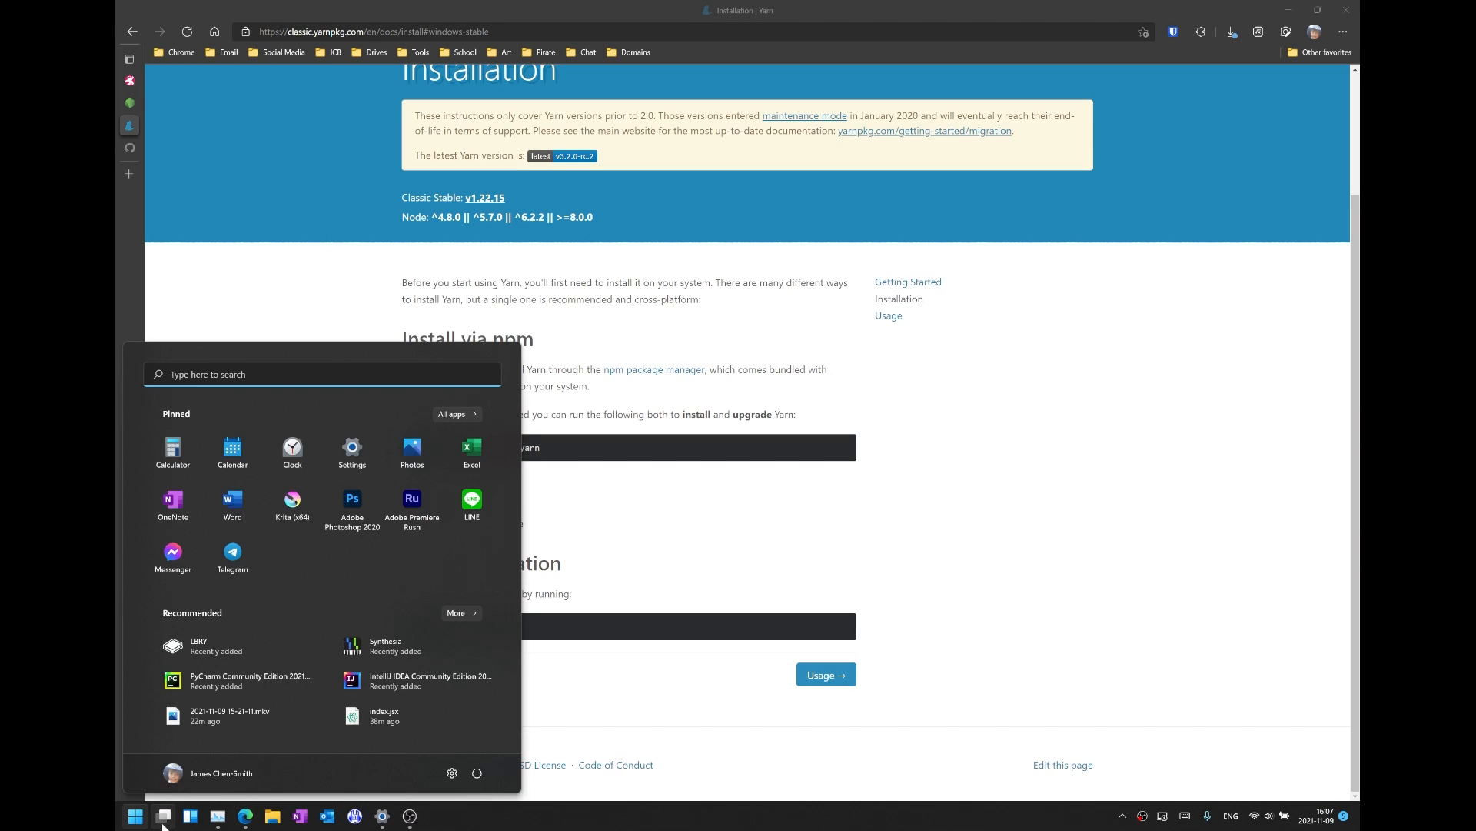
type("cmd")
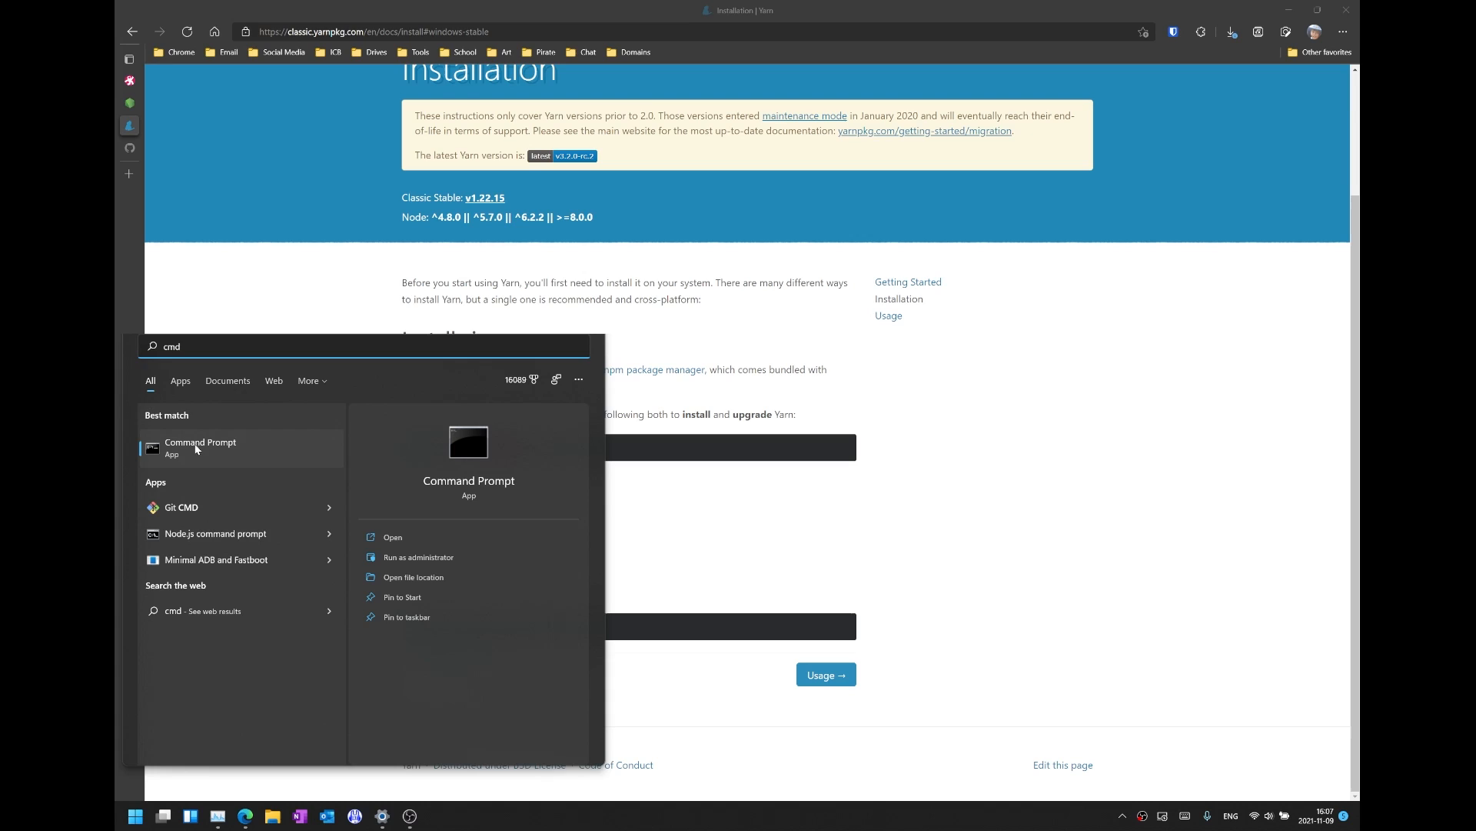
left_click(200, 446)
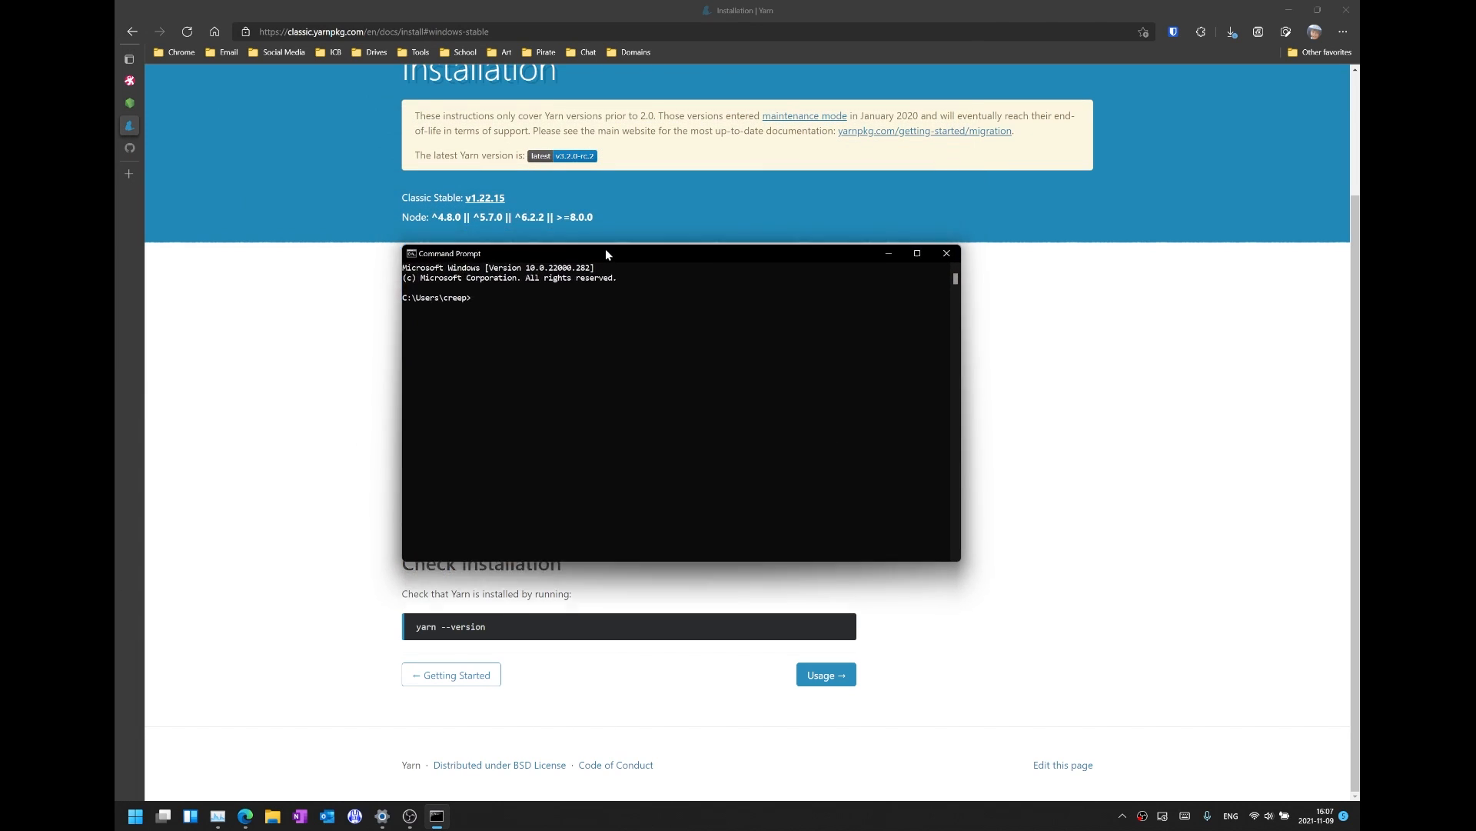
Run npm install --global yarn to install Yarn 1.22.17 globally.
left_click_drag(607, 253, 607, 333)
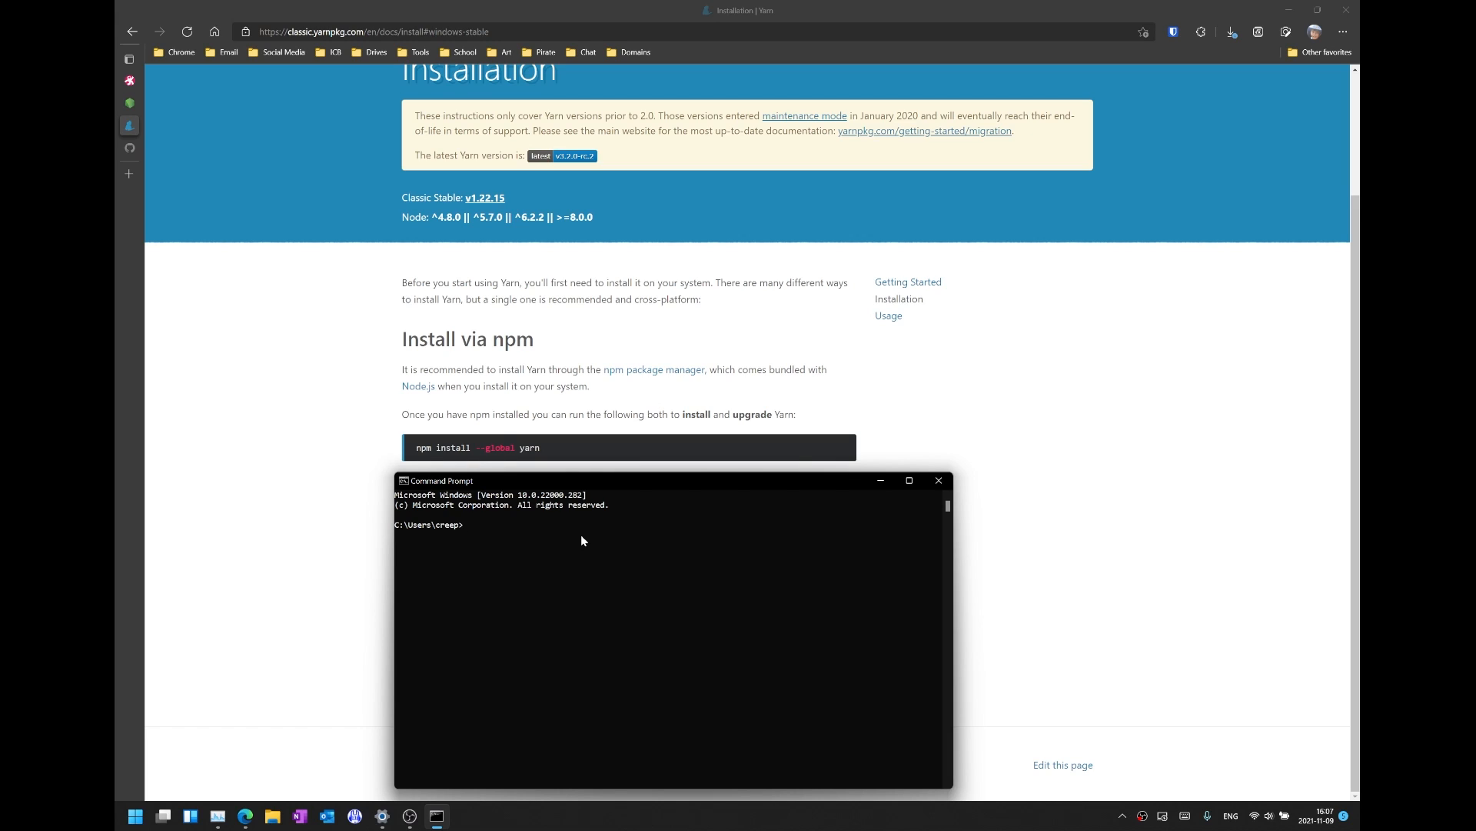
type("npm install --")
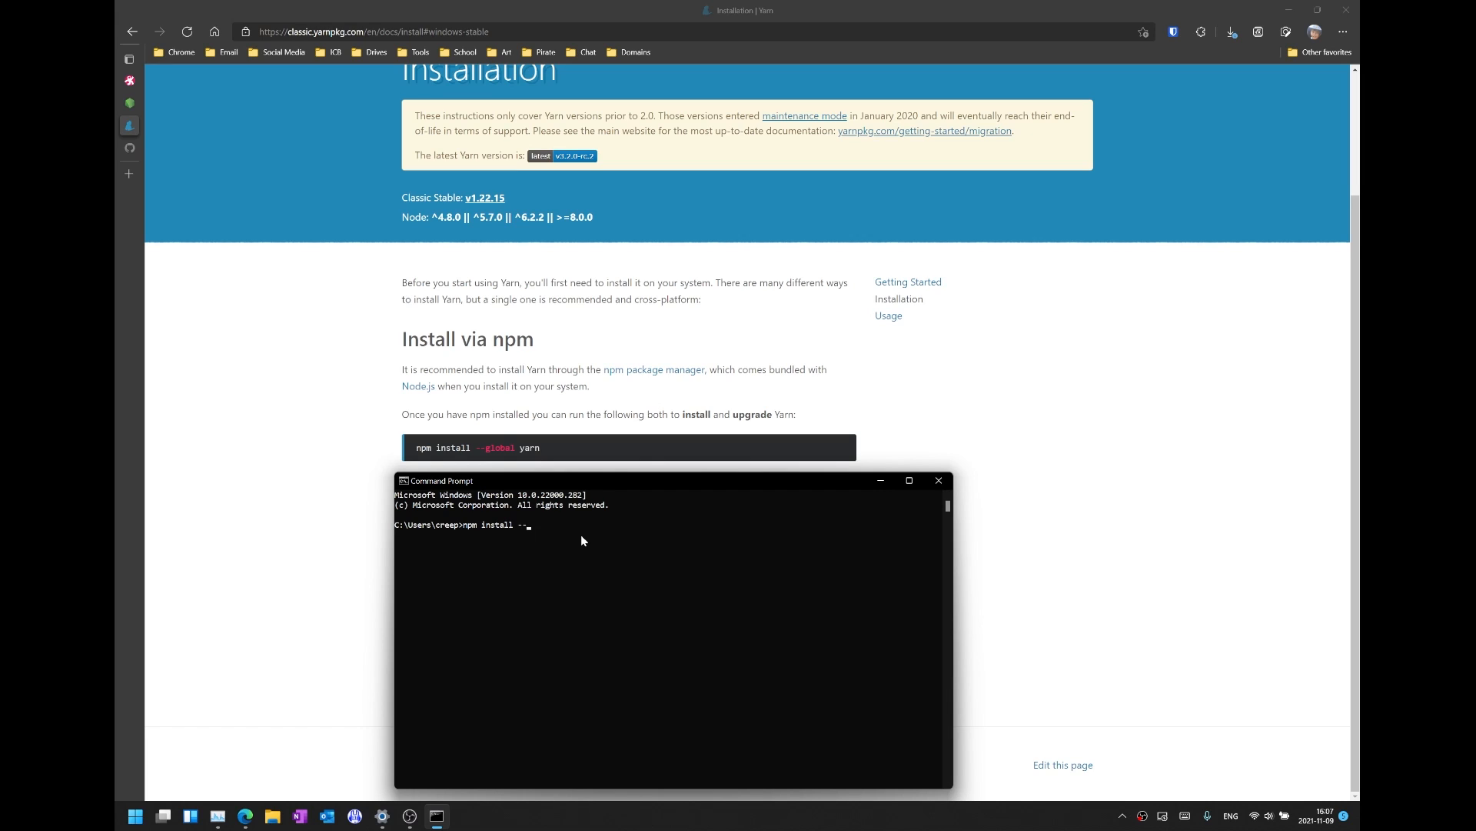
type("global")
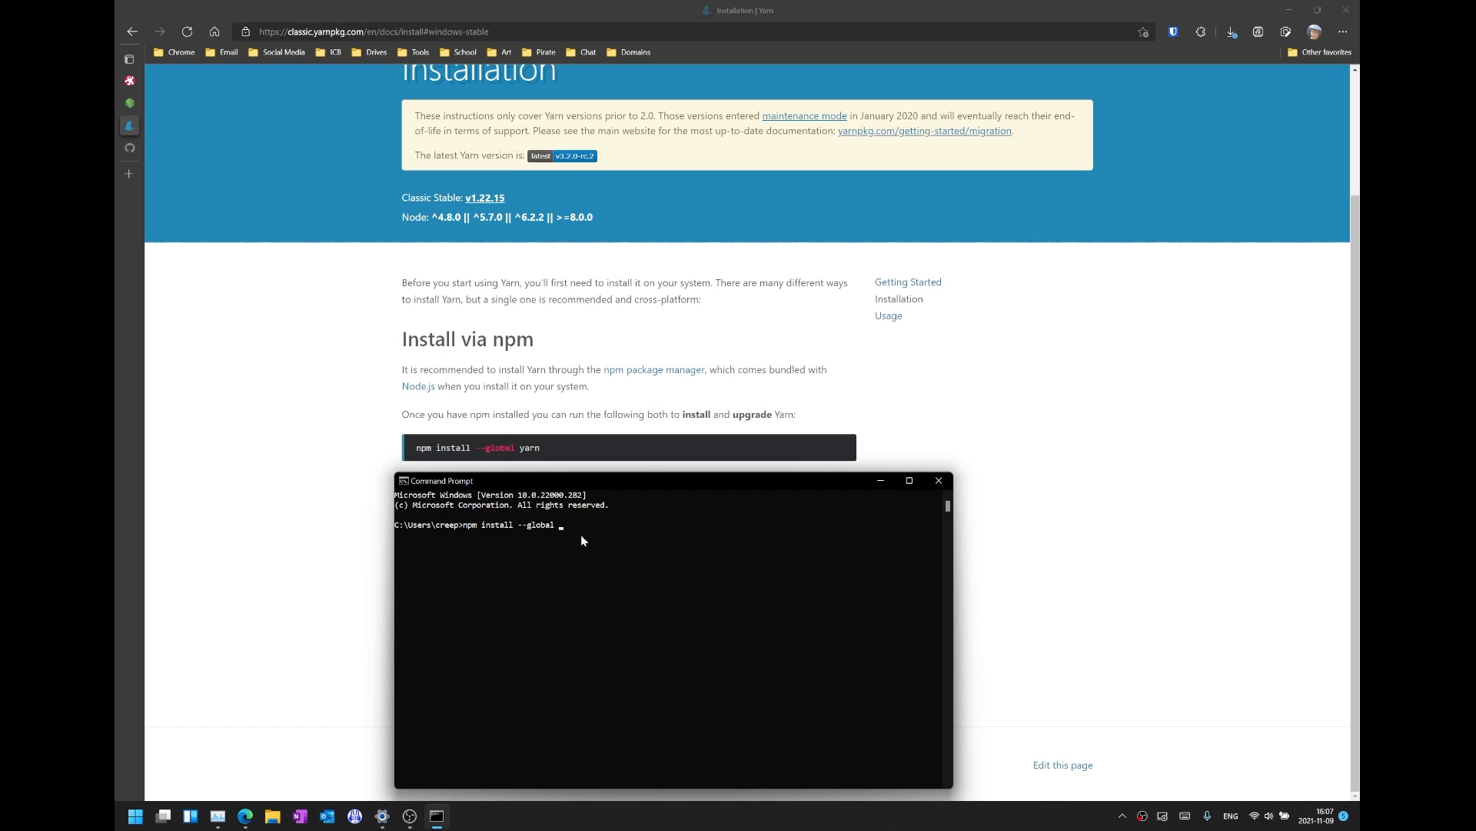
type("yarn")
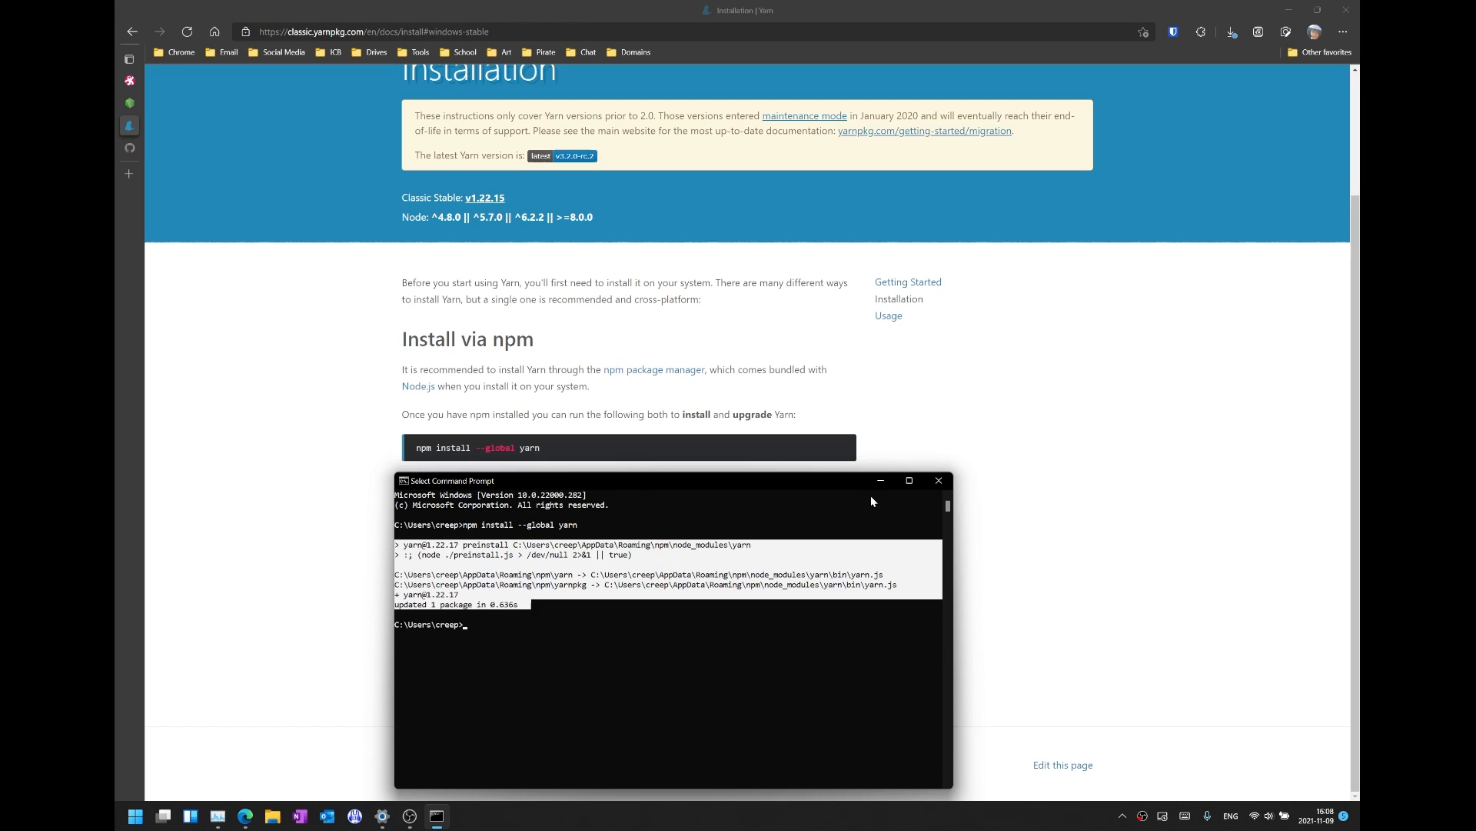
mouse_move(938, 480)
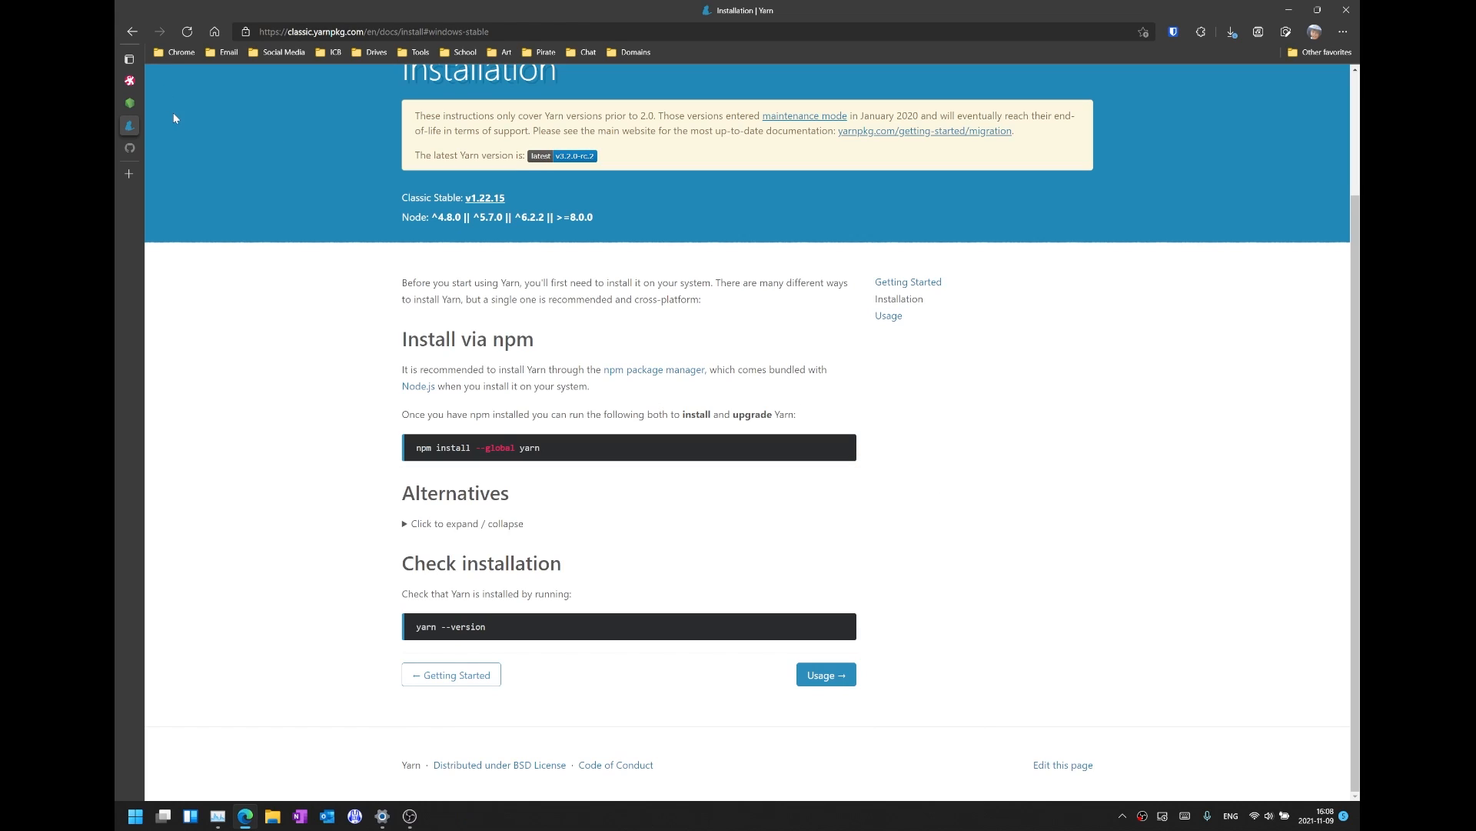
Switch to the lbry-desktop GitHub tab and download its source as a ZIP.
left_click(130, 59)
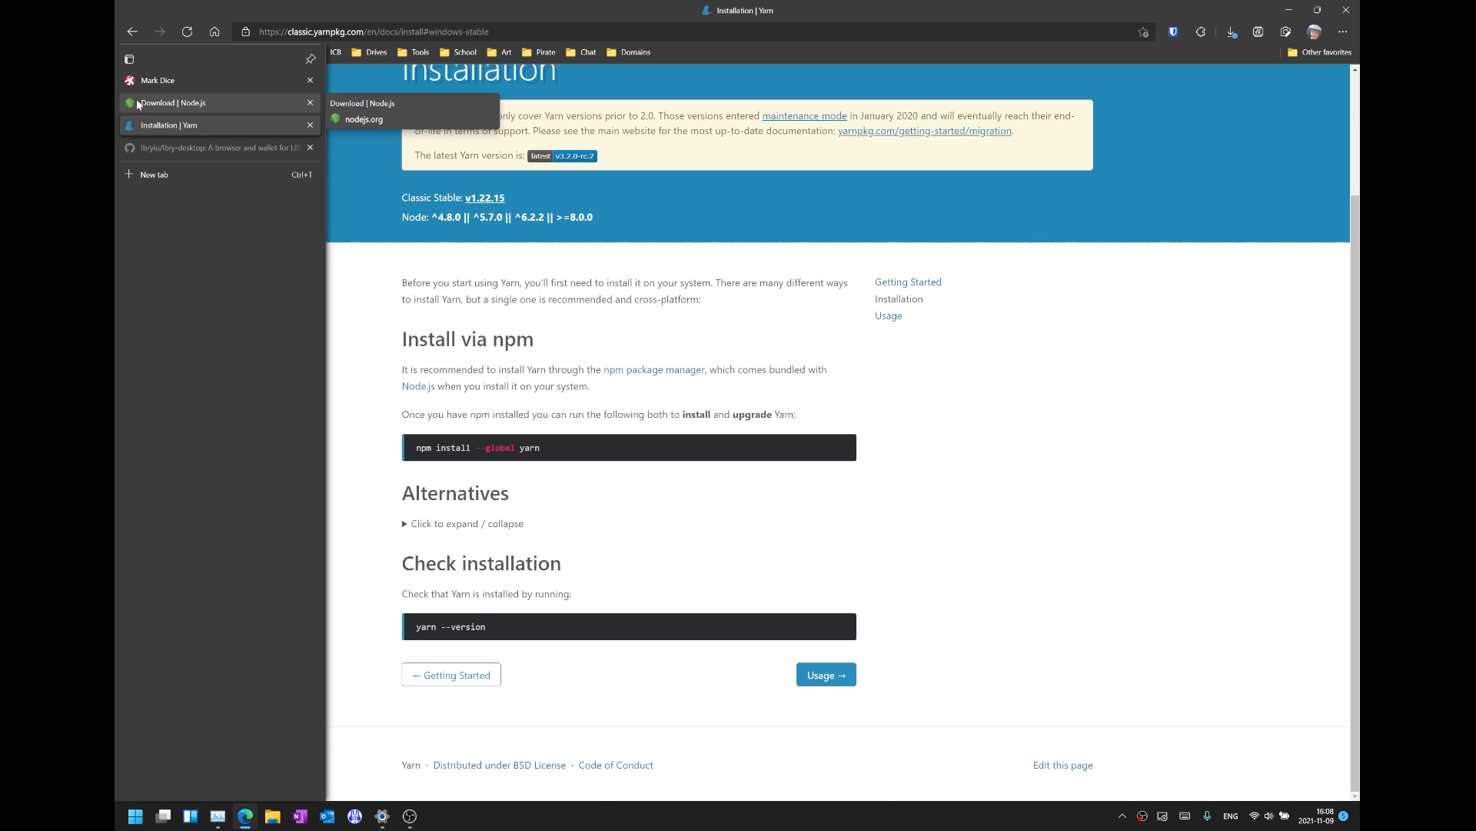
left_click(220, 147)
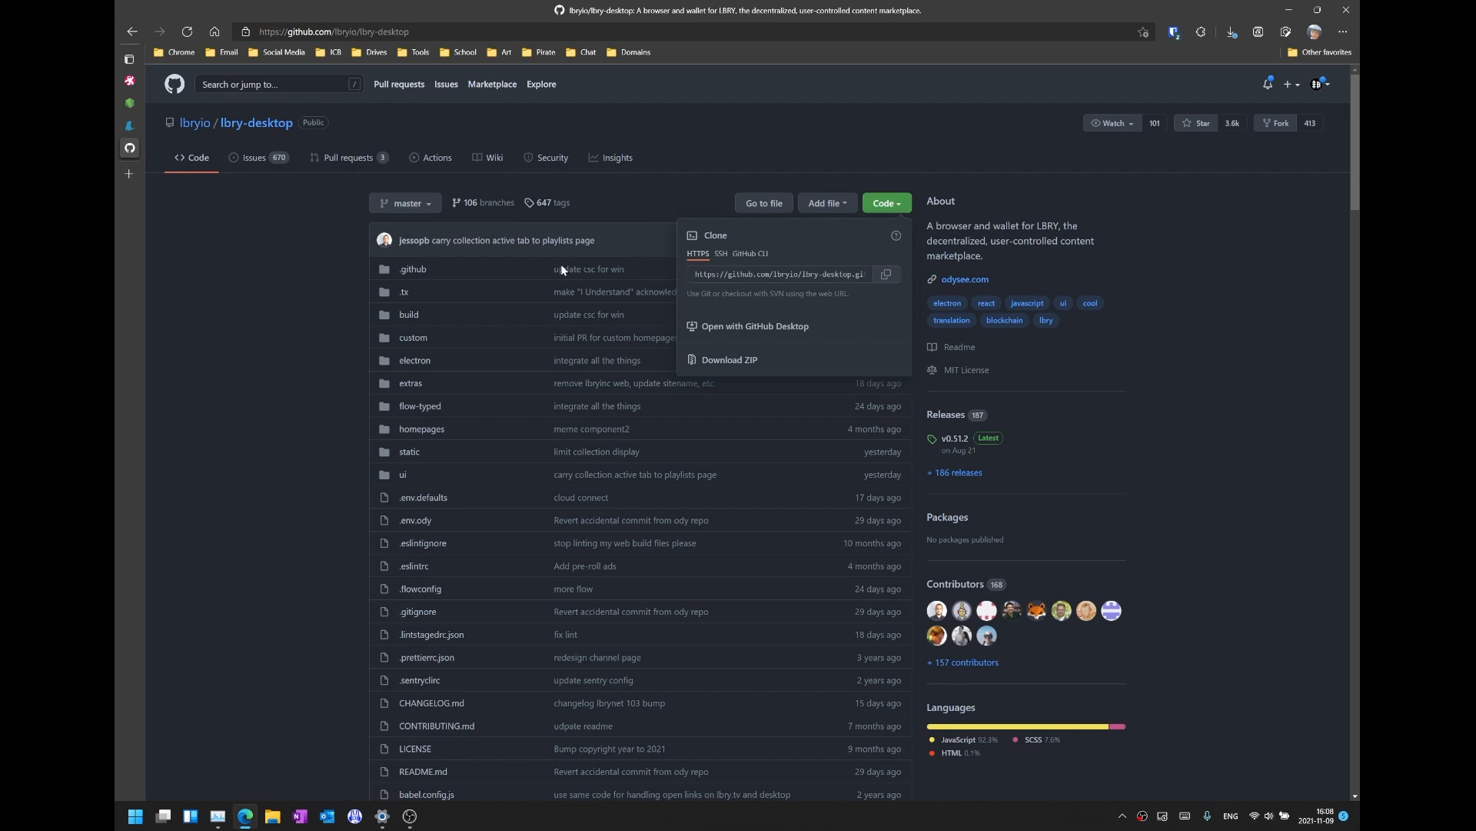
left_click(884, 202)
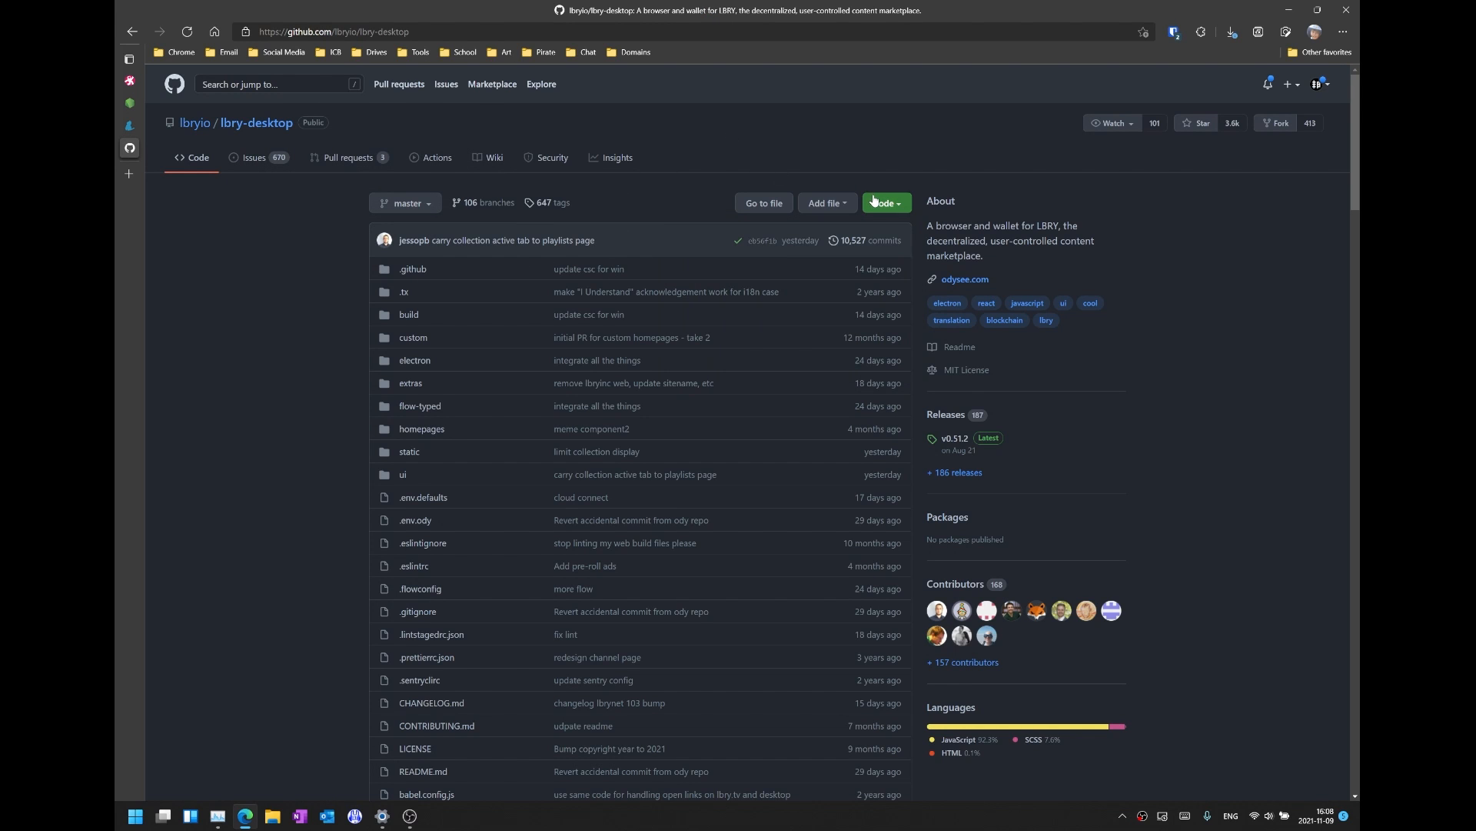
mouse_move(868, 142)
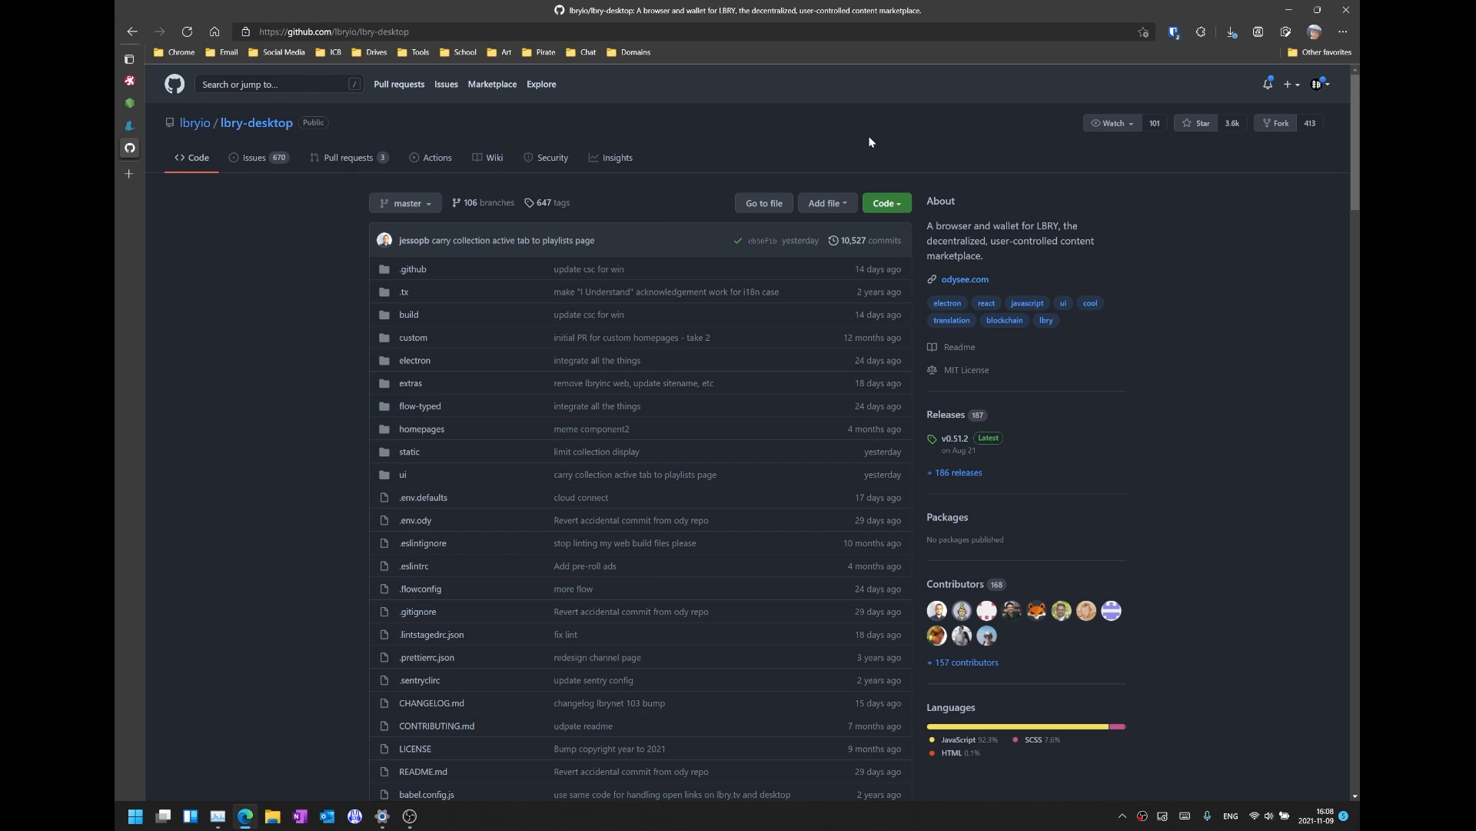
mouse_move(787, 117)
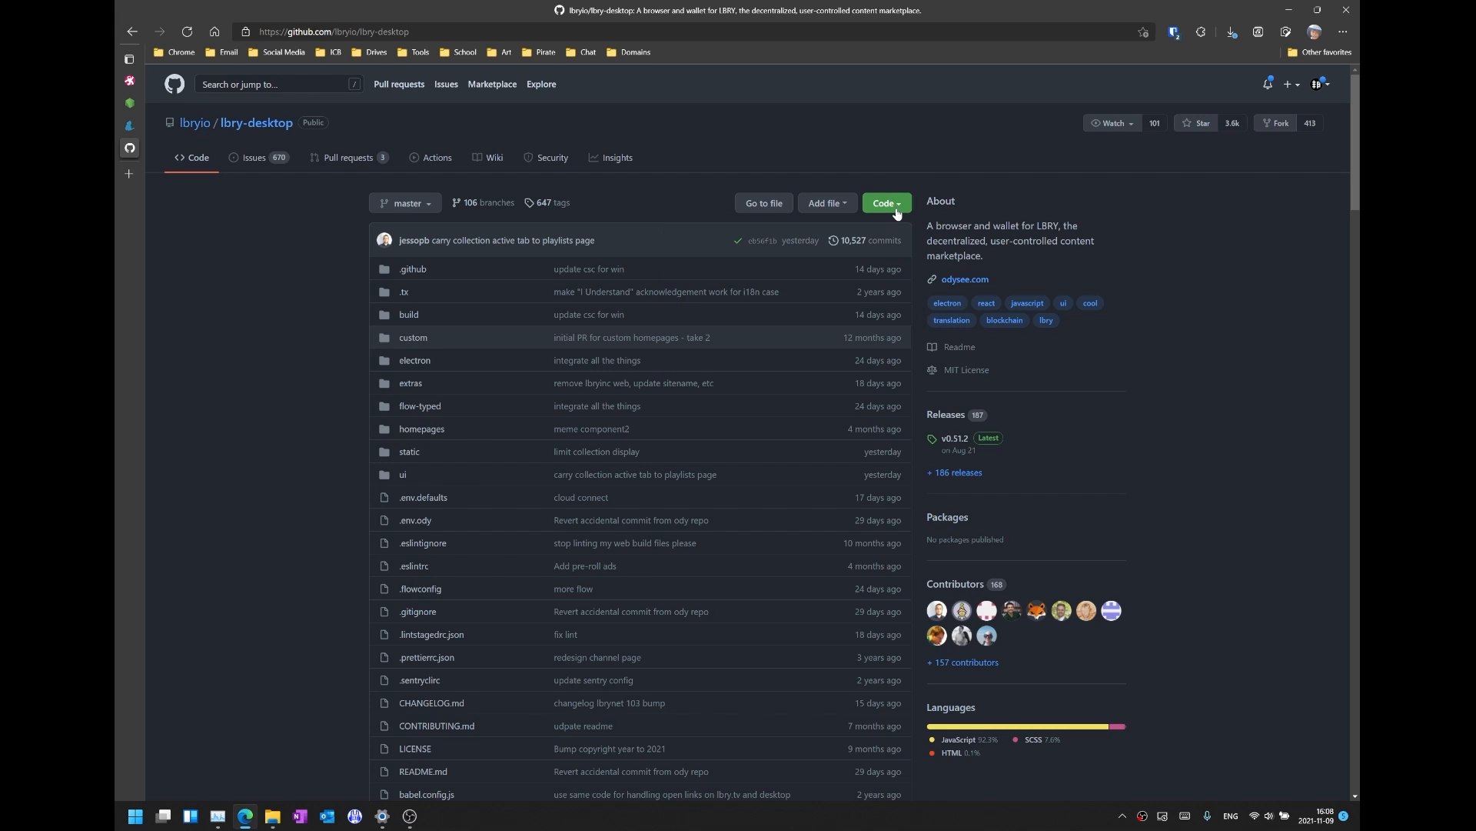
left_click(884, 202)
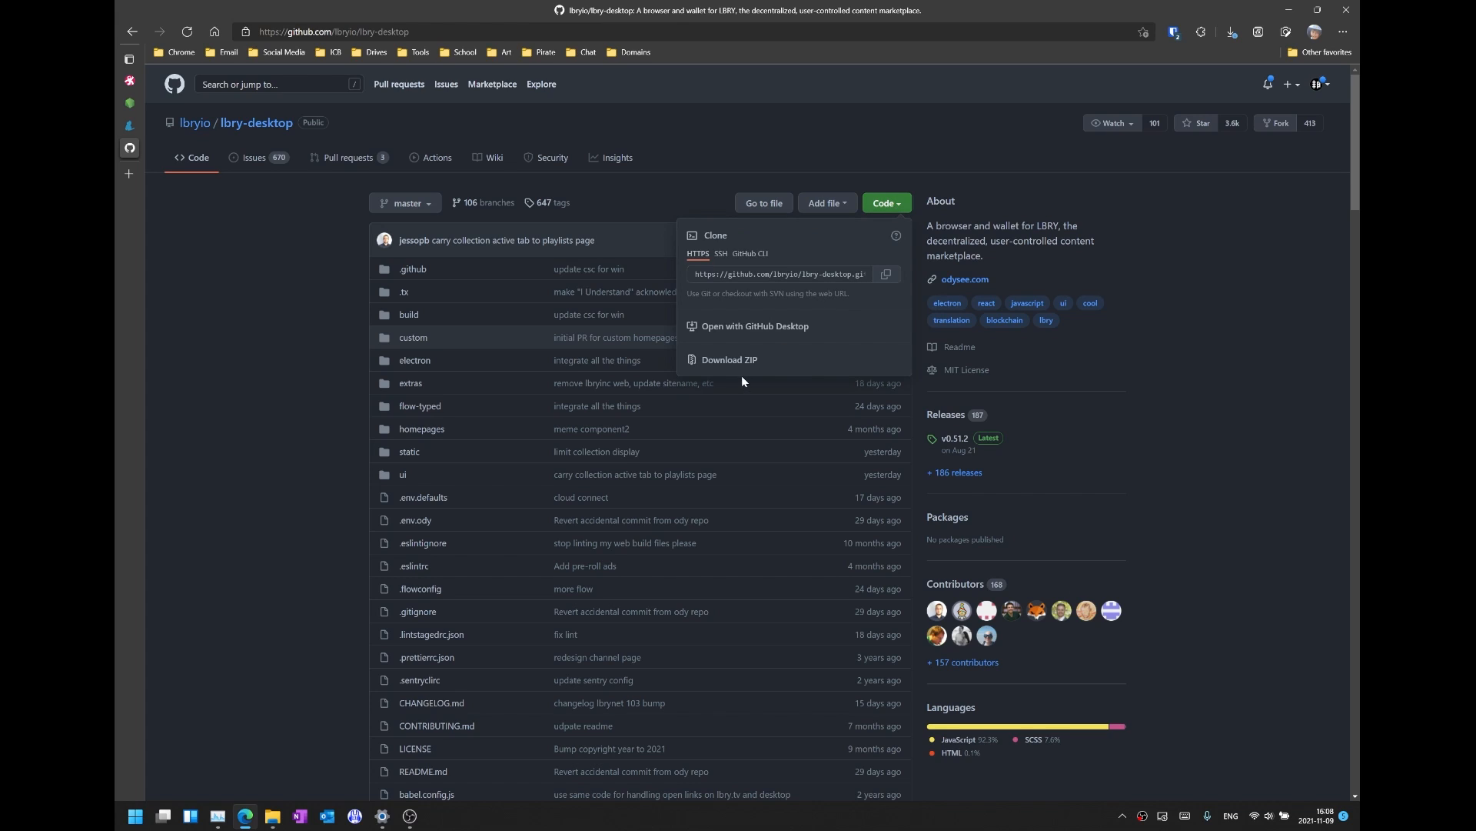
left_click(1231, 30)
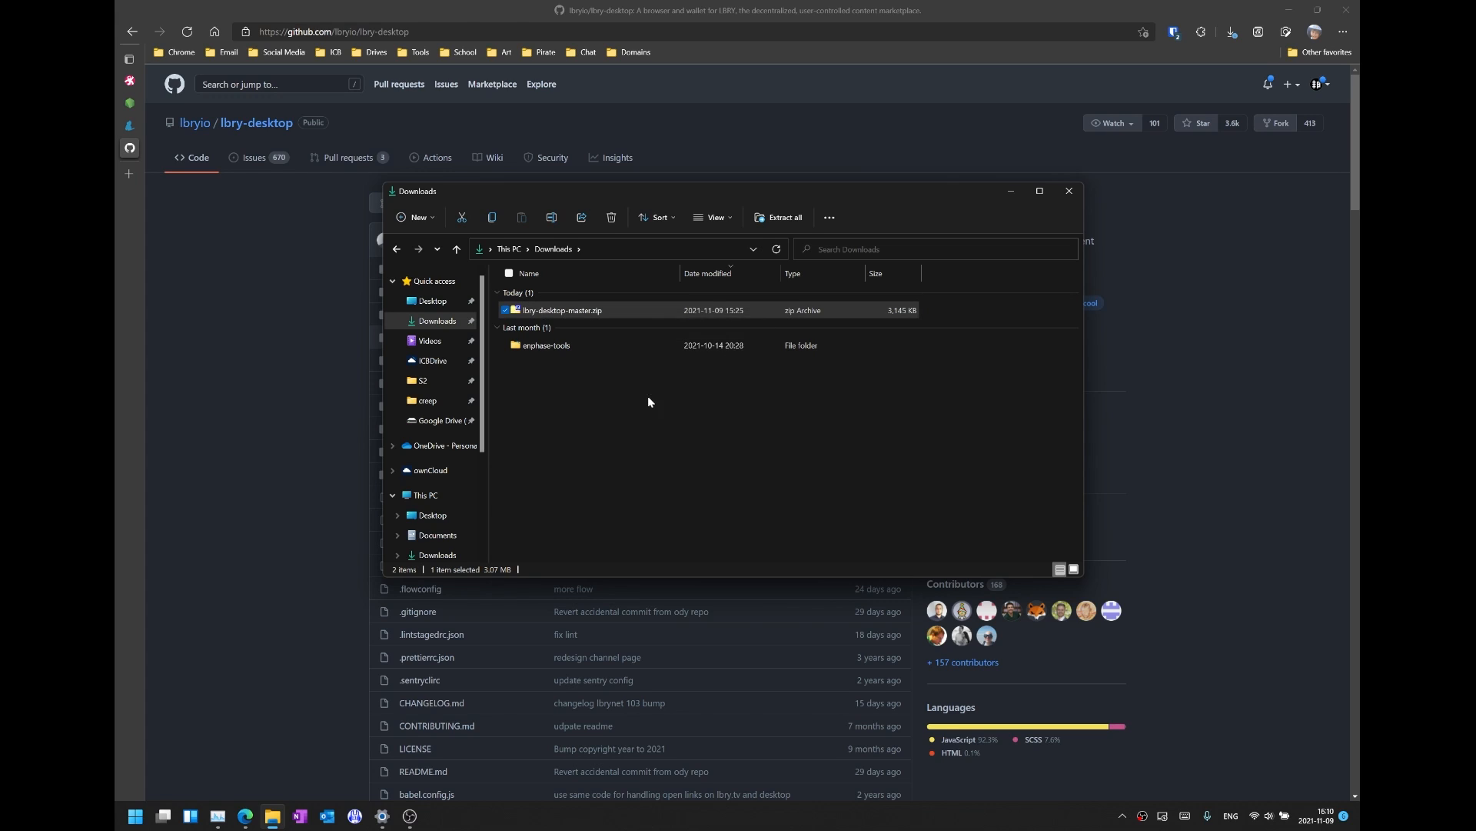
Extract the ZIP into Downloads, replacing existing files, and open lbry-desktop-master.
left_click(783, 218)
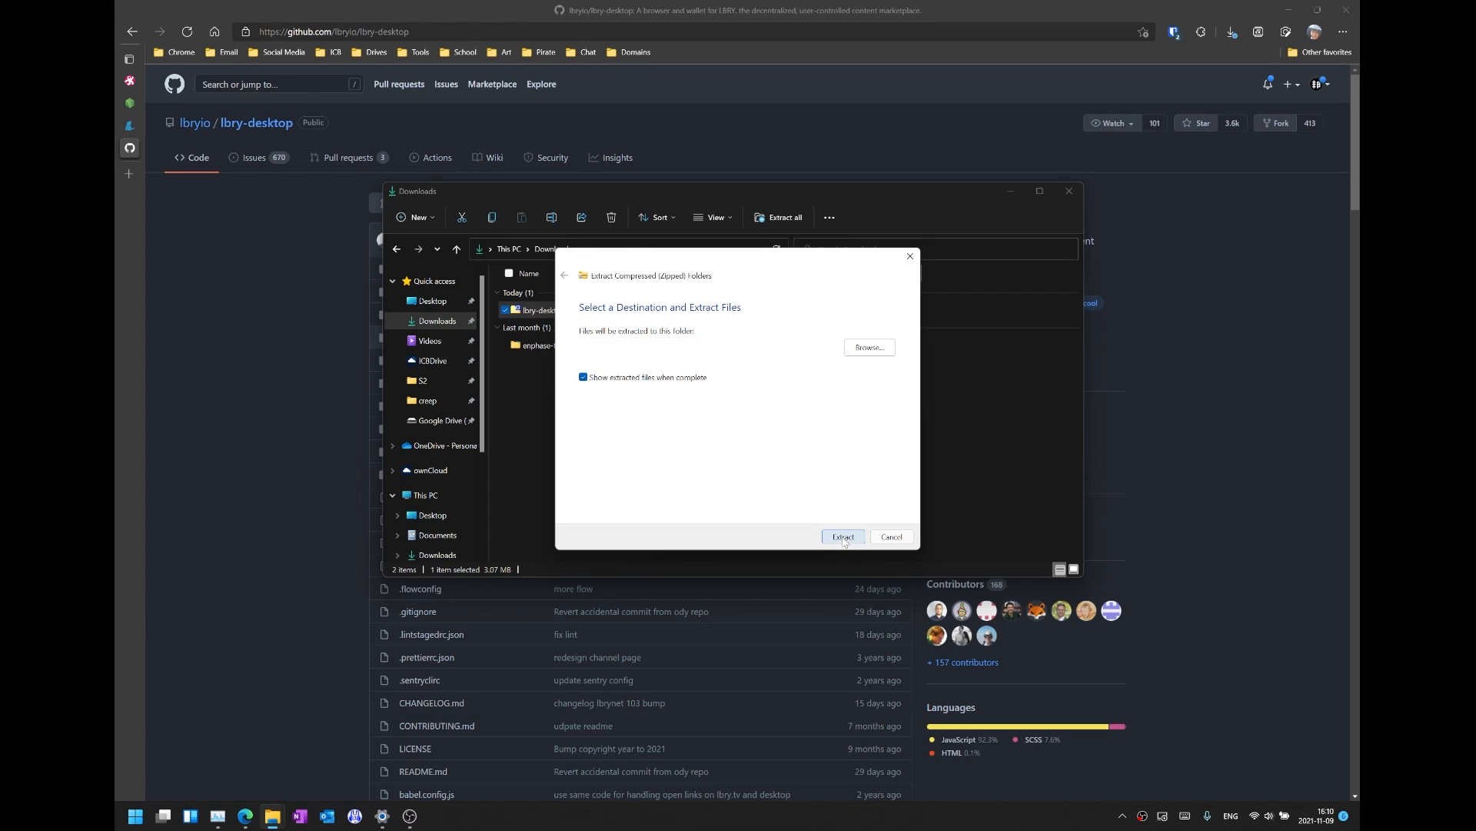
left_click(840, 537)
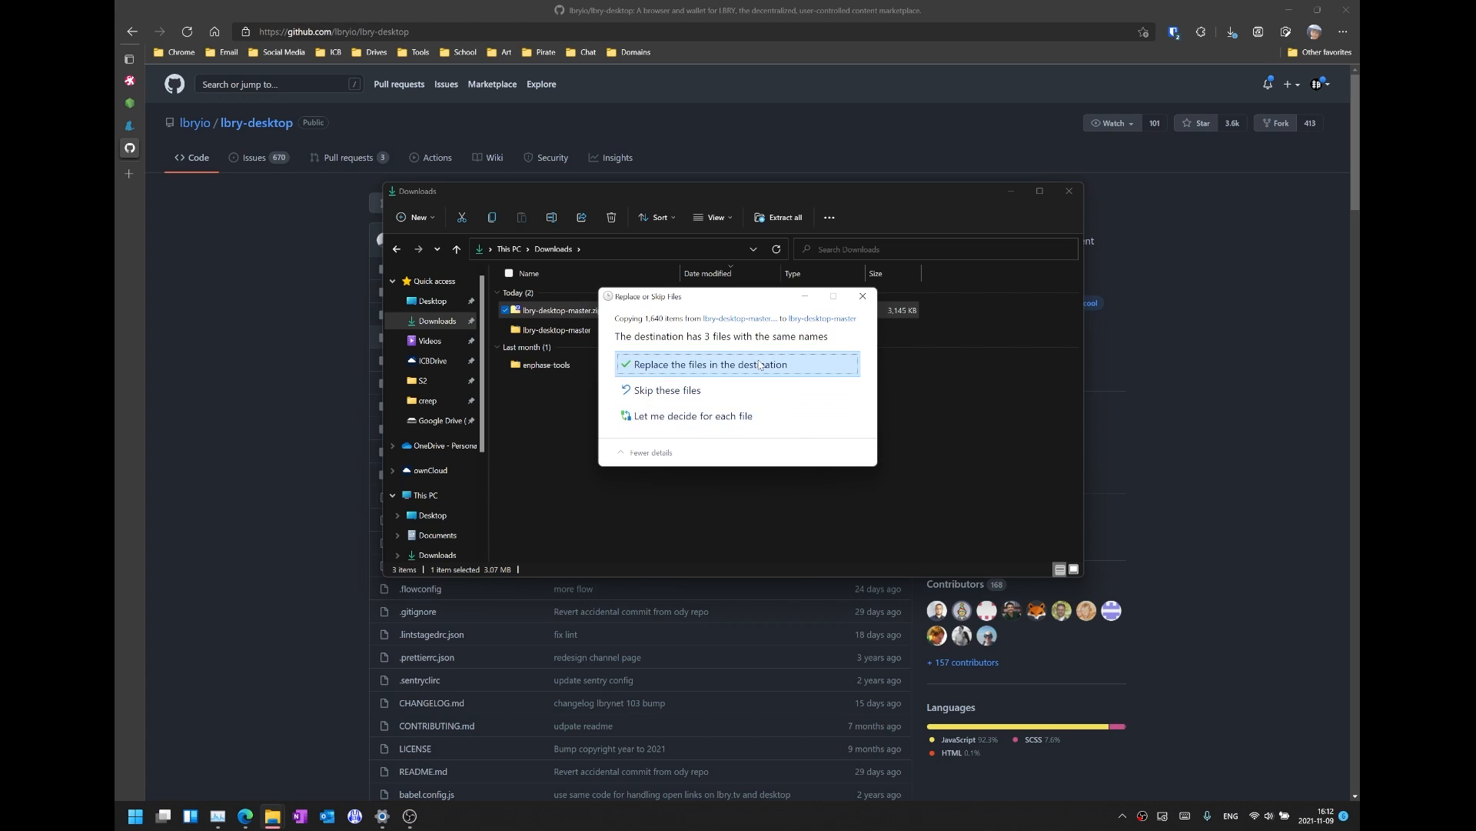
left_click(707, 365)
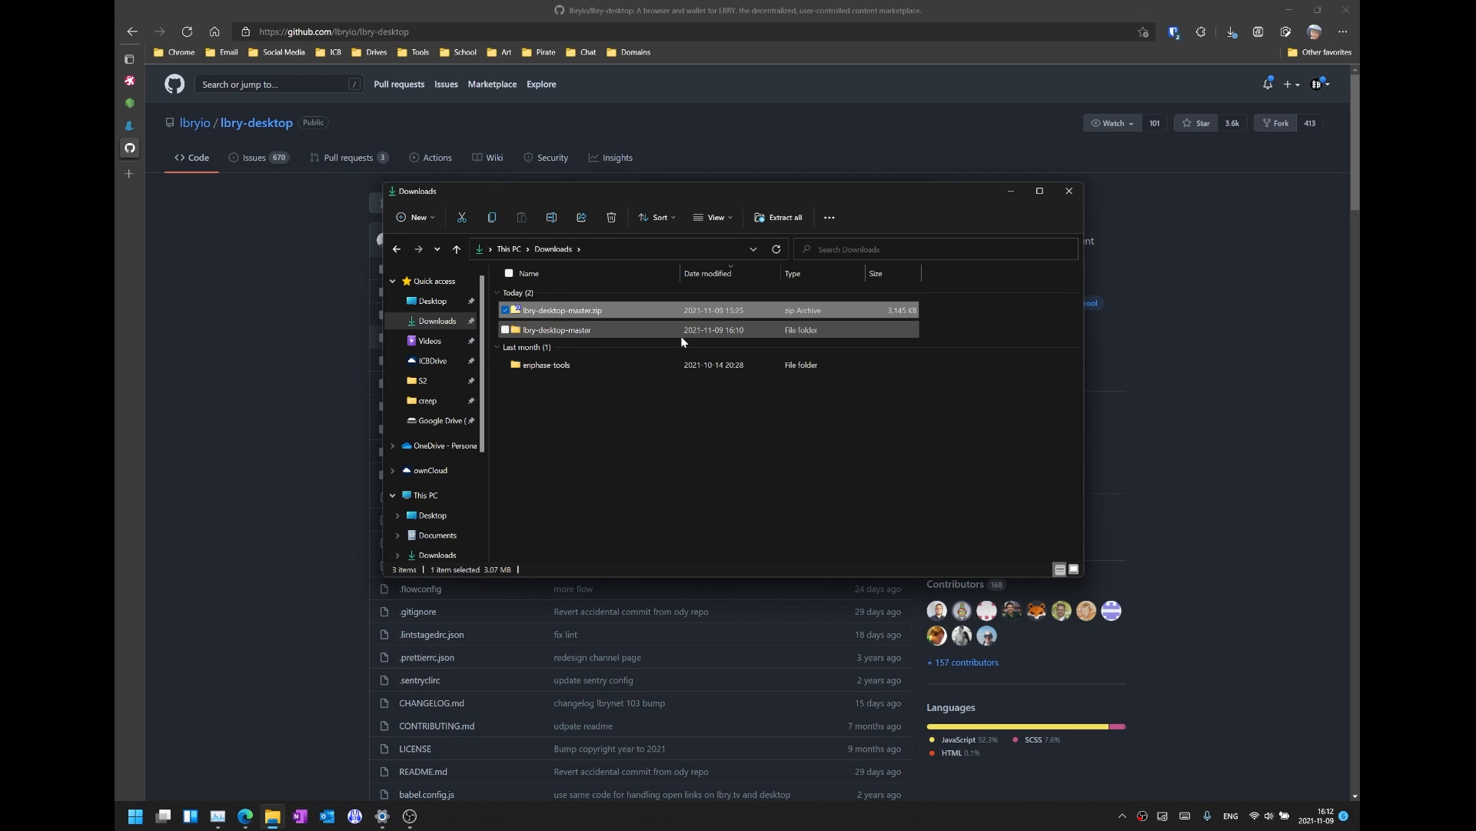
left_click(557, 330)
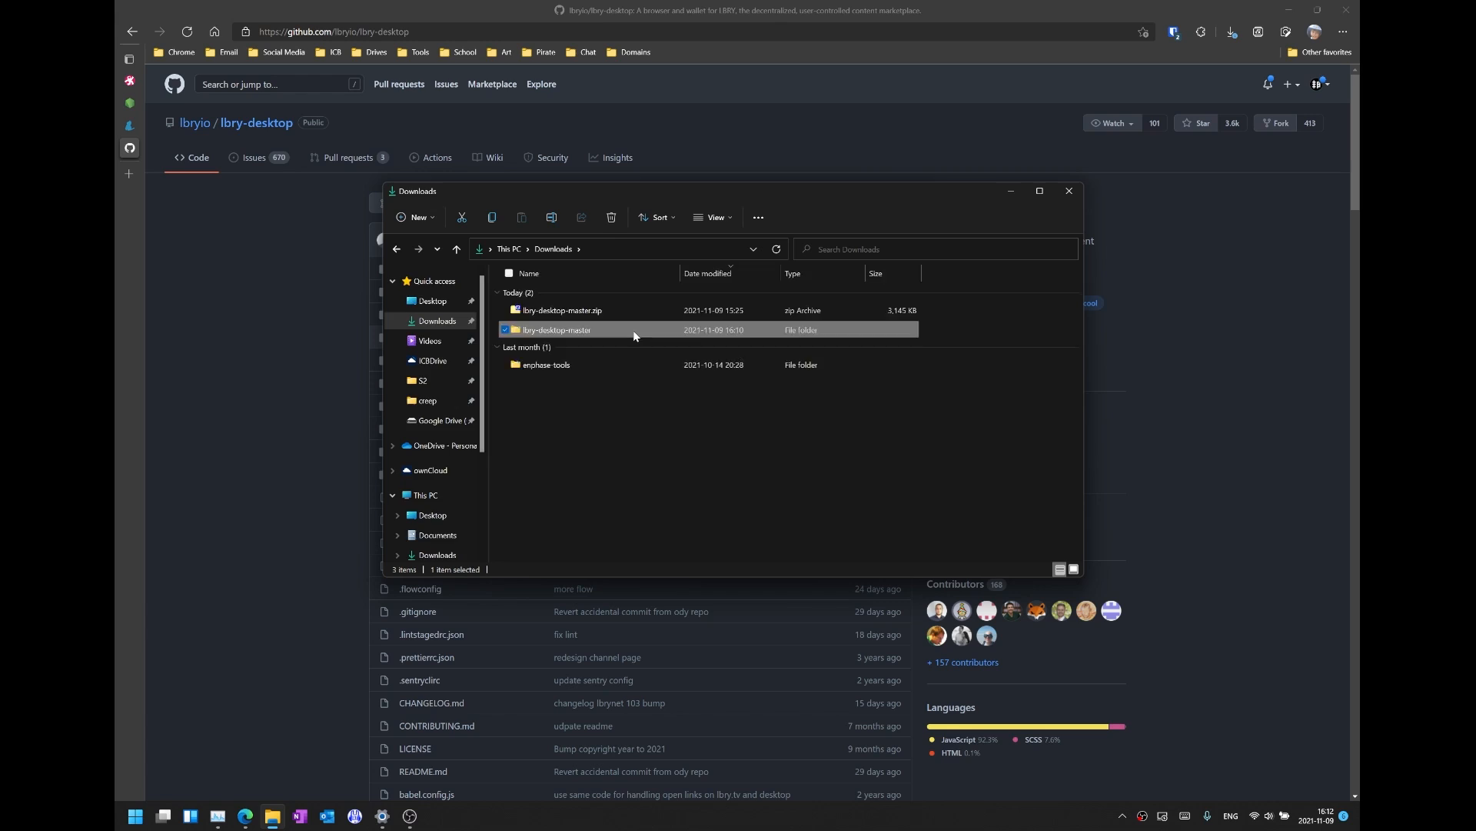
double_click(555, 330)
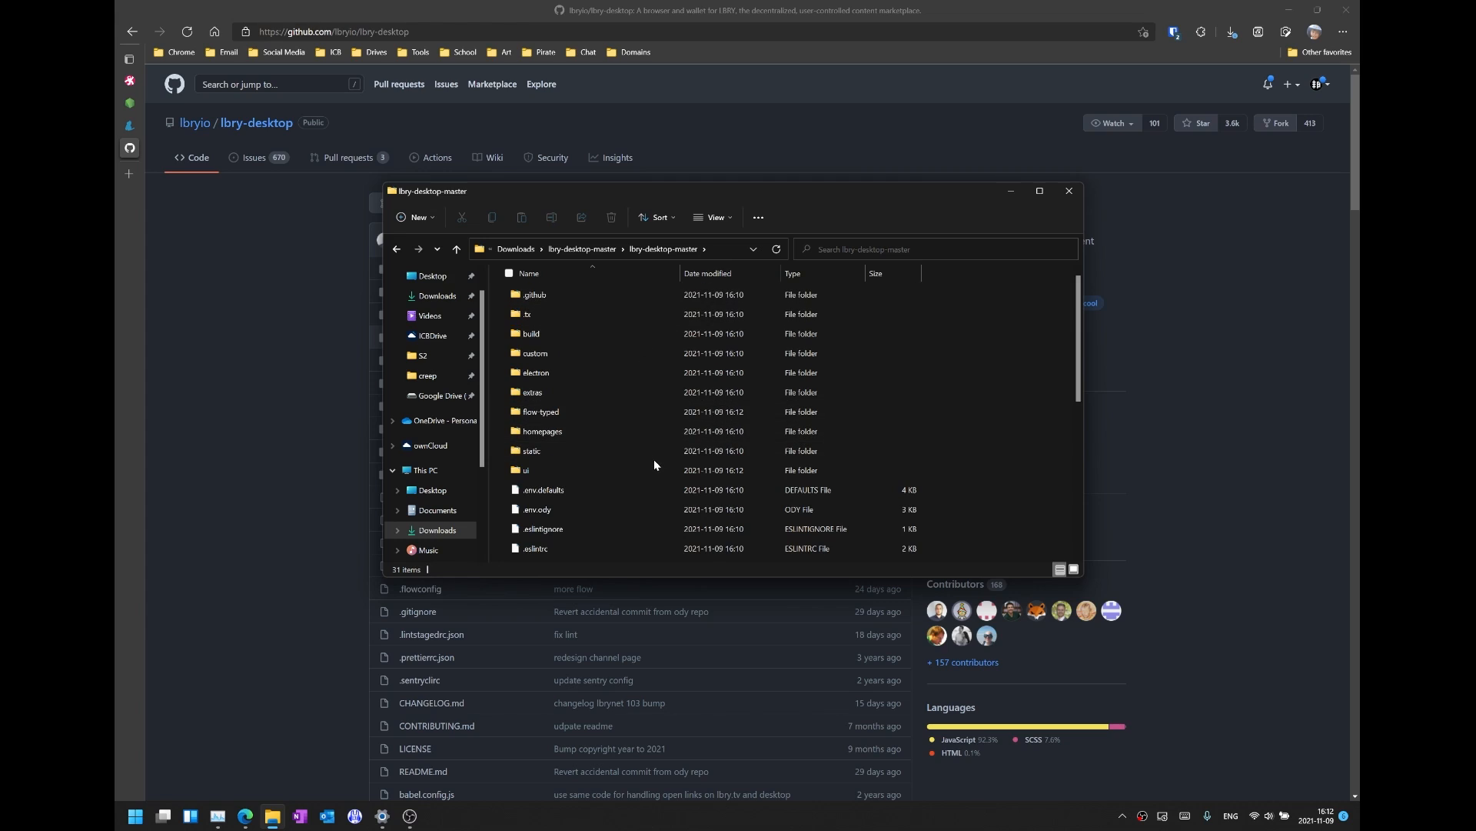
Open the ui folder and select index.jsx.
left_click(527, 470)
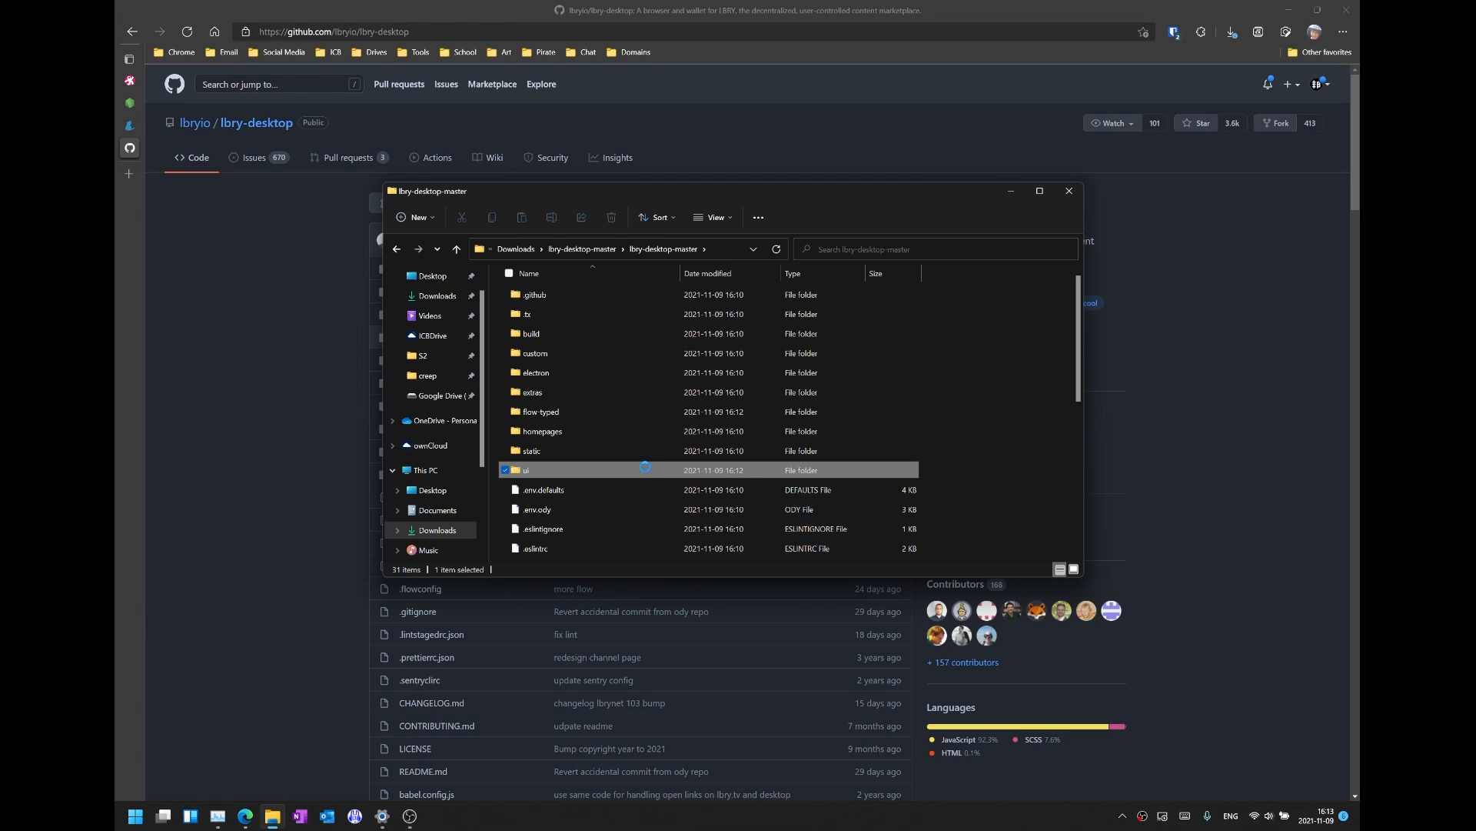
double_click(524, 469)
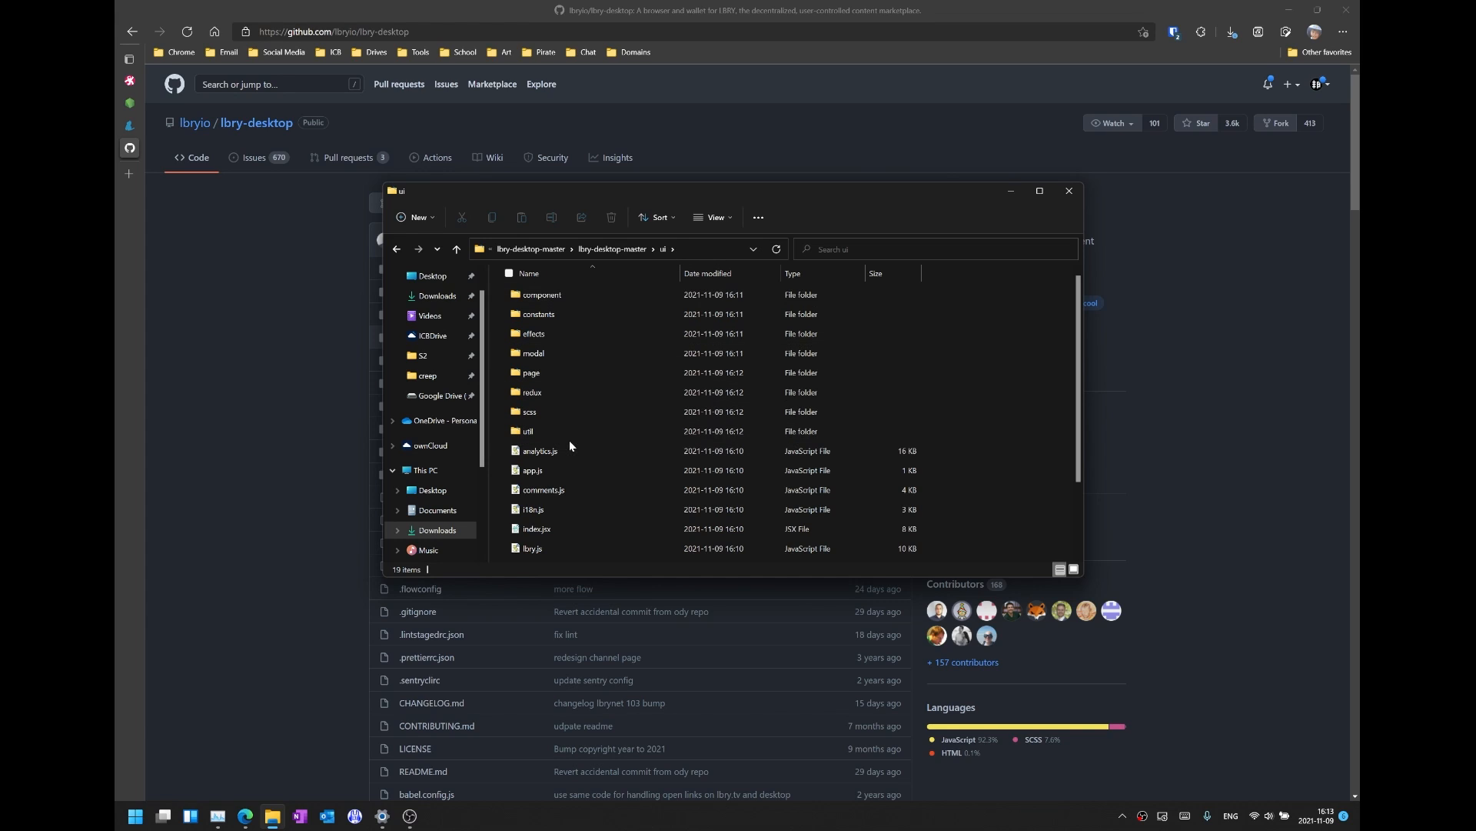
scroll("down", 3)
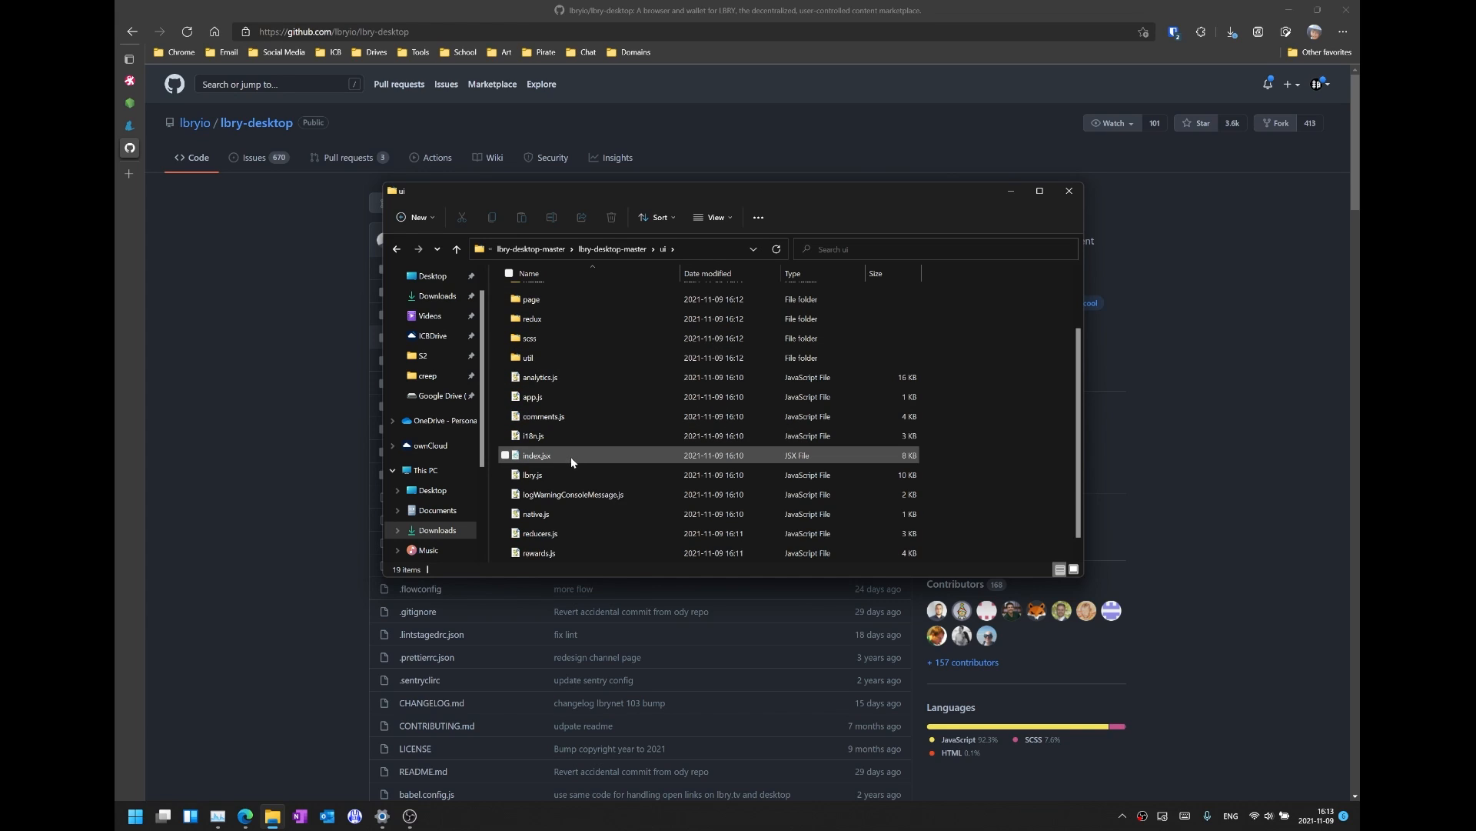
left_click(537, 455)
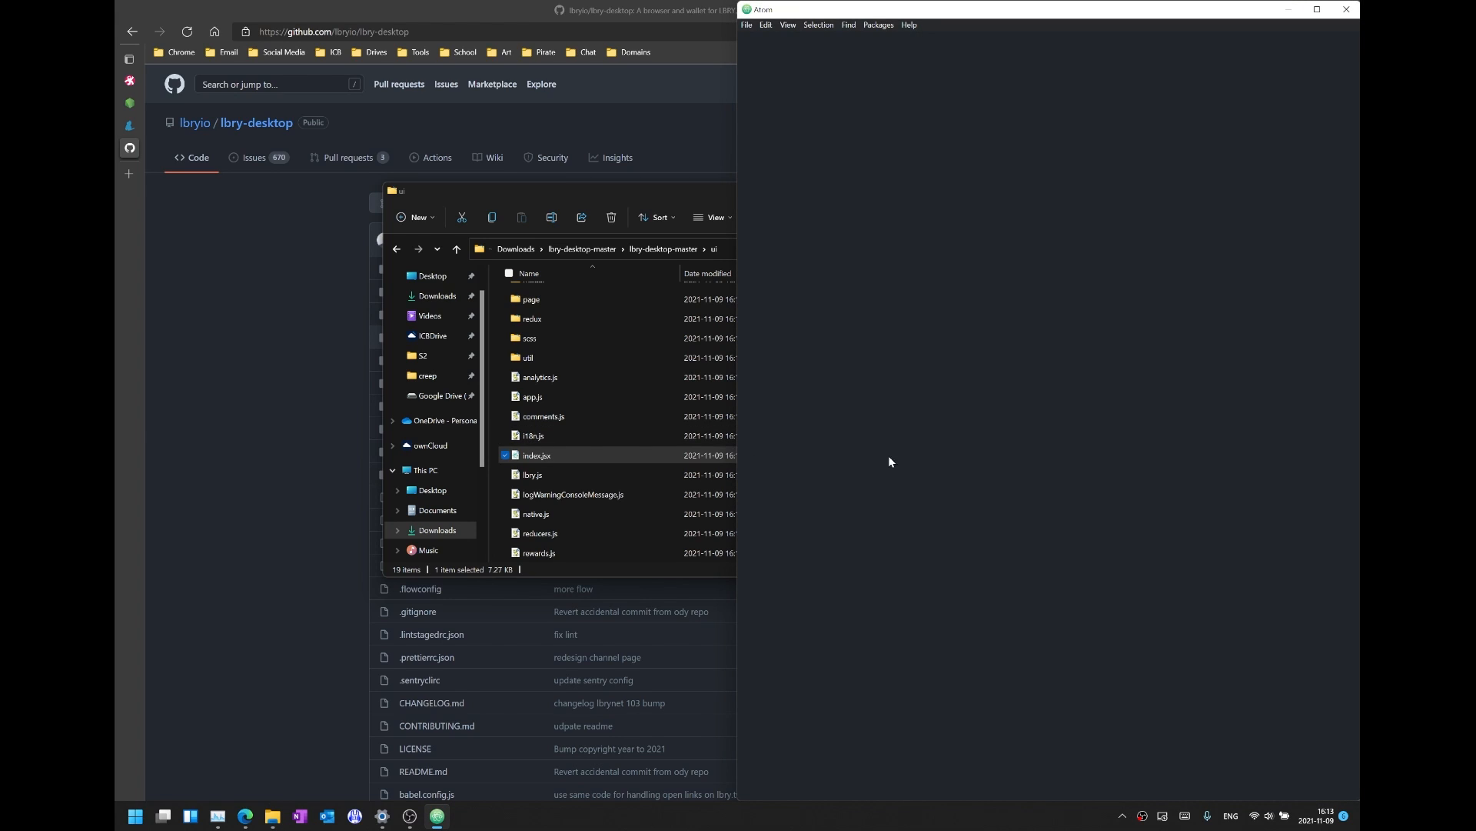
mouse_move(913, 446)
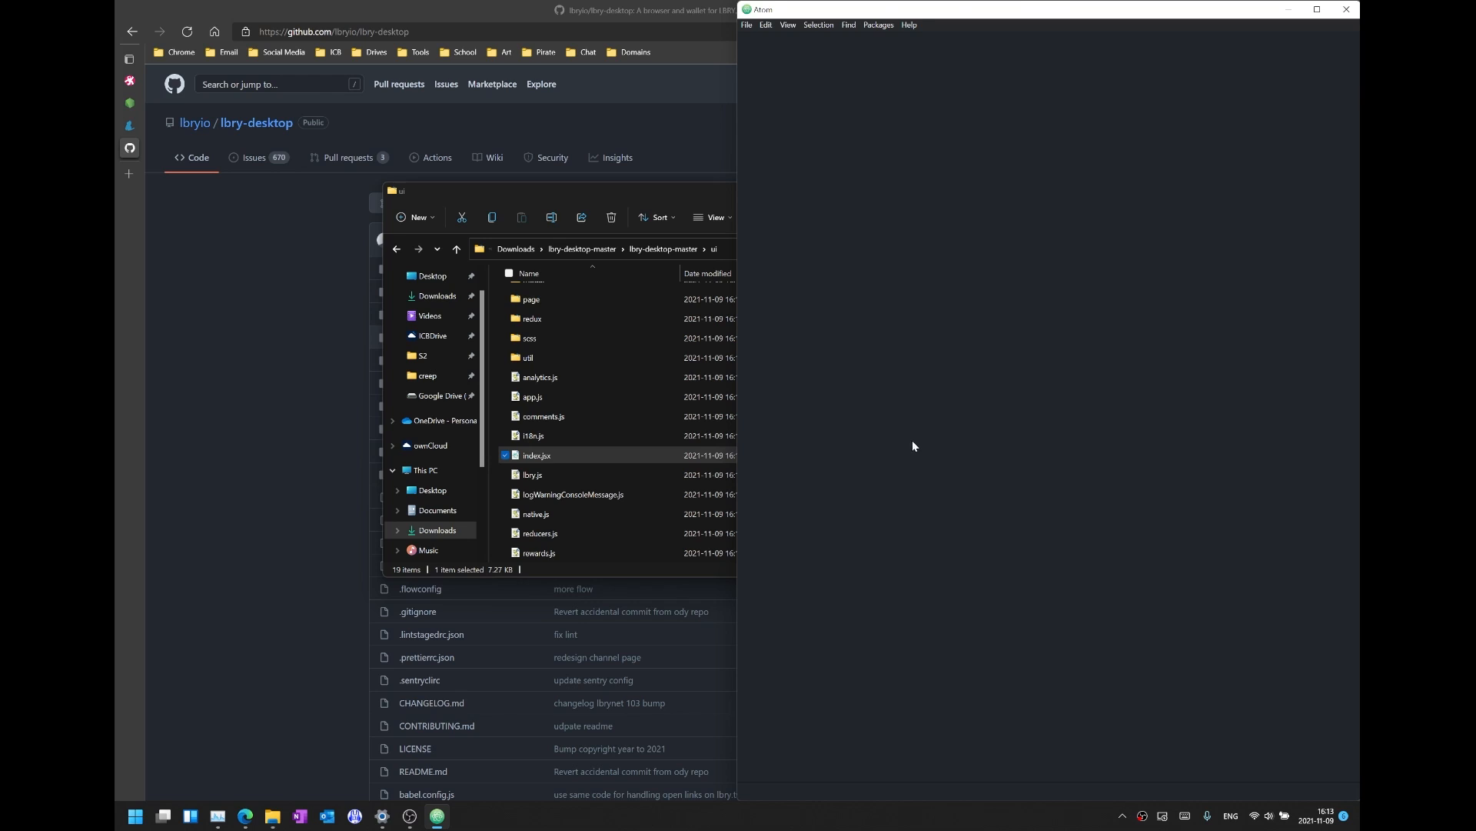
Open index.jsx in Atom and search 'Outpoints', stepping to the third match.
double_click(536, 455)
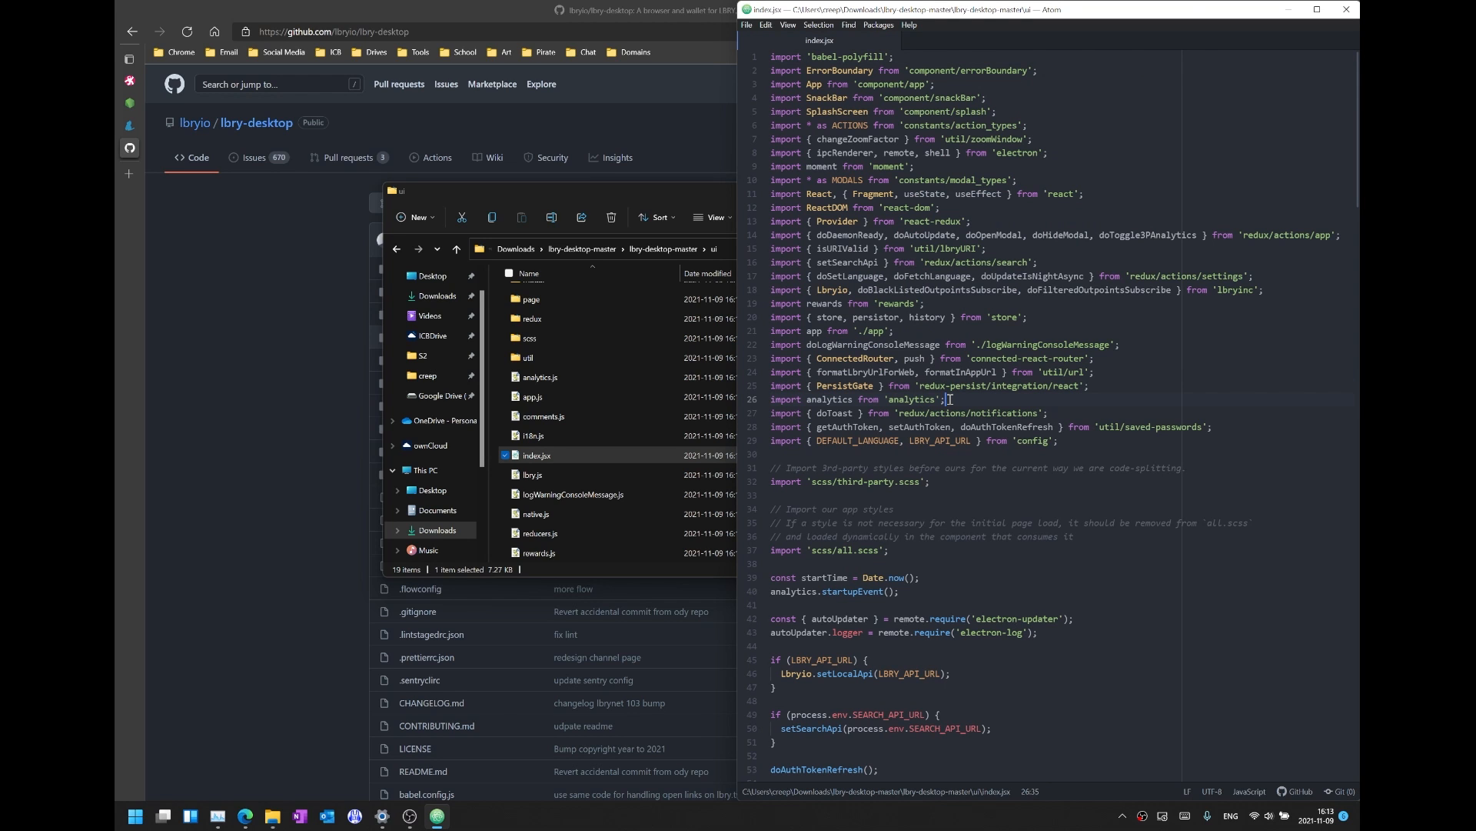
key("ctrl+f")
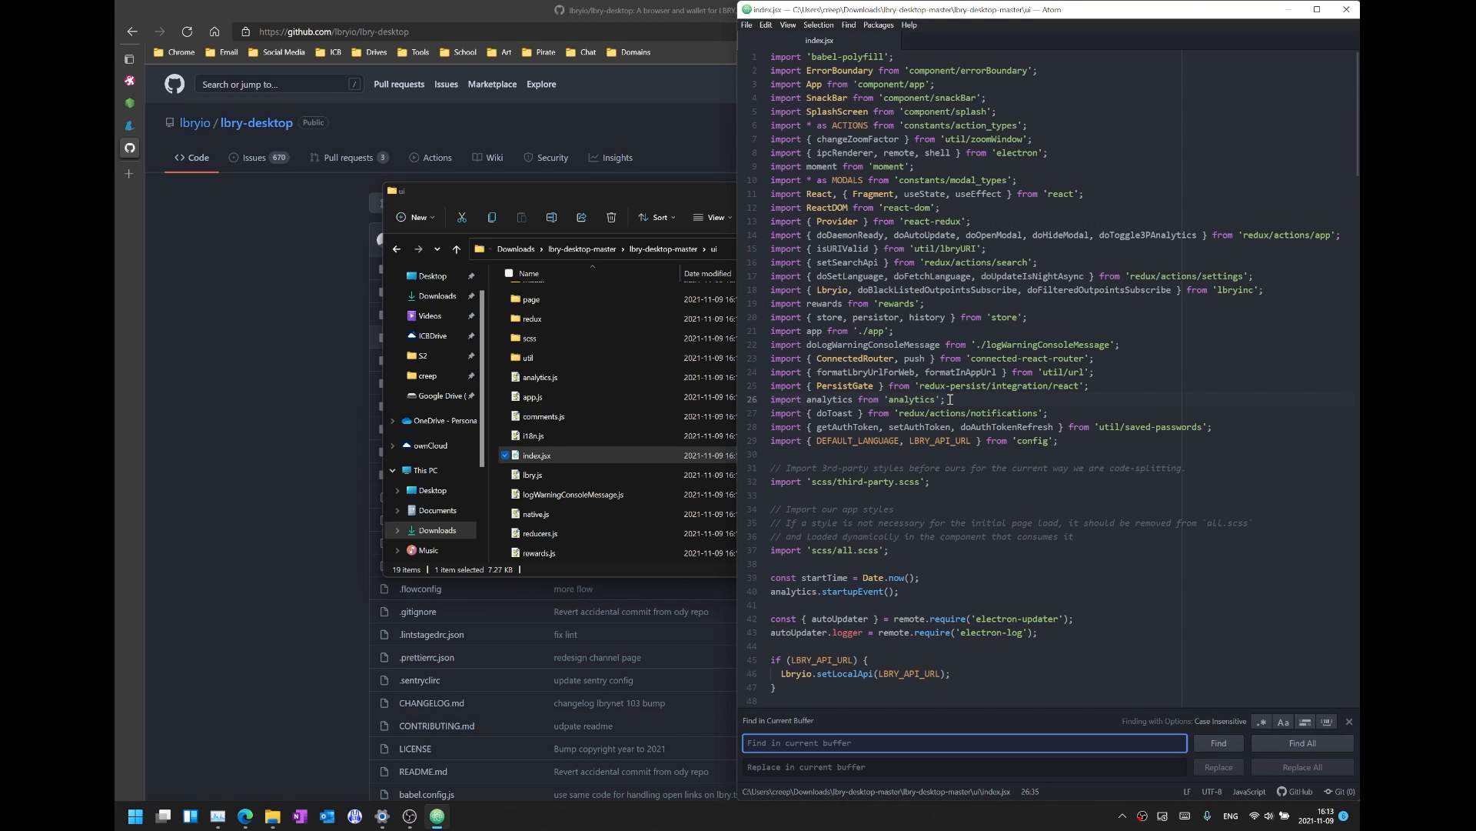
type("Outpoint")
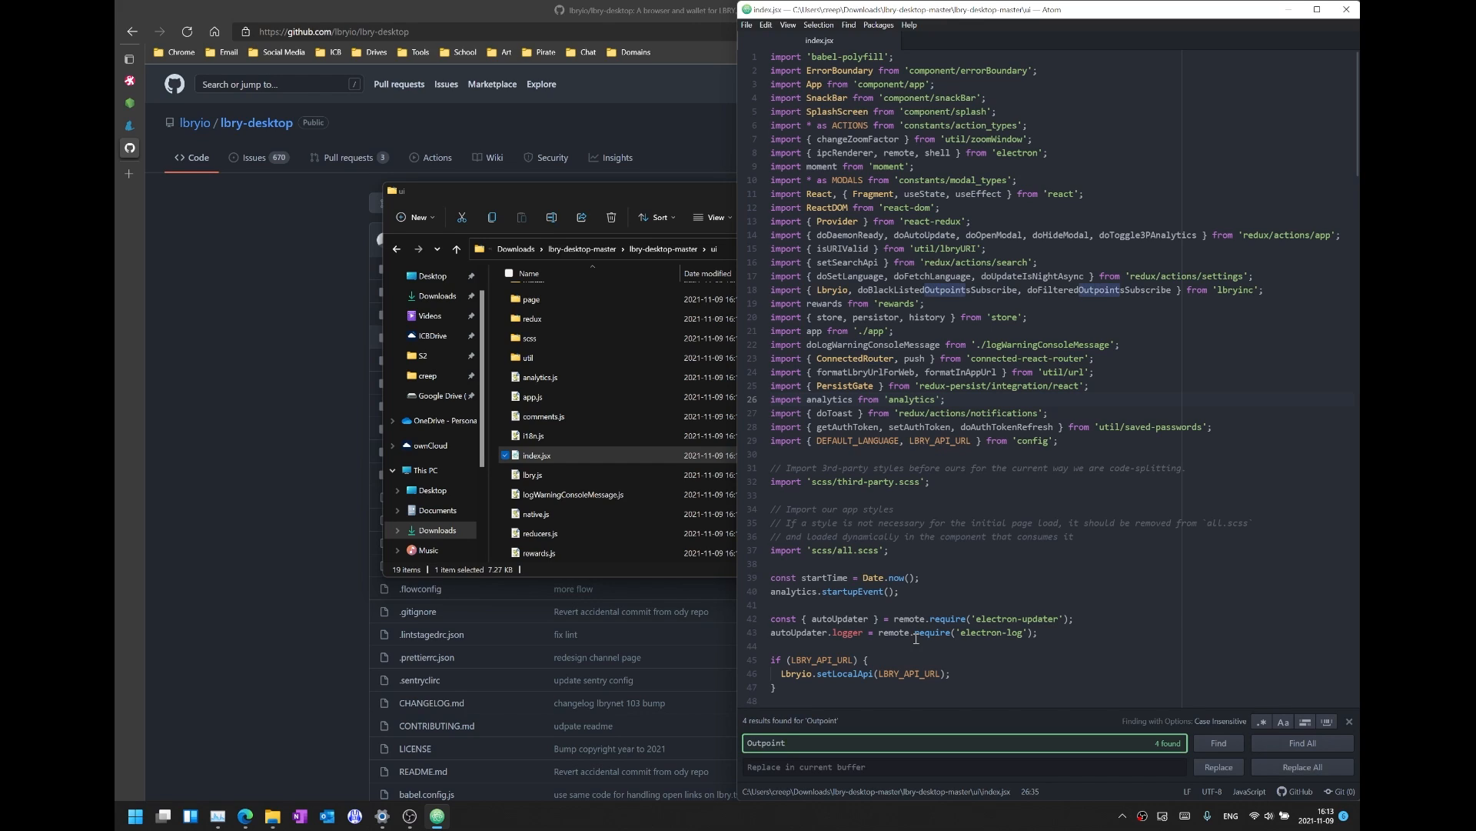
type("s")
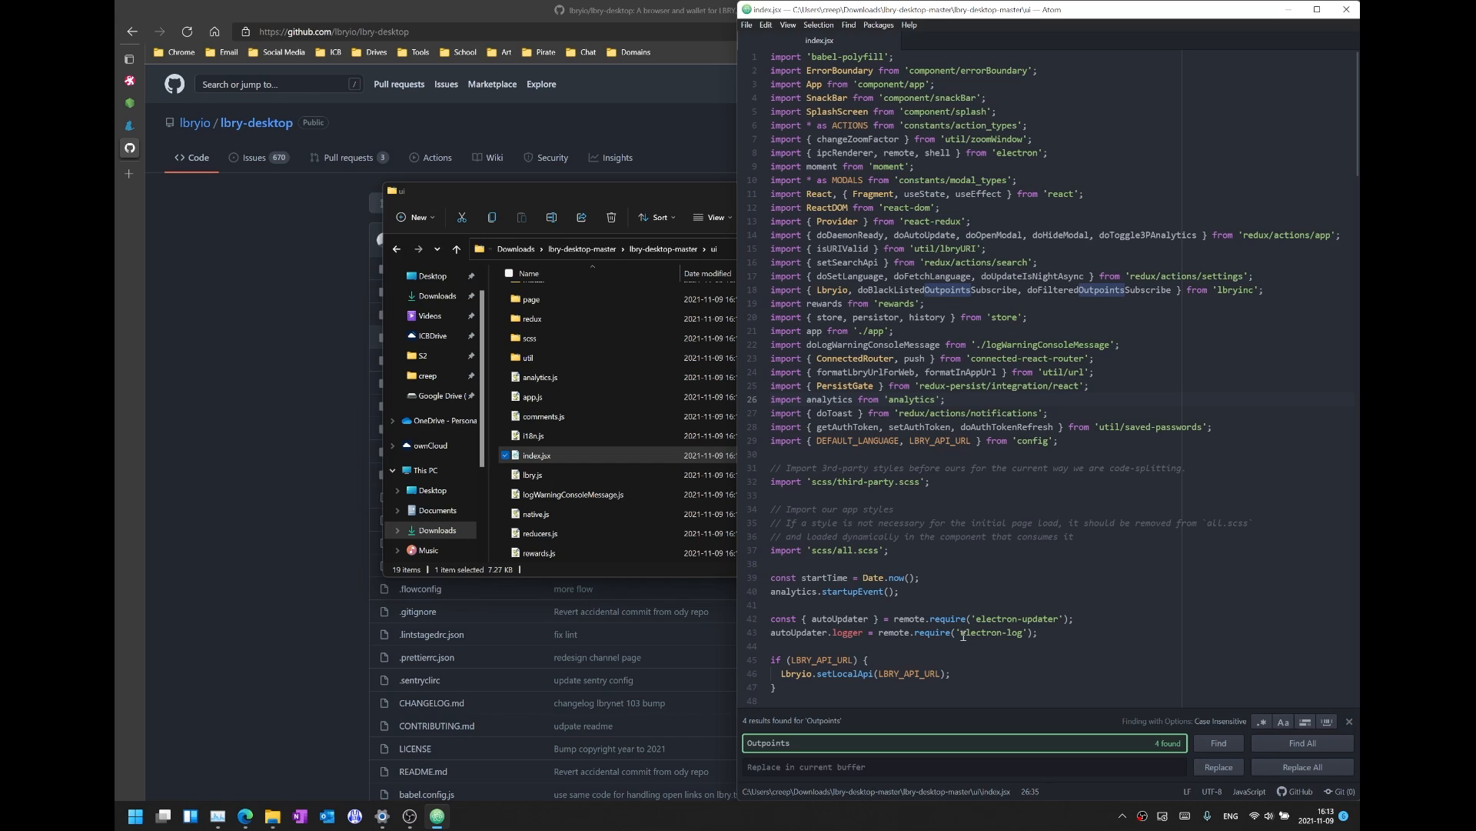
left_click(1217, 743)
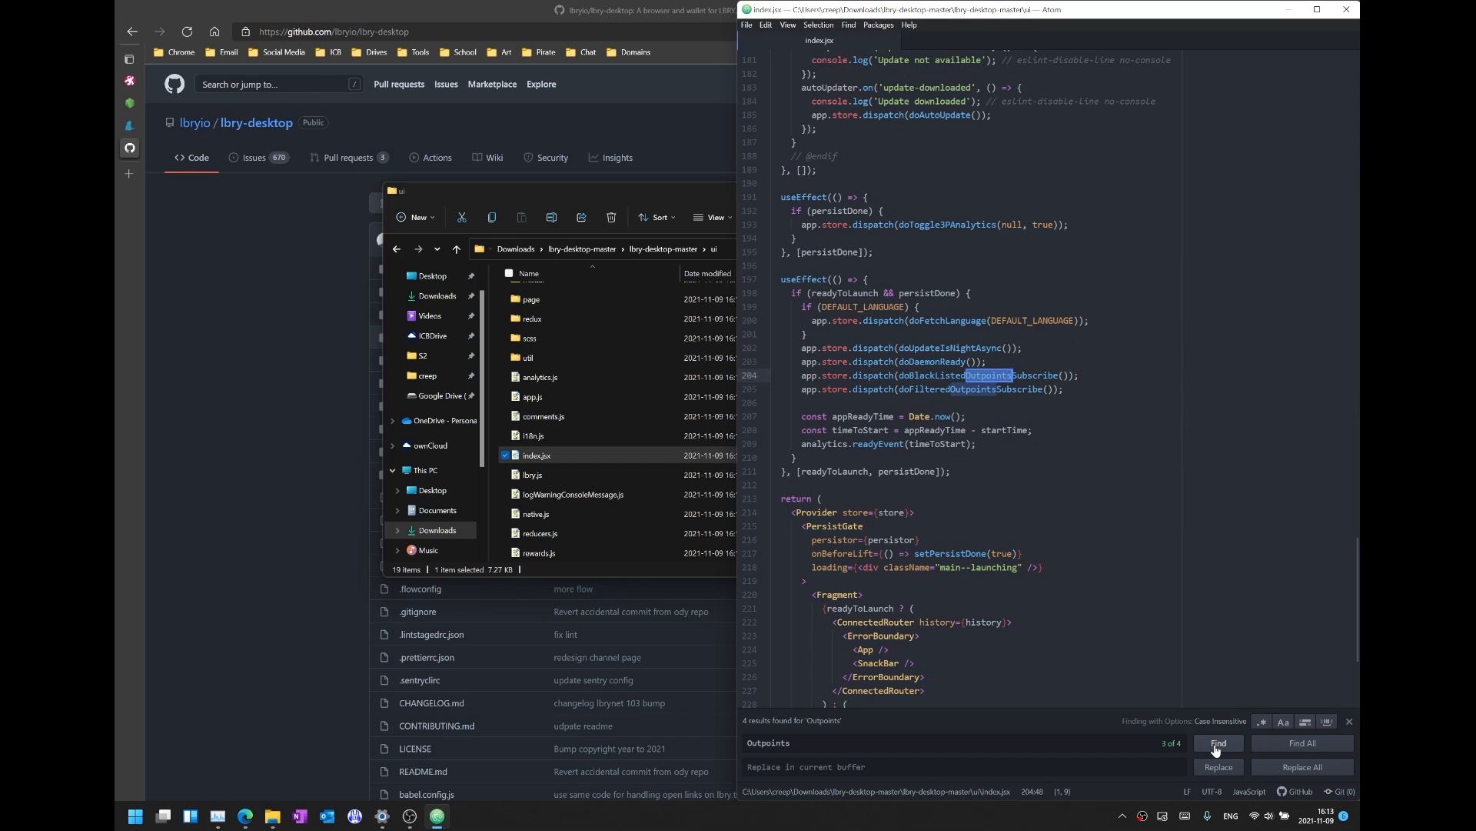
Comment out lines 204–205 with the two Outpoints subscribe dispatches, save, and close Atom.
left_click(1218, 743)
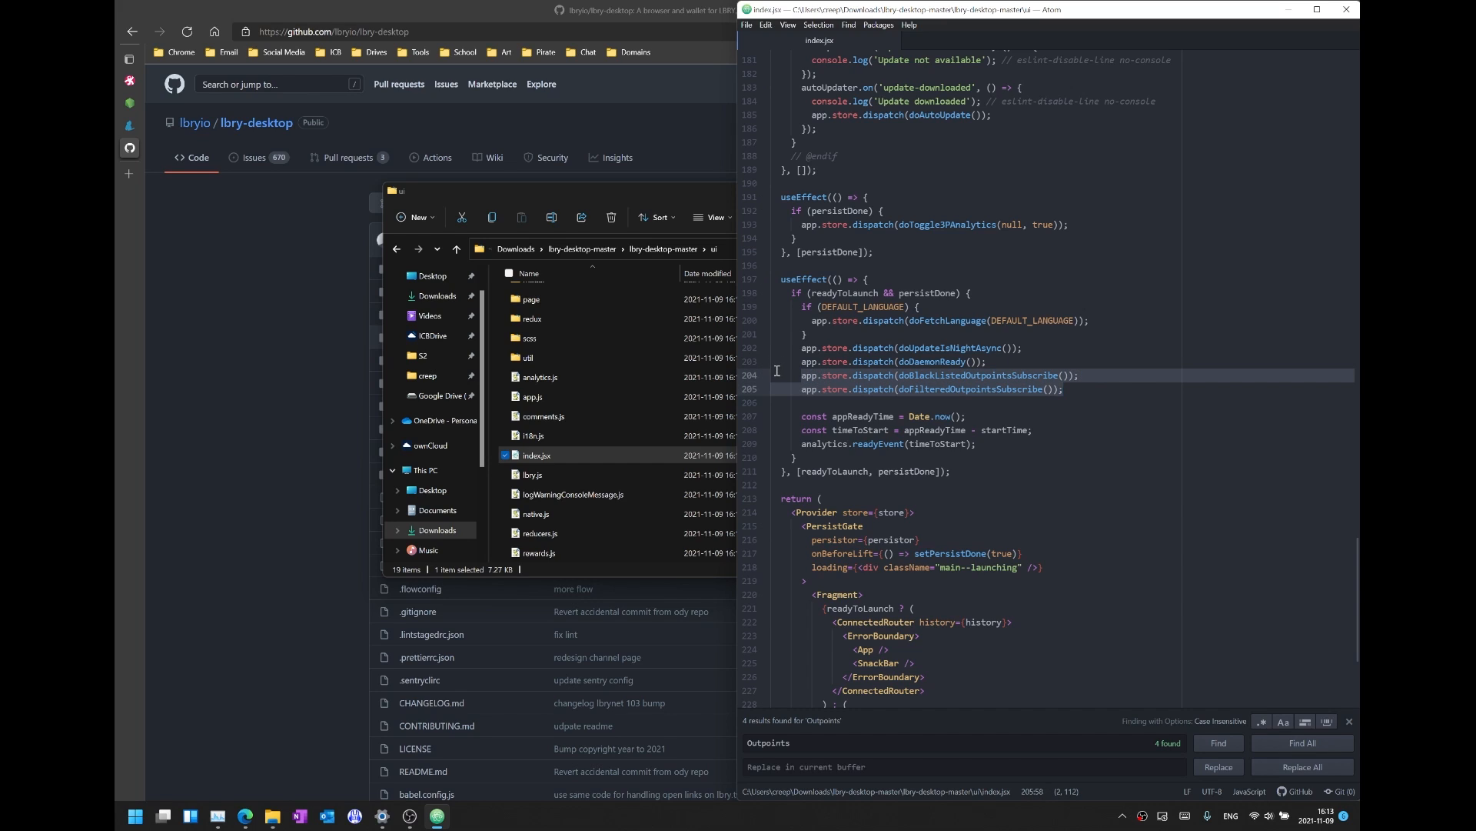
left_click(823, 374)
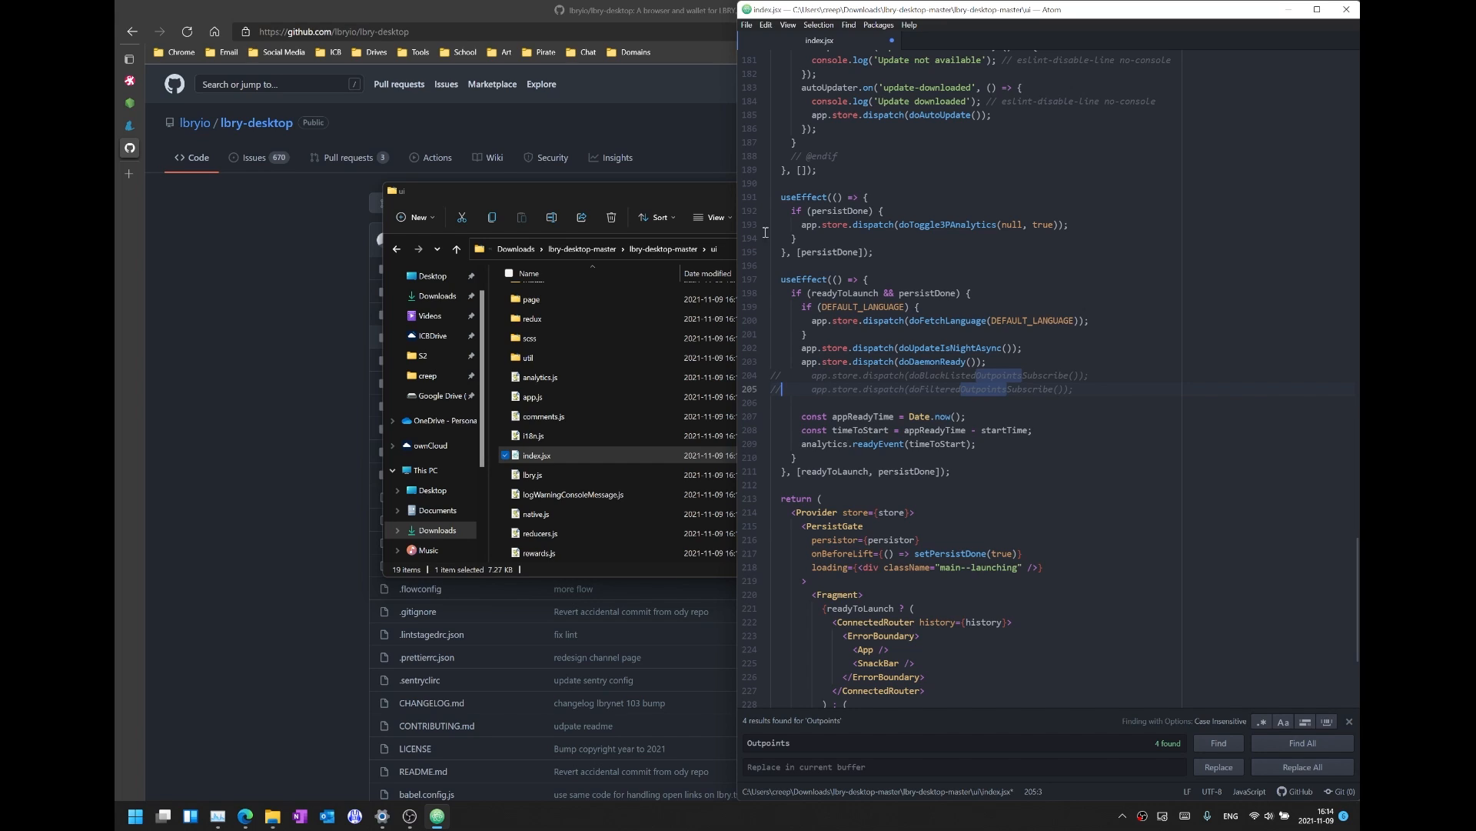
left_click(746, 25)
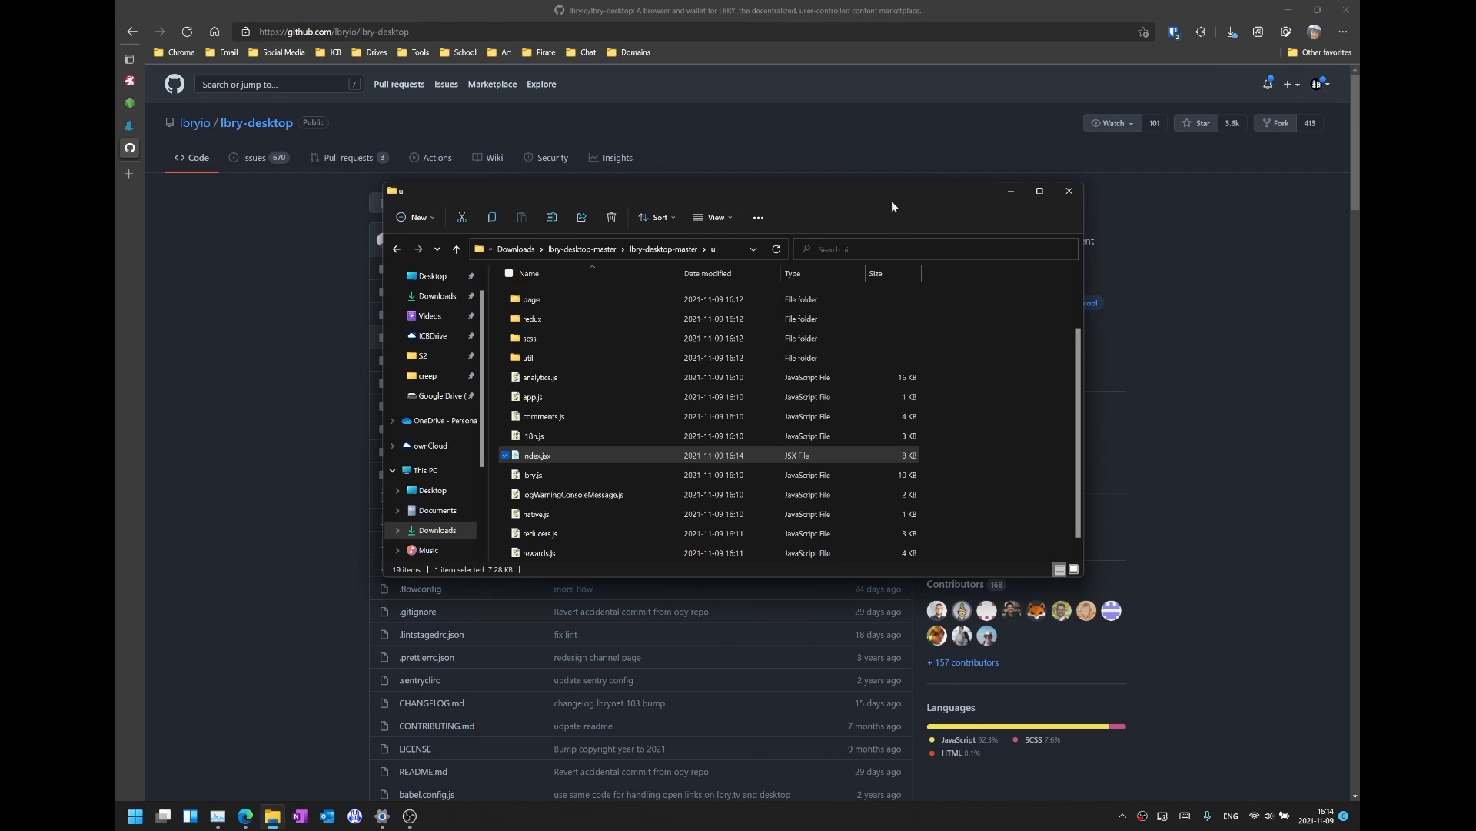
mouse_move(835, 192)
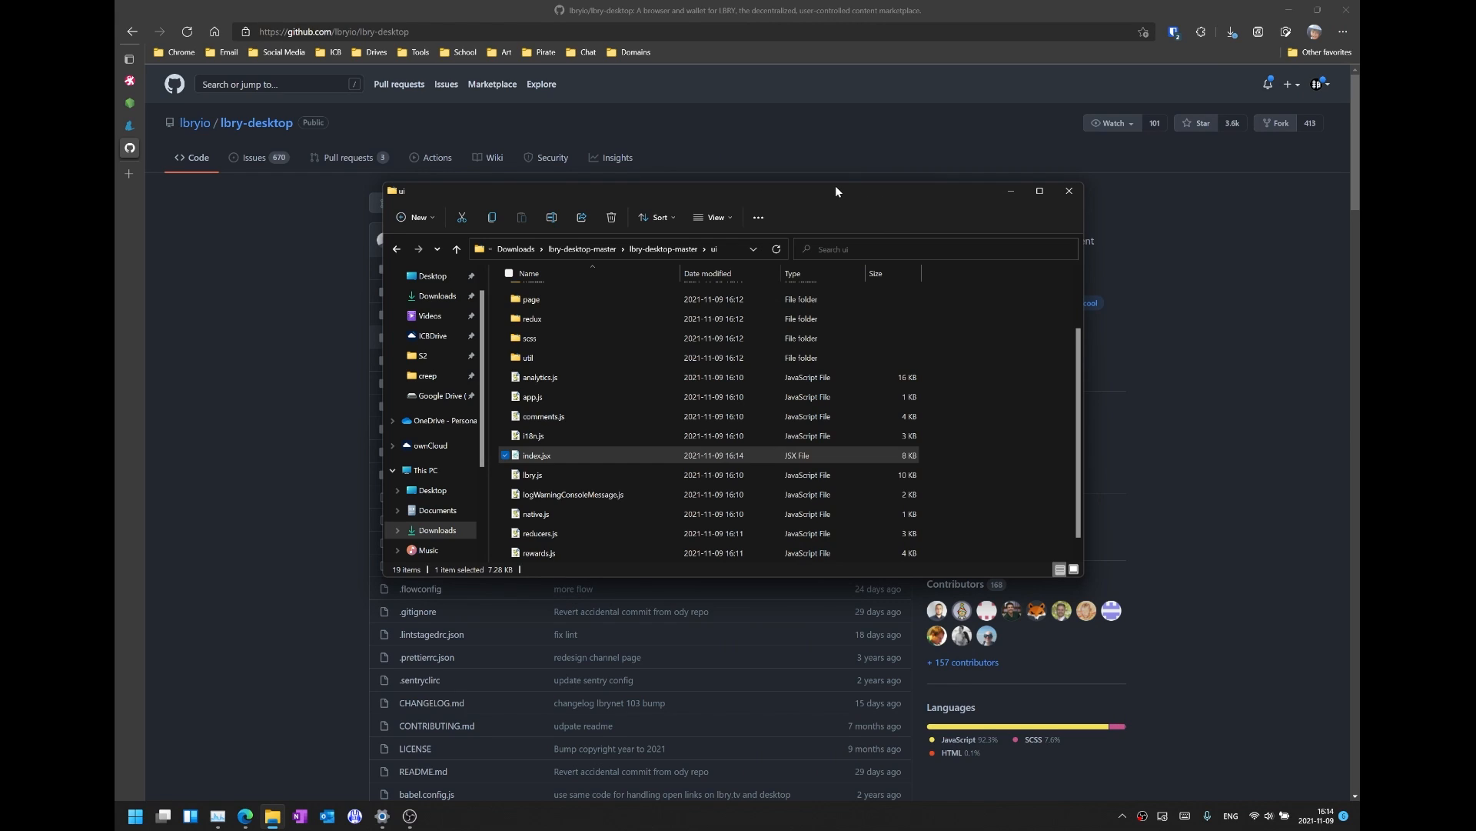
mouse_move(993, 436)
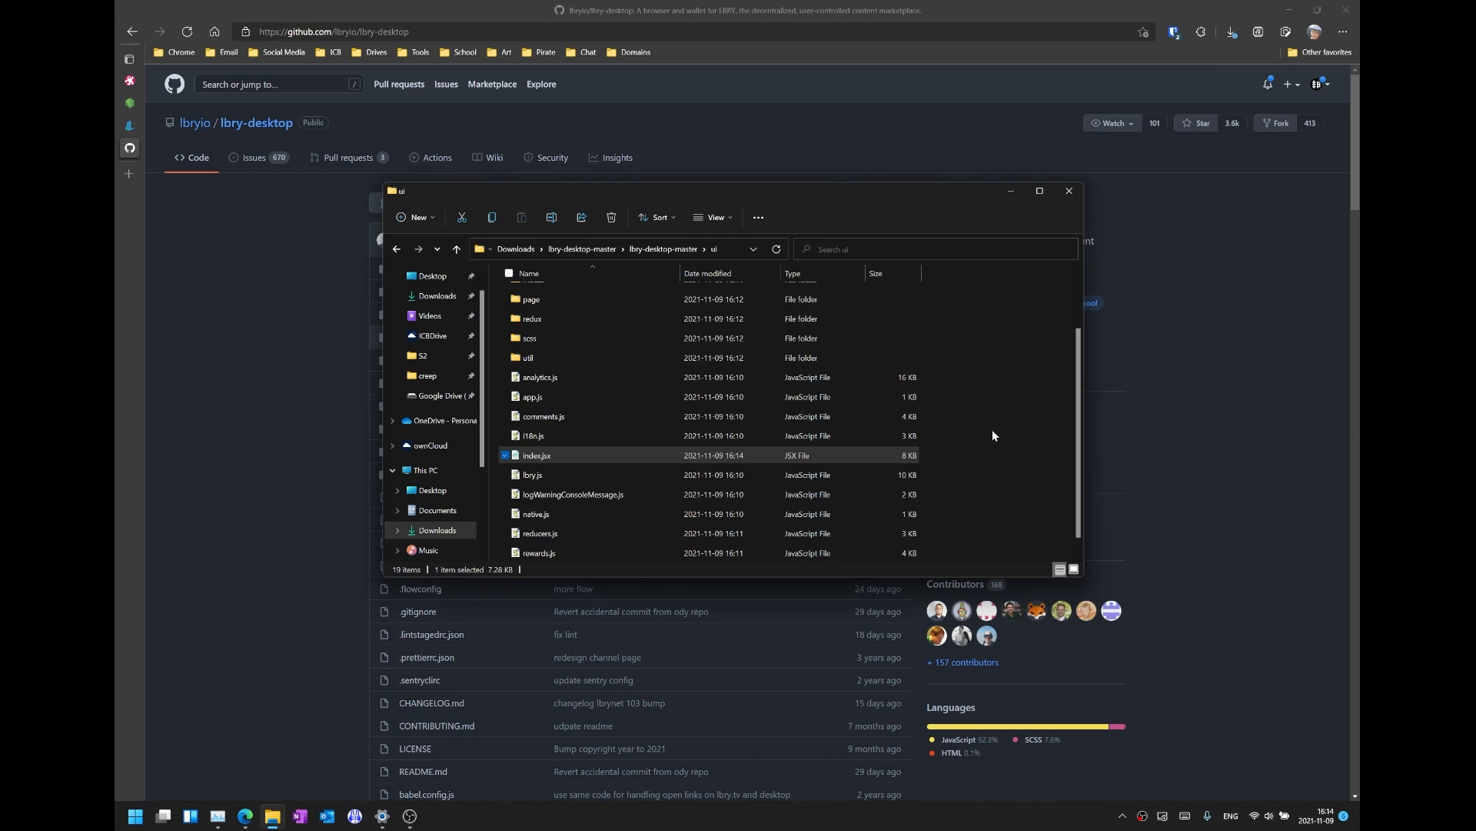
Open Windows Terminal at the lbry-desktop-master ui folder from the folder's context menu.
right_click(991, 435)
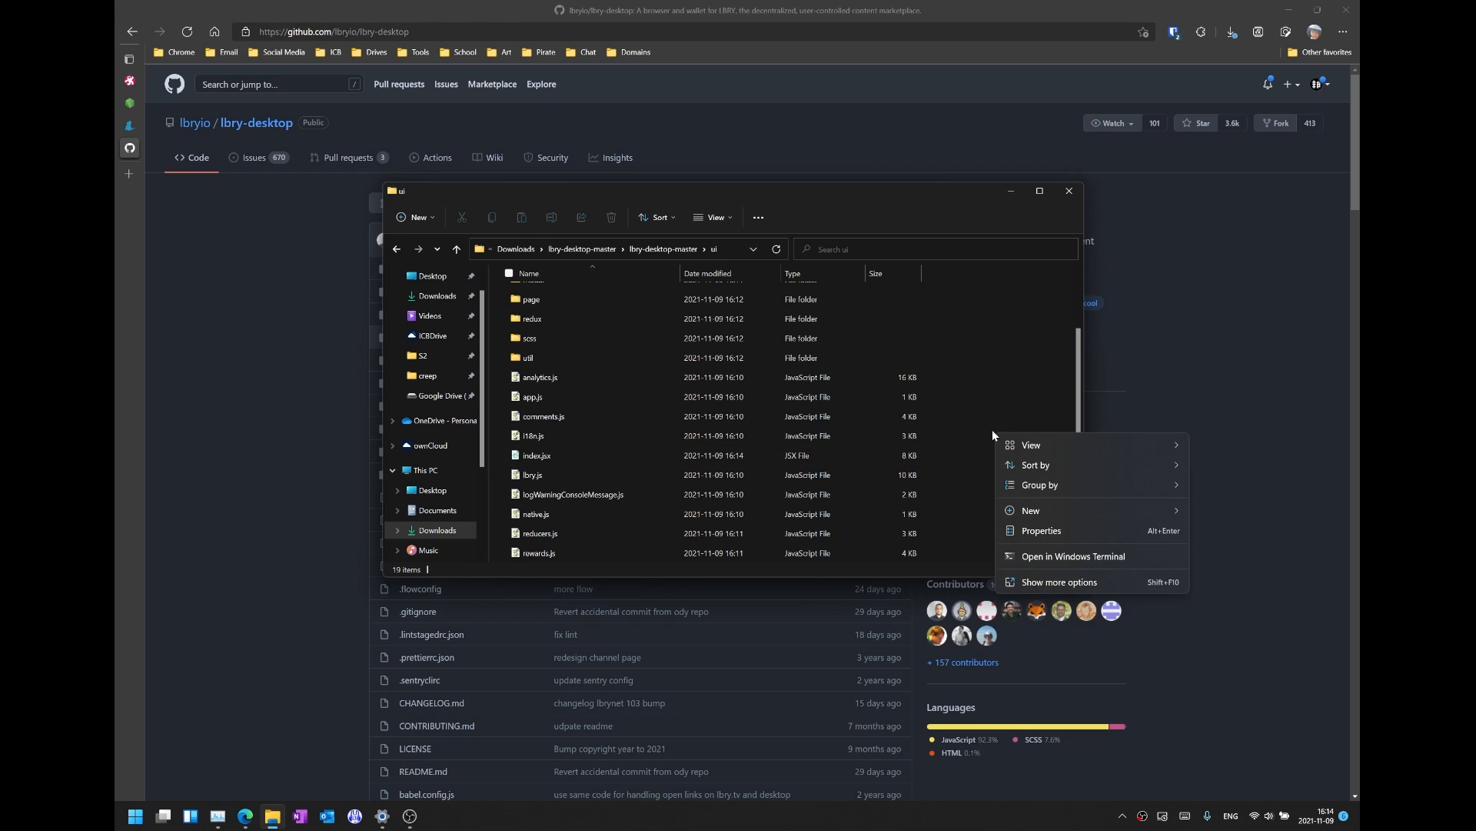
mouse_move(1058, 583)
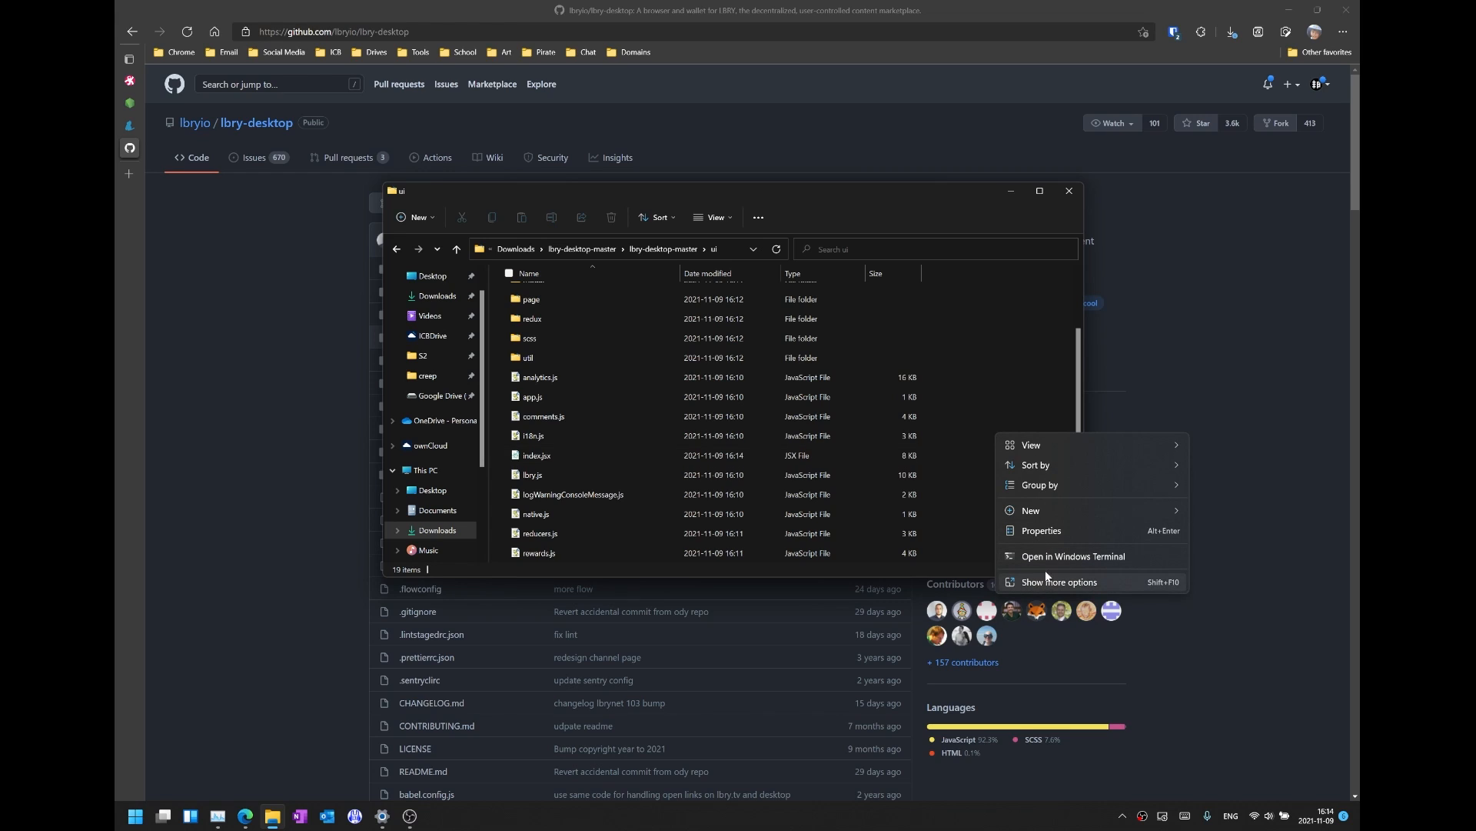
left_click(536, 454)
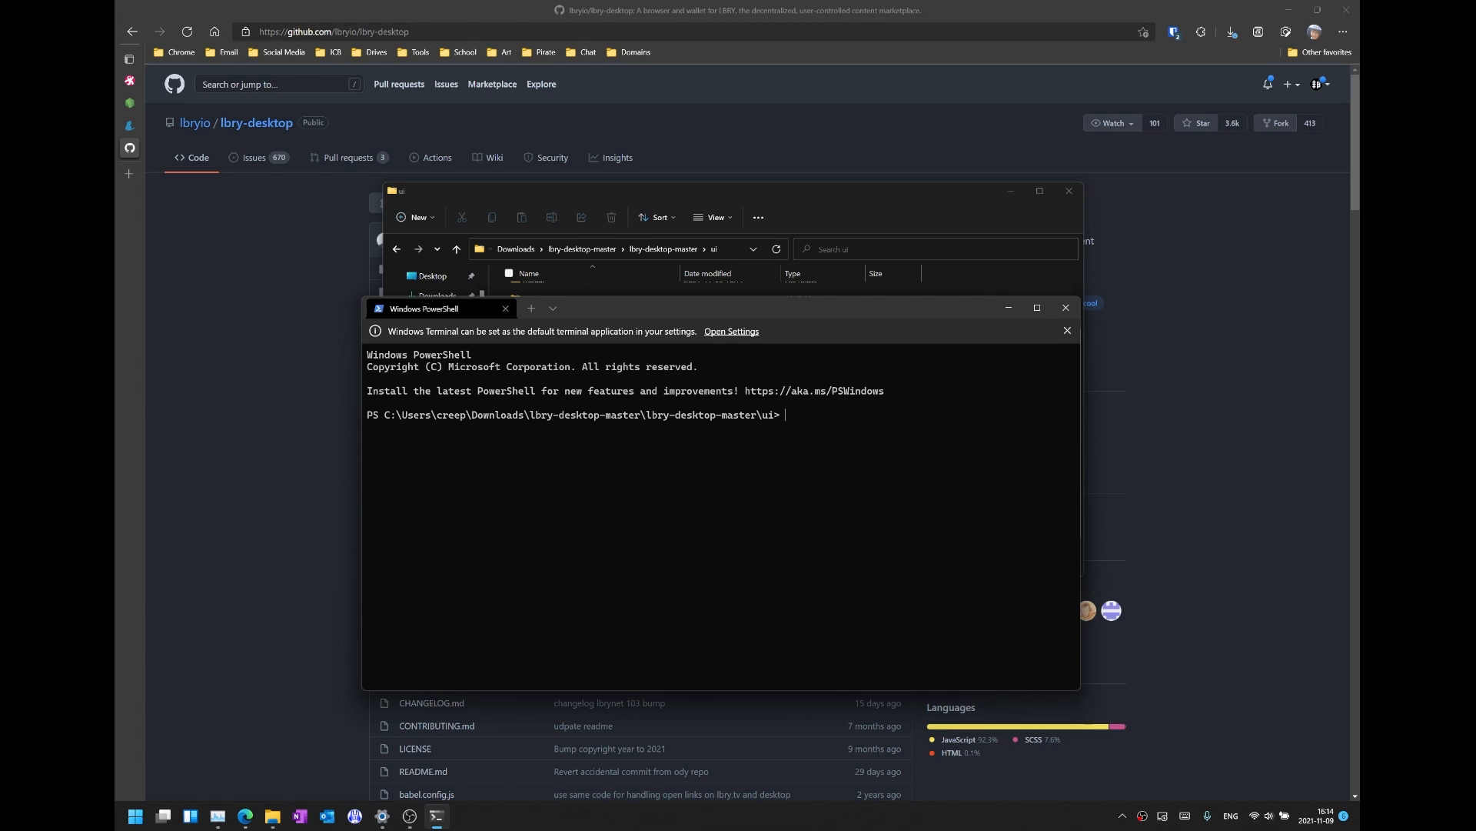
Run yarn install, which links dependencies and downloads LBRY daemon v0.103.0.
type("yarn install")
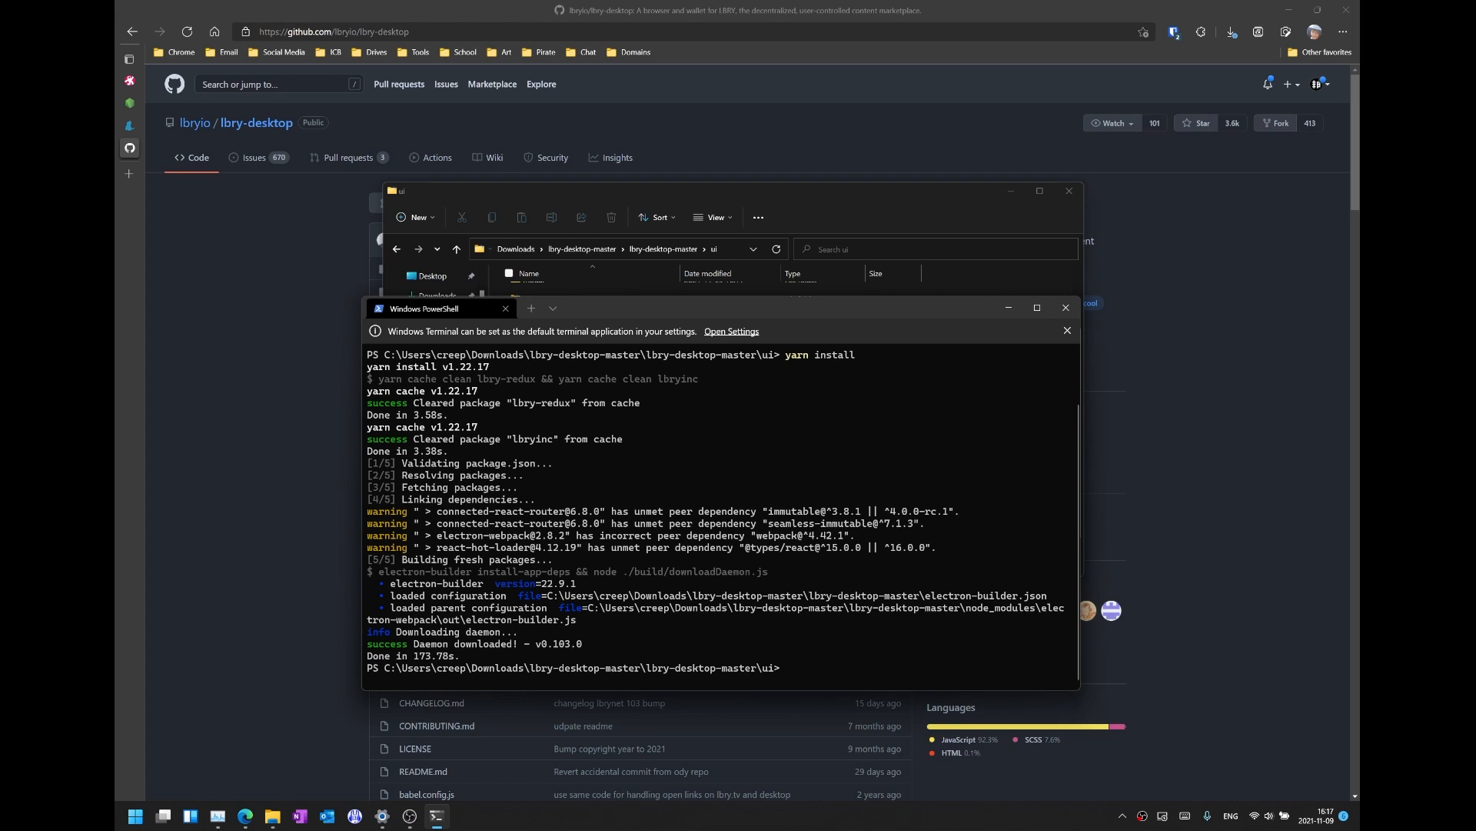
mouse_move(801, 322)
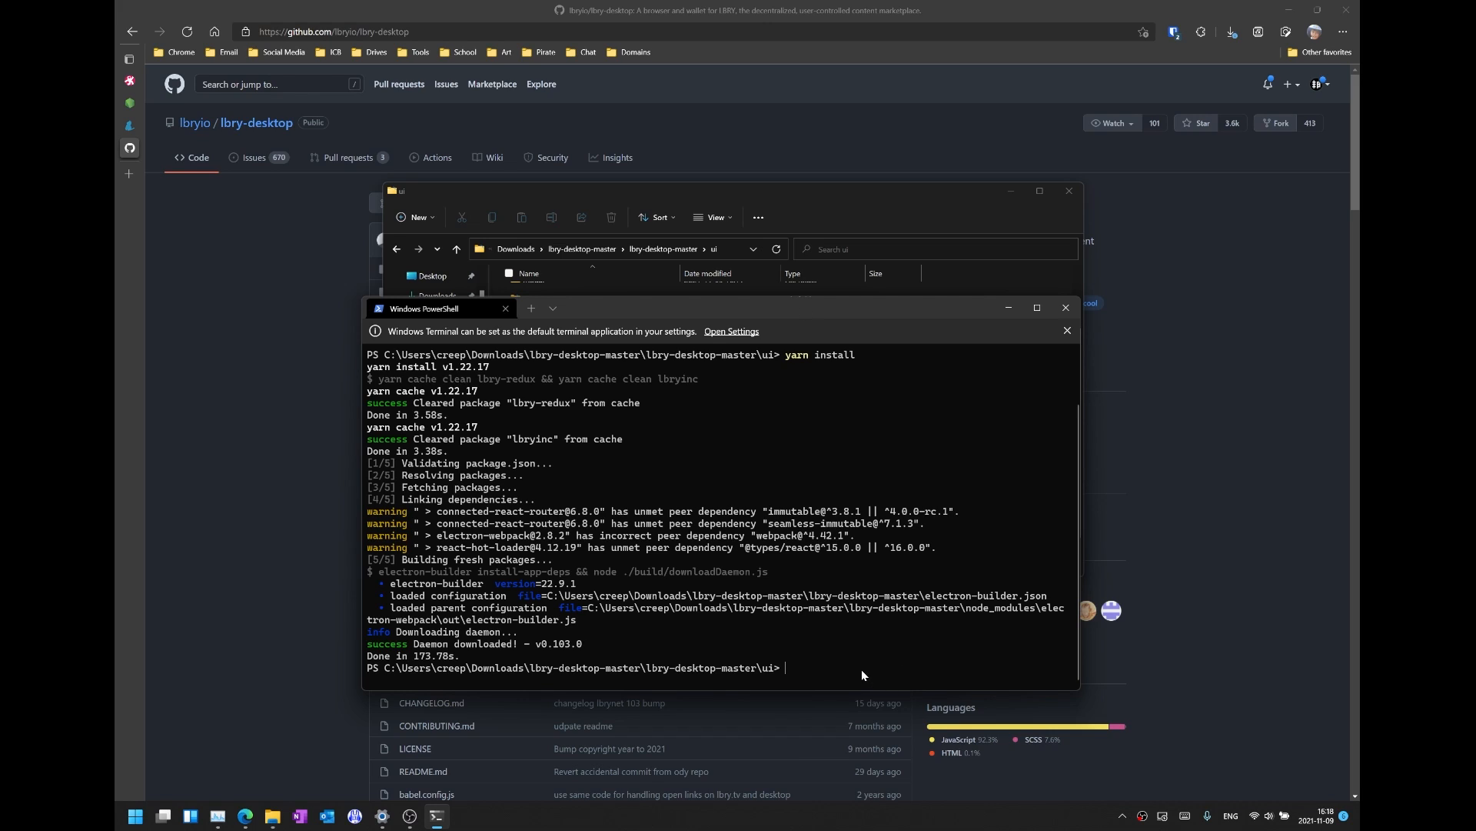
Run yarn build to package the LBRY 0.52.0-rc.5 Windows installer.
type("yar")
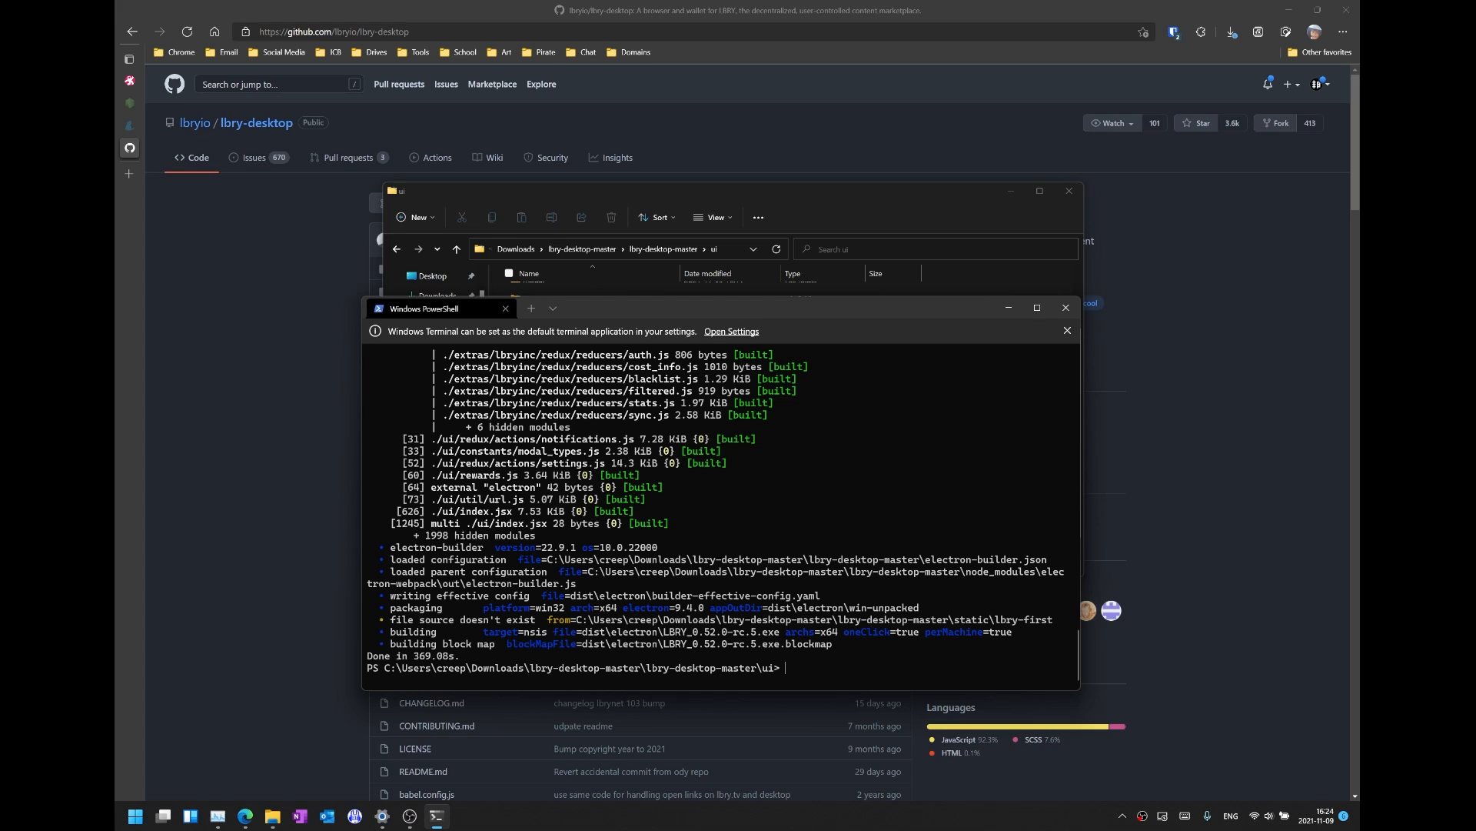
mouse_move(1066, 309)
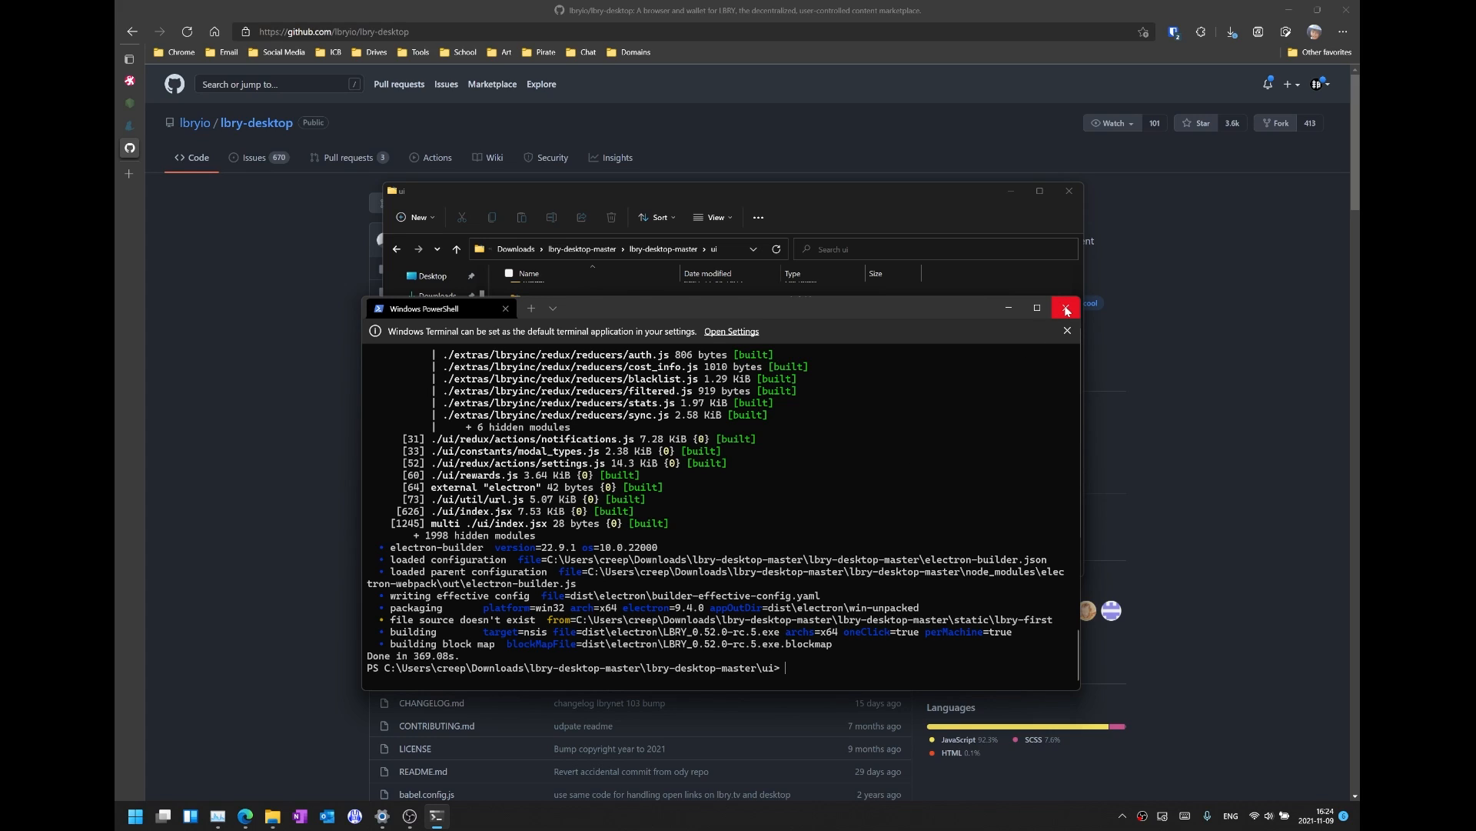
mouse_move(1065, 310)
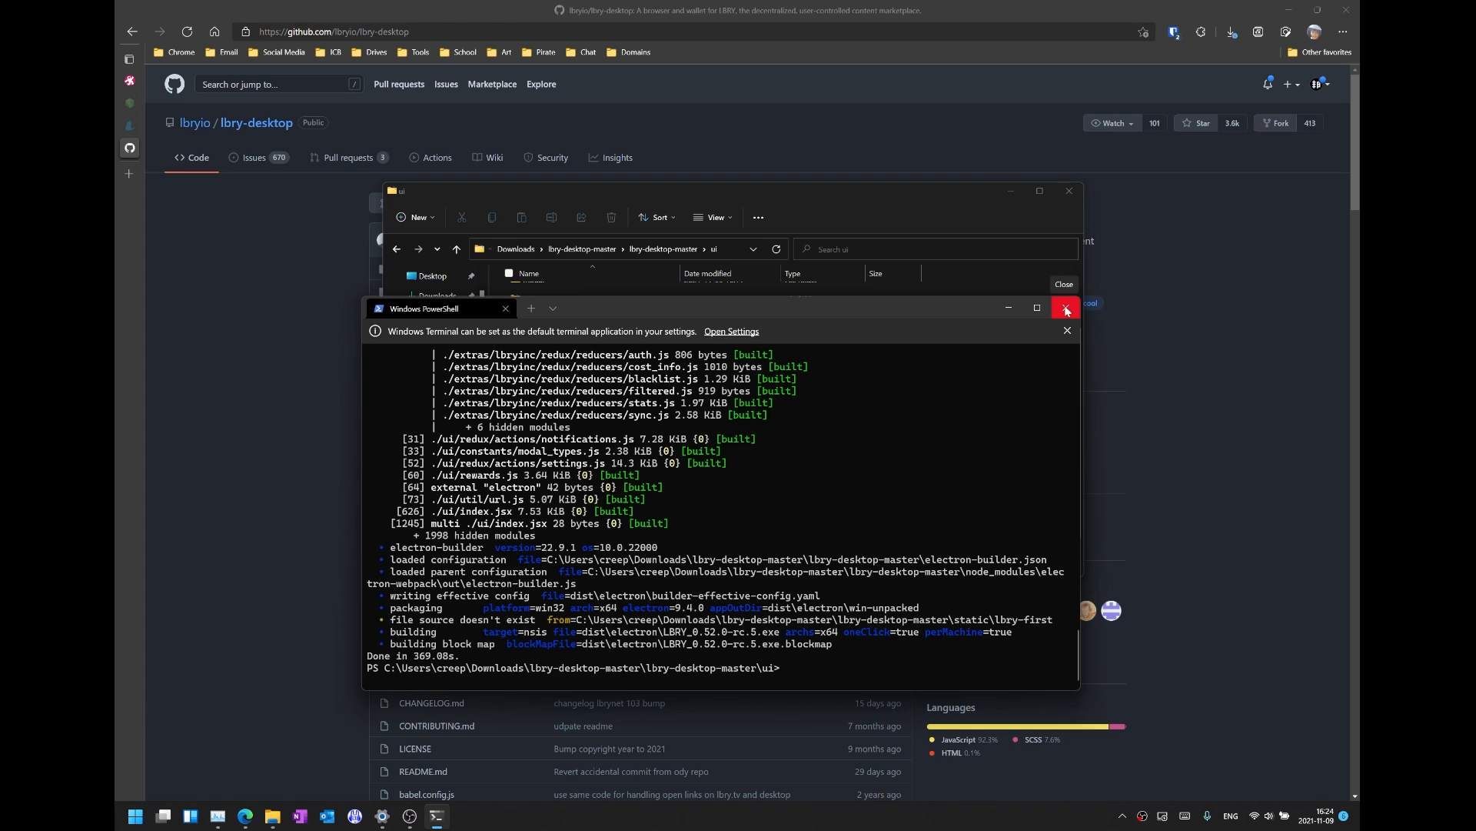
Close the terminal and browse lbry-desktop-master to dist\electron holding LBRY_0.52.0-rc.5.exe.
left_click(1066, 310)
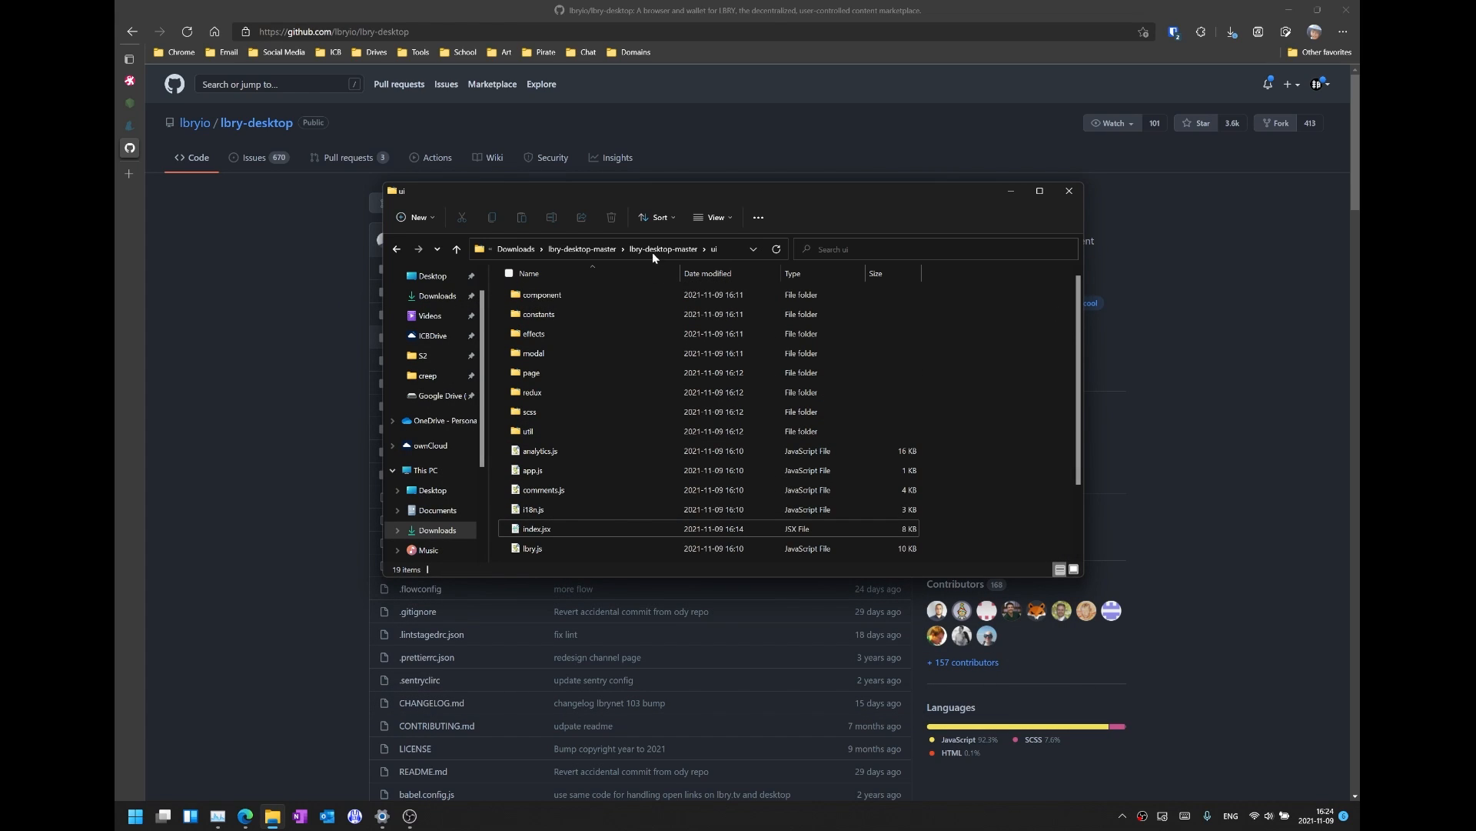
left_click(663, 248)
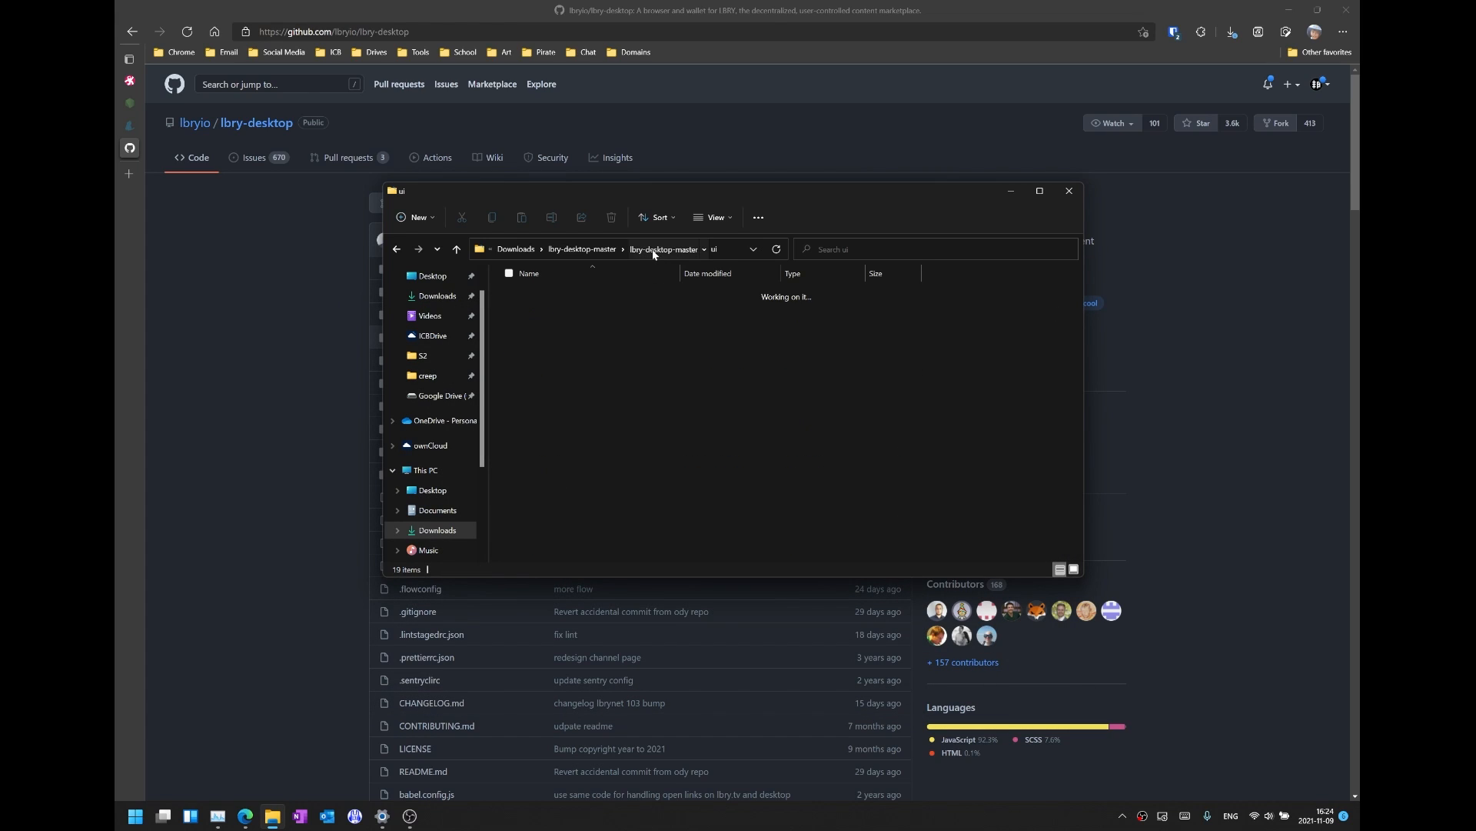
left_click(663, 248)
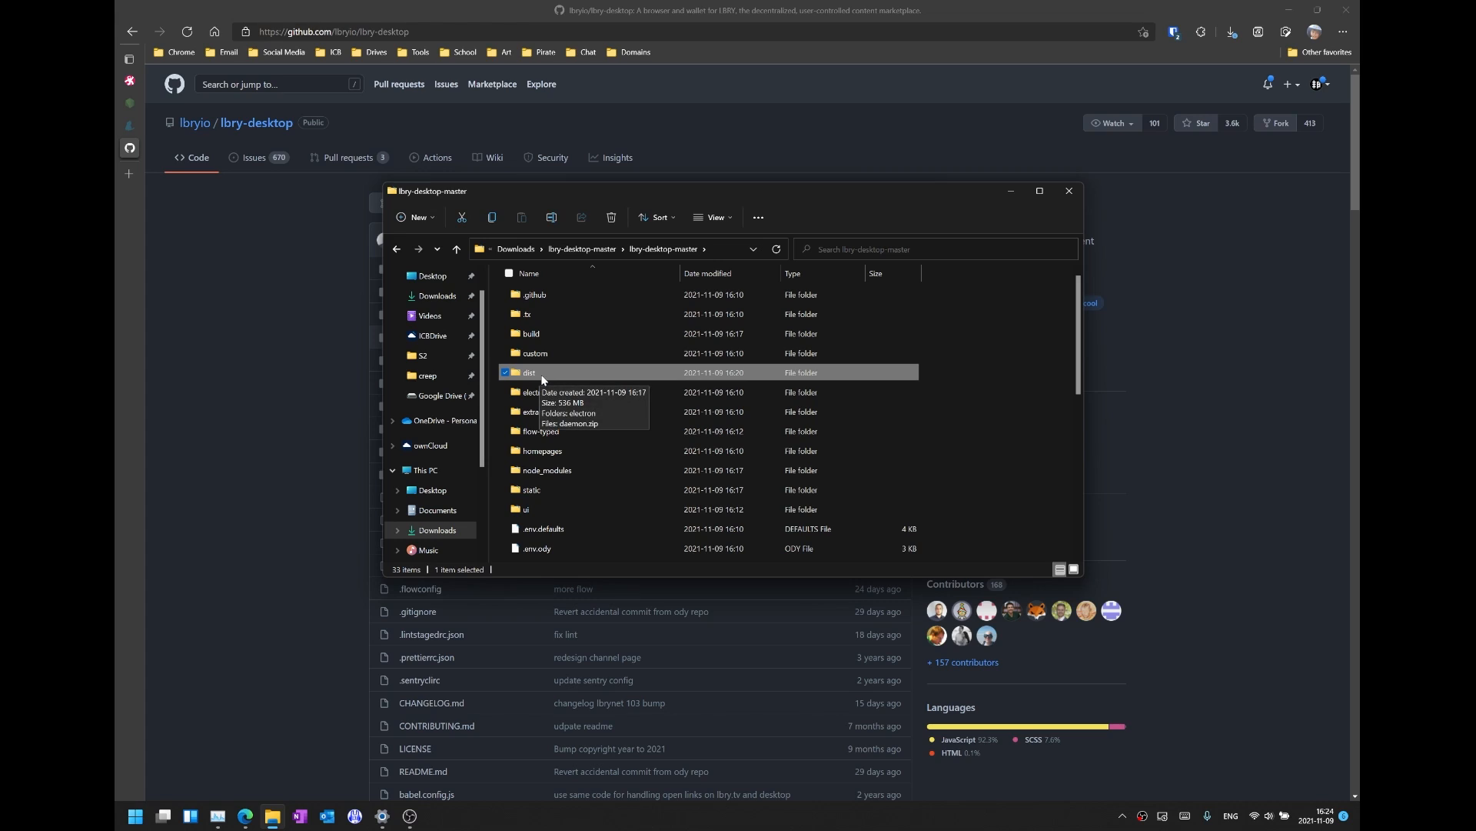
double_click(530, 372)
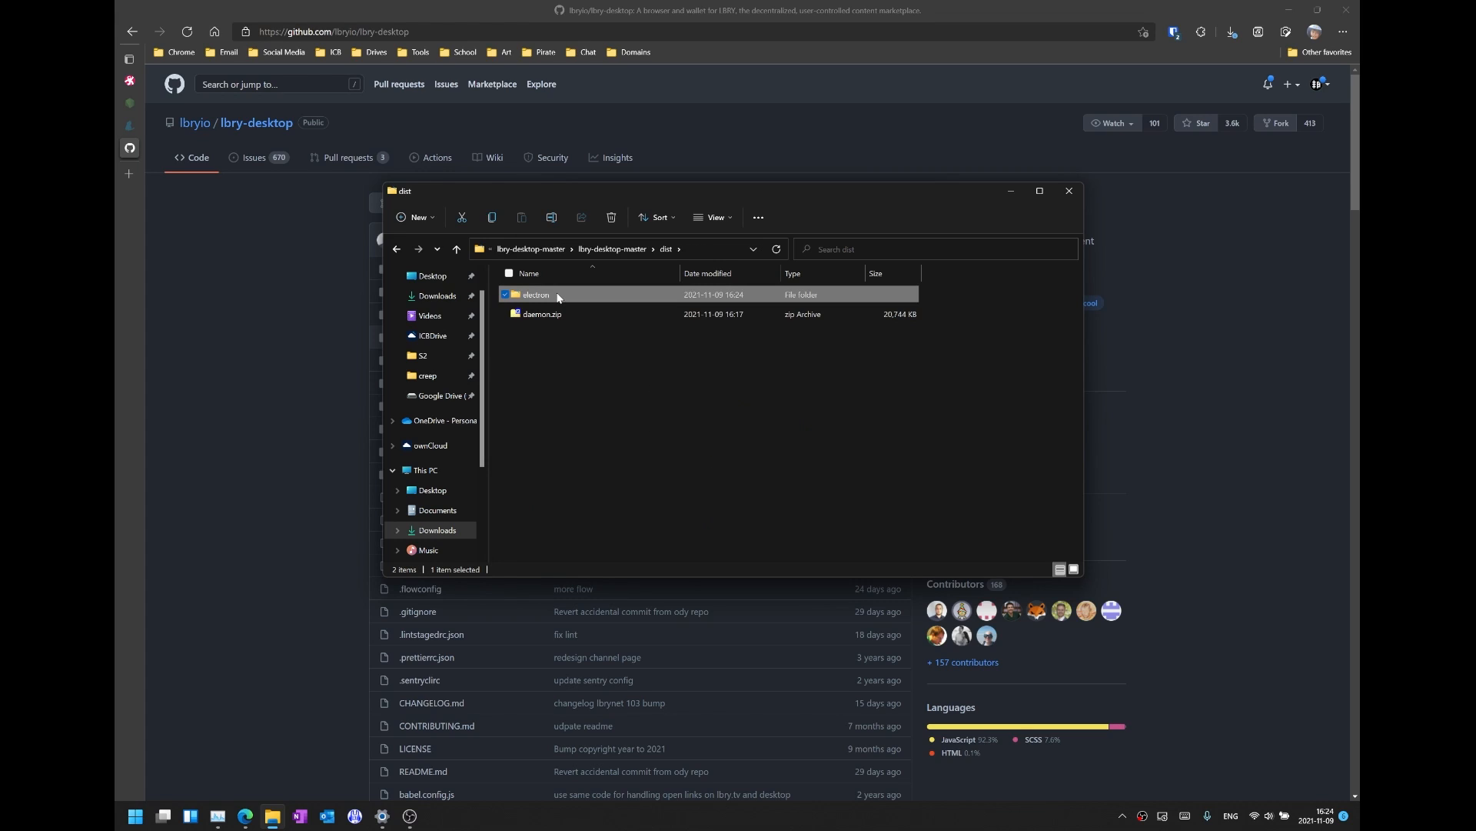
double_click(536, 294)
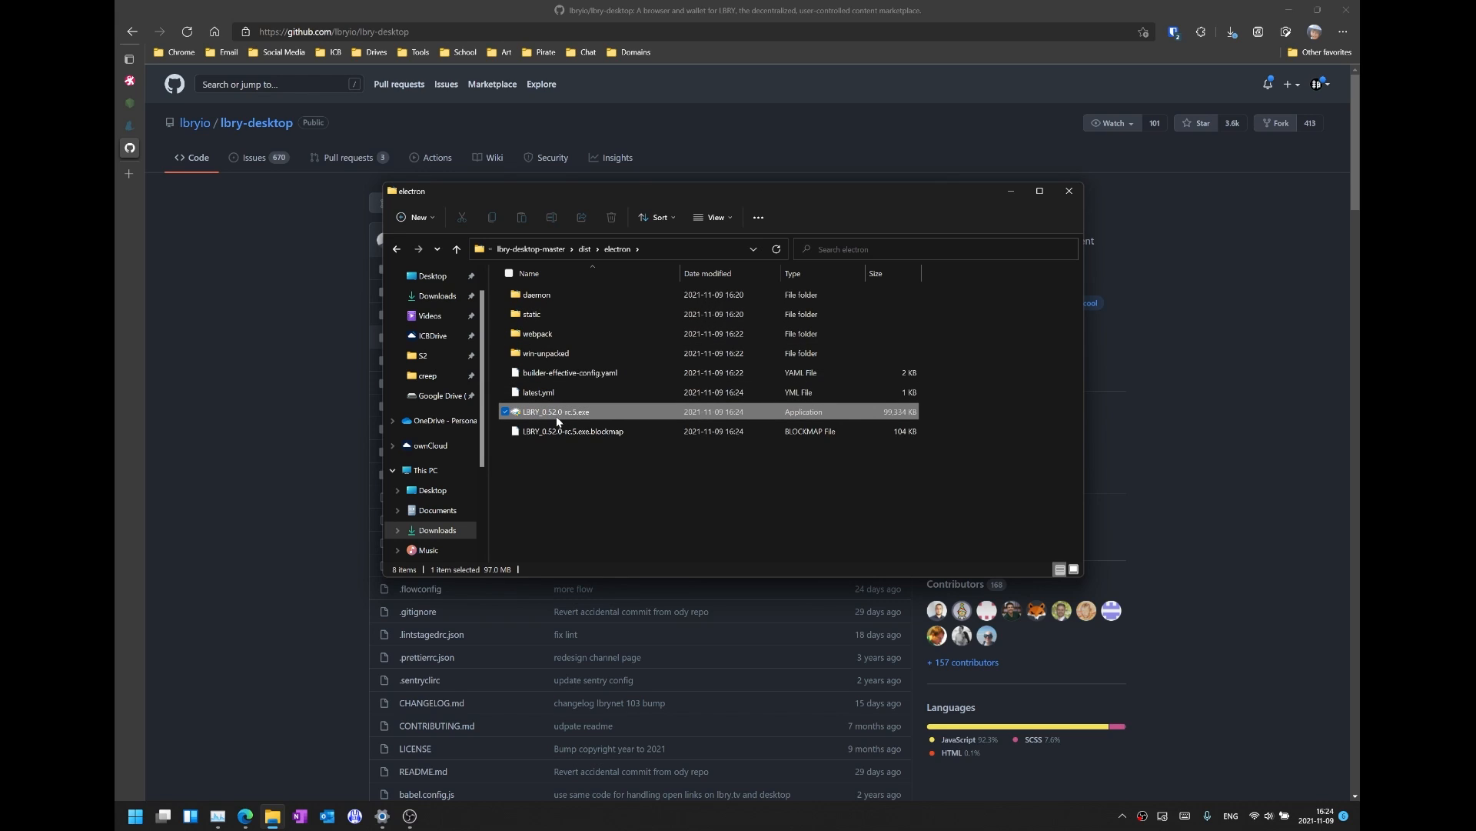
mouse_move(556, 411)
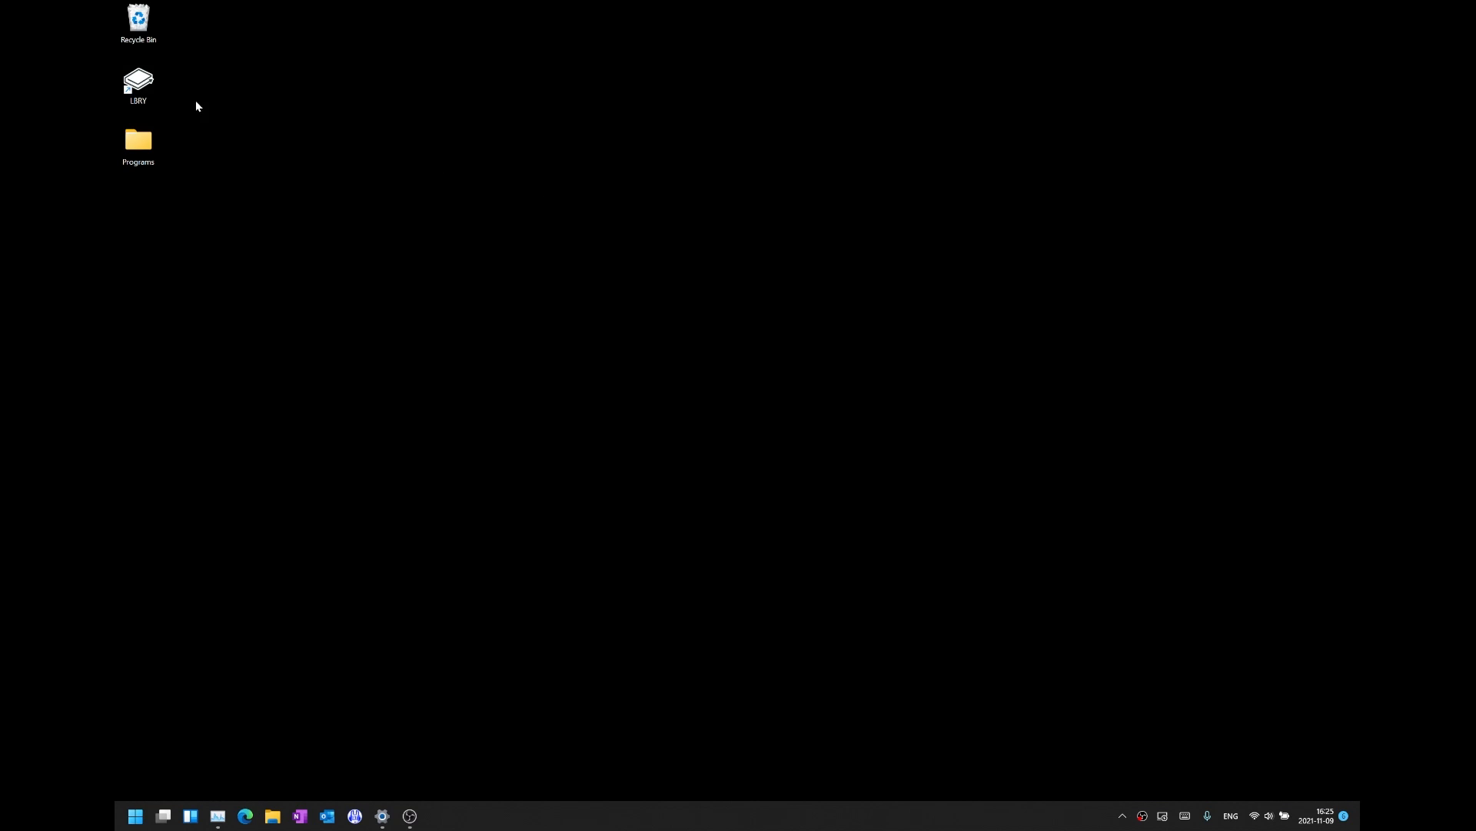
Launch LBRY from its desktop shortcut, opening a followed channel's video page.
left_click(137, 80)
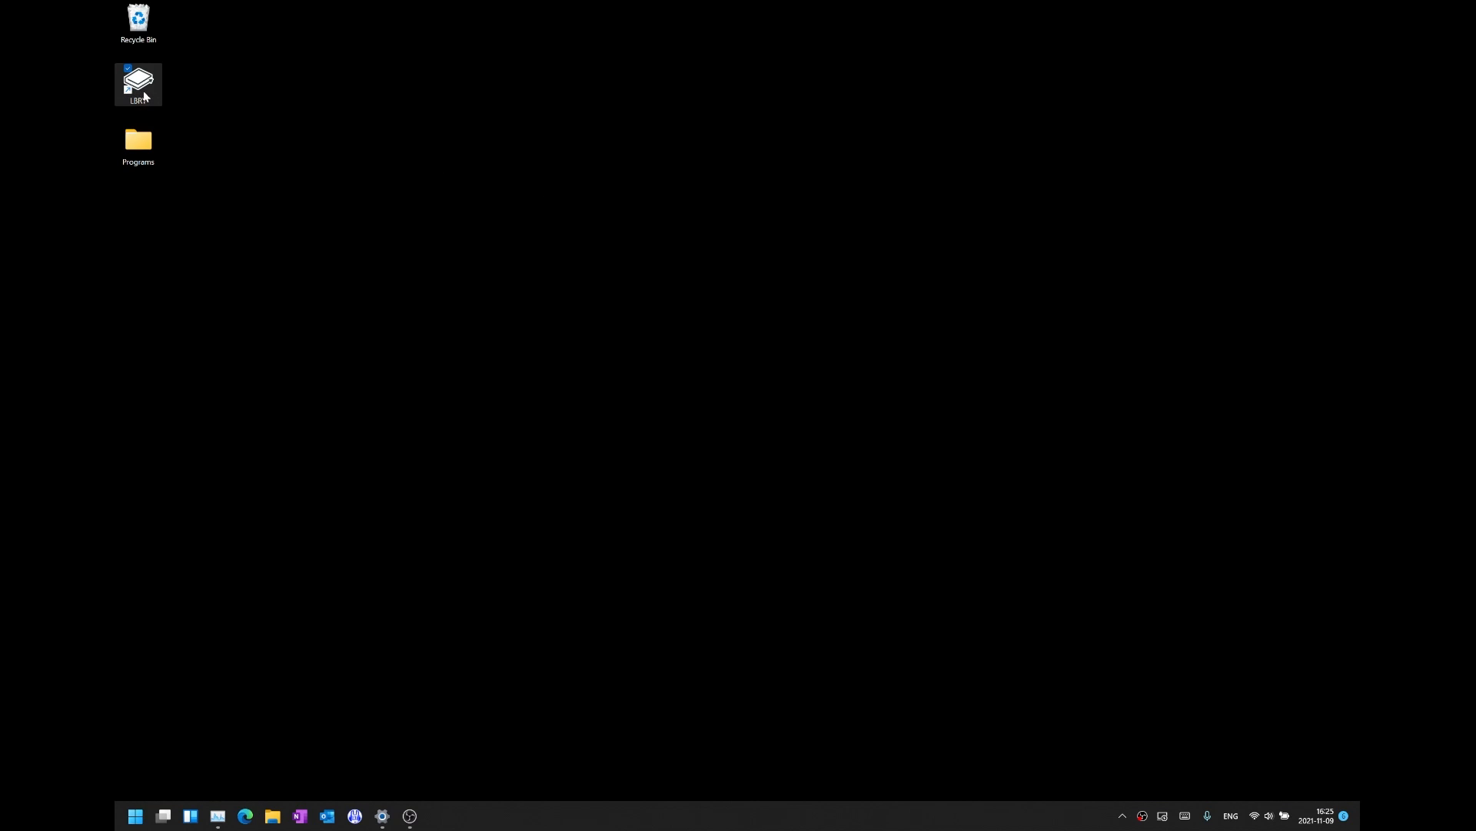
double_click(137, 83)
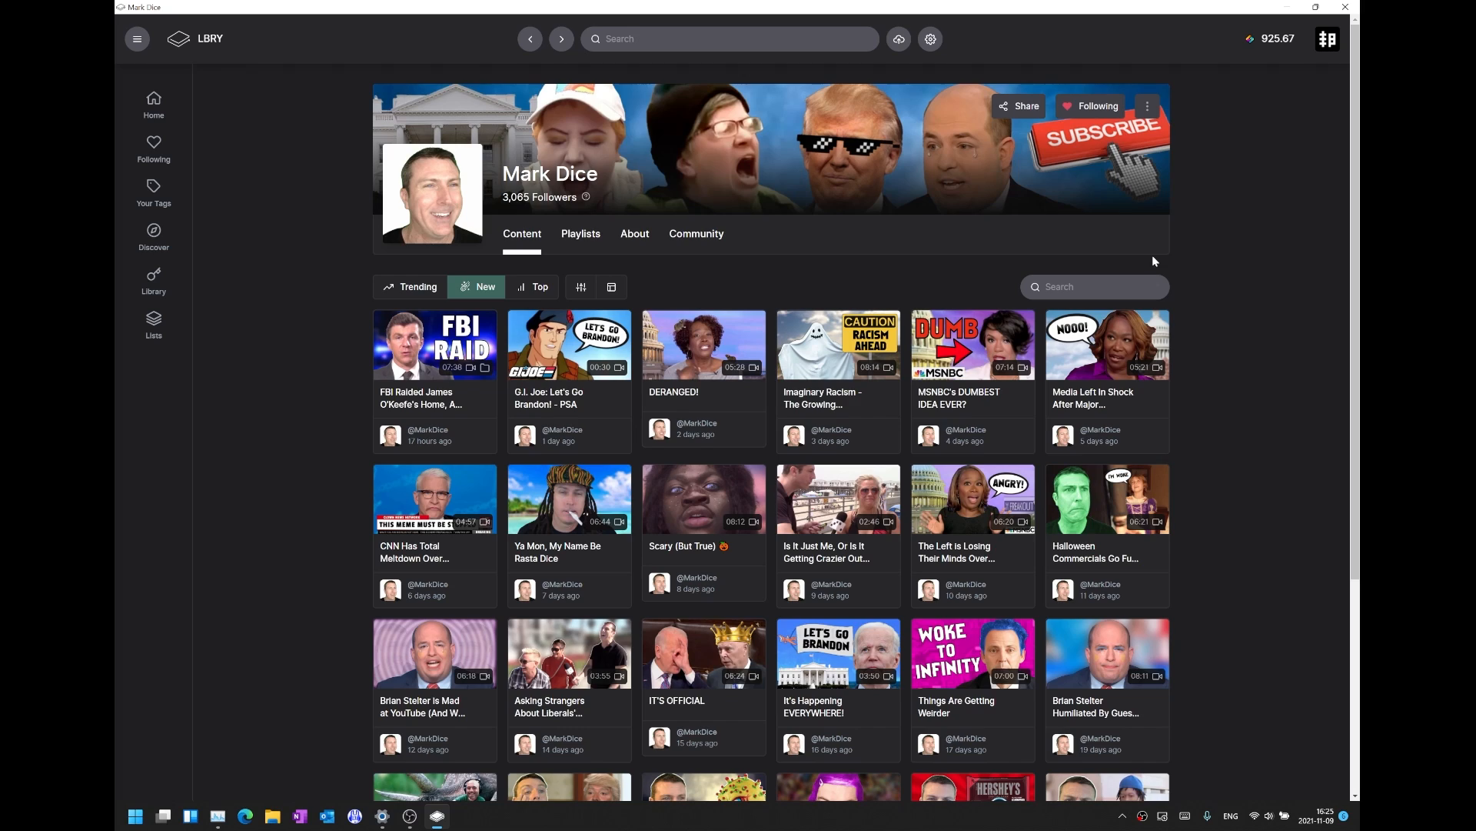